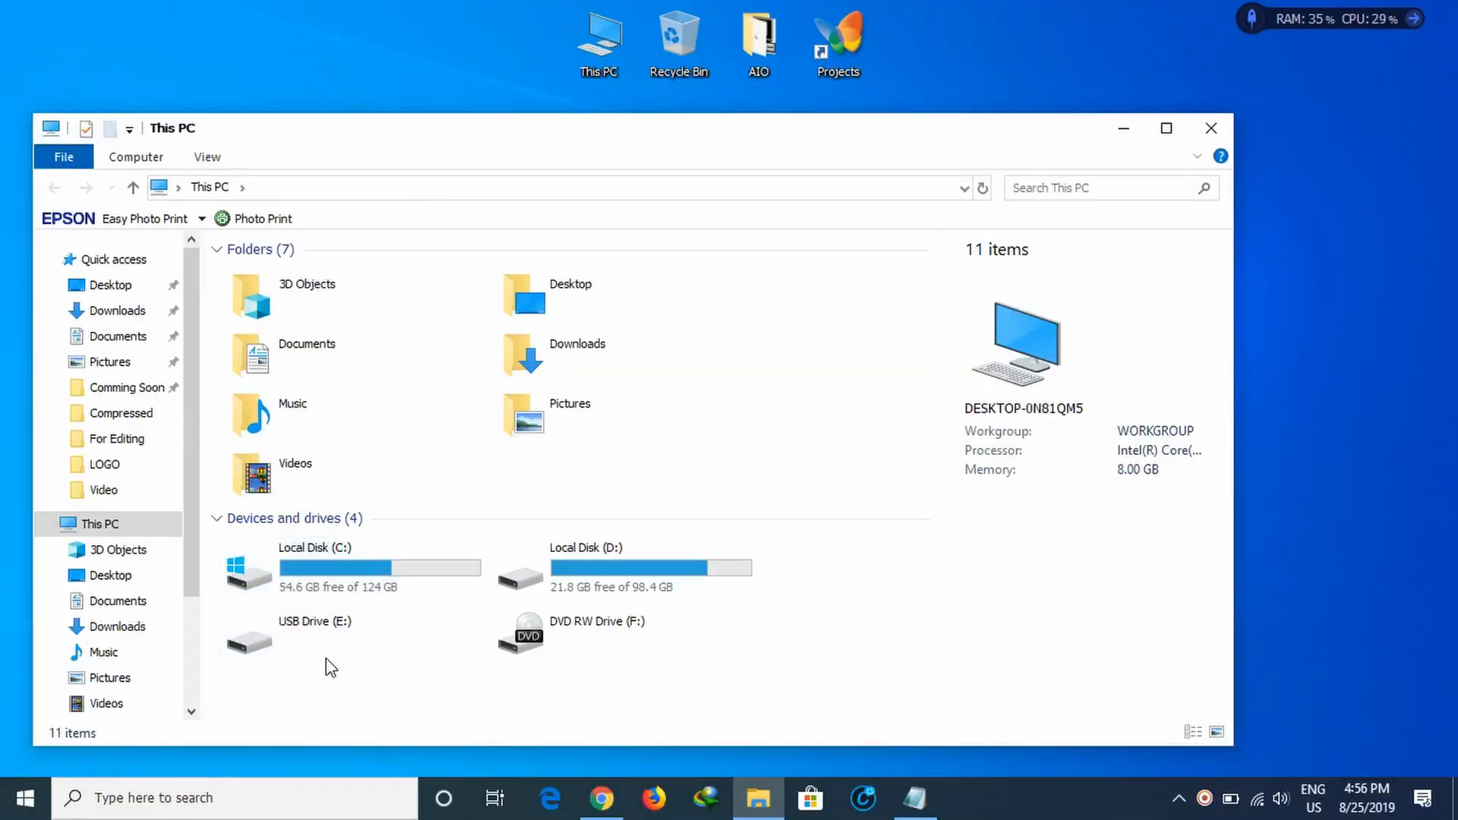
Step: Maximize This PC and select USB Drive (E:) to show its details
left_click(353, 567)
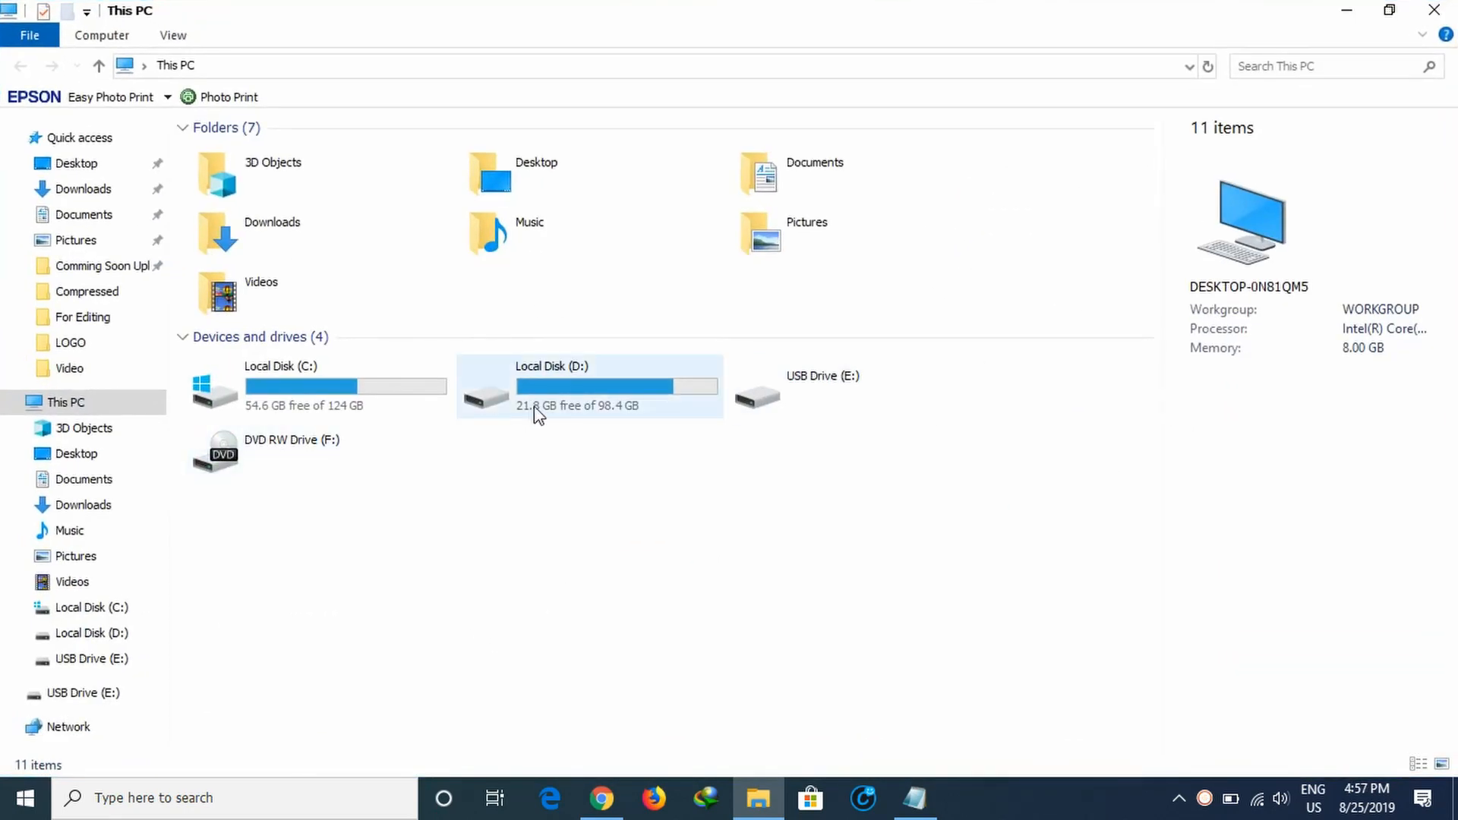
left_click(823, 386)
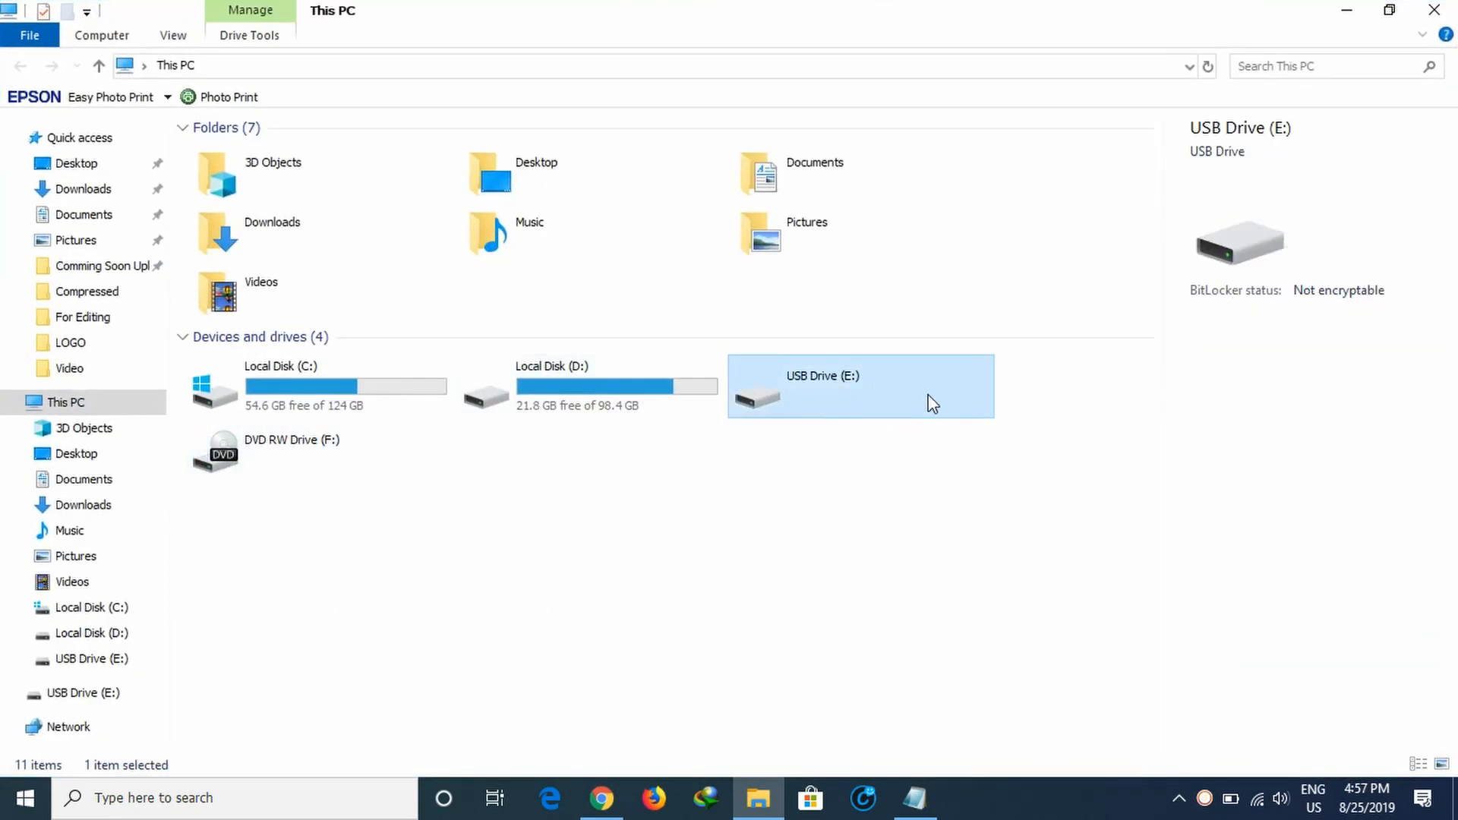
mouse_move(879, 444)
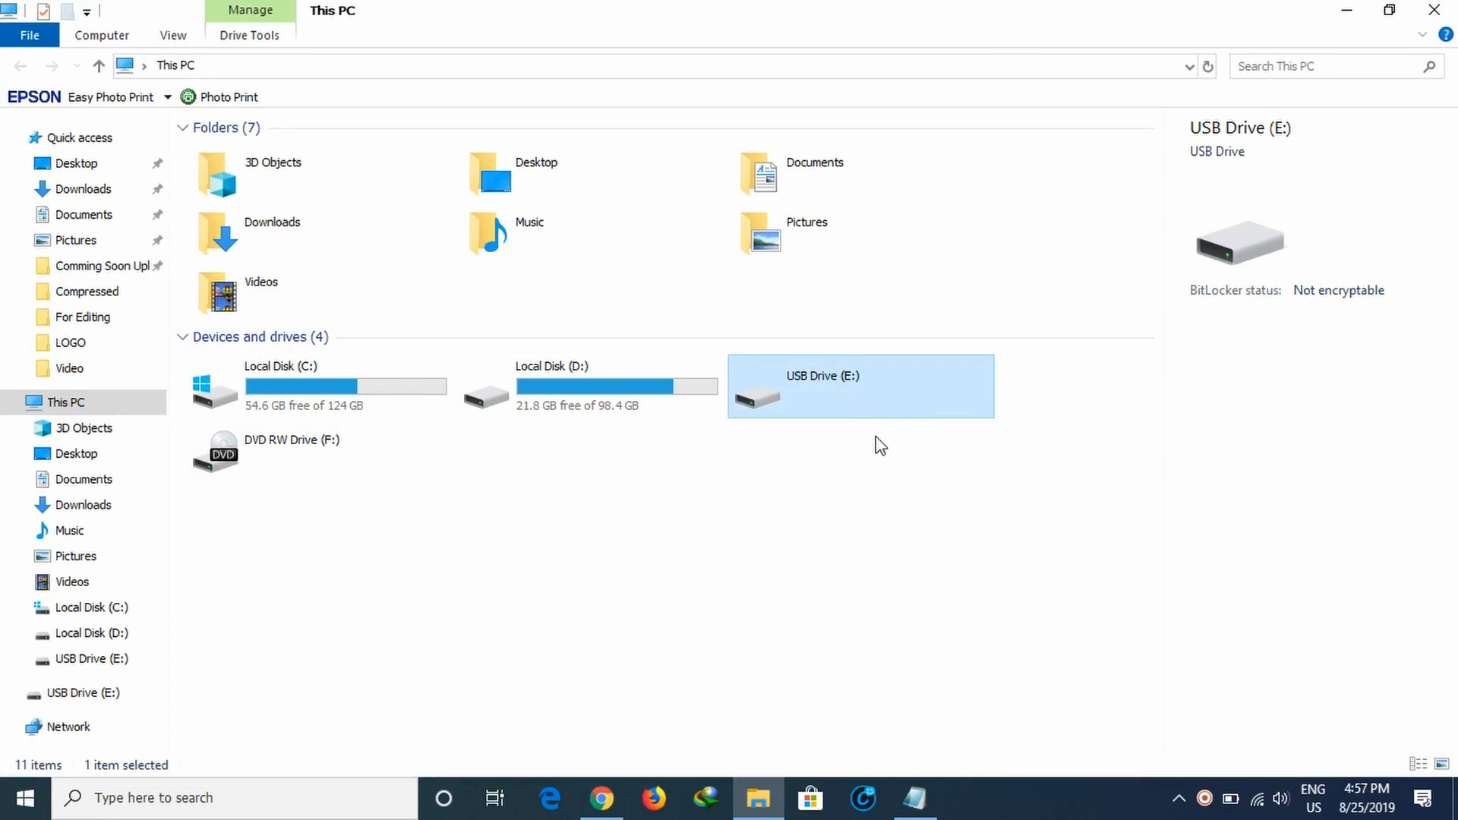
mouse_move(806, 440)
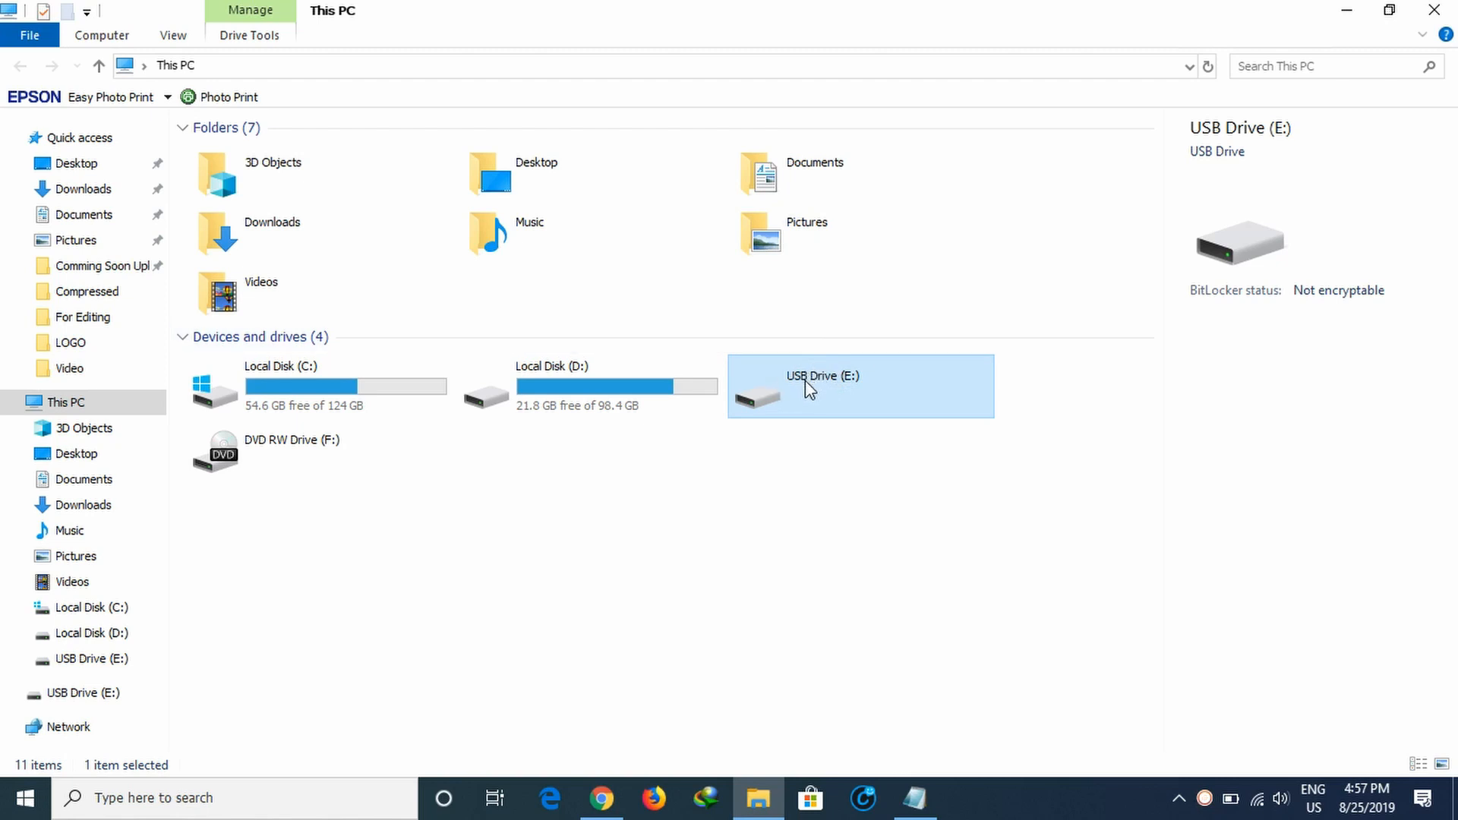
mouse_move(829, 425)
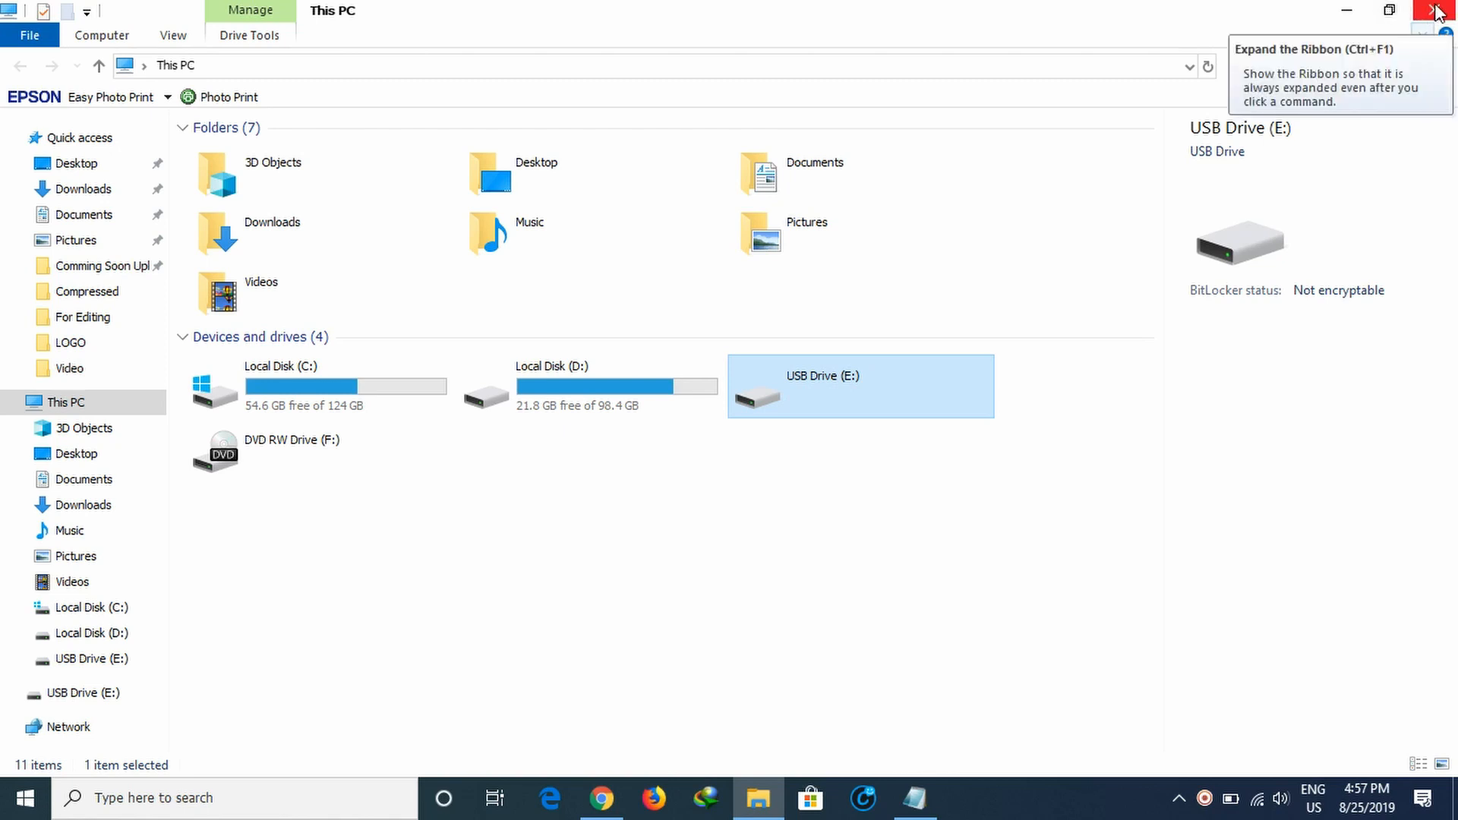
Step: Close File Explorer and launch diskpart from the Run dialog
left_click(1440, 10)
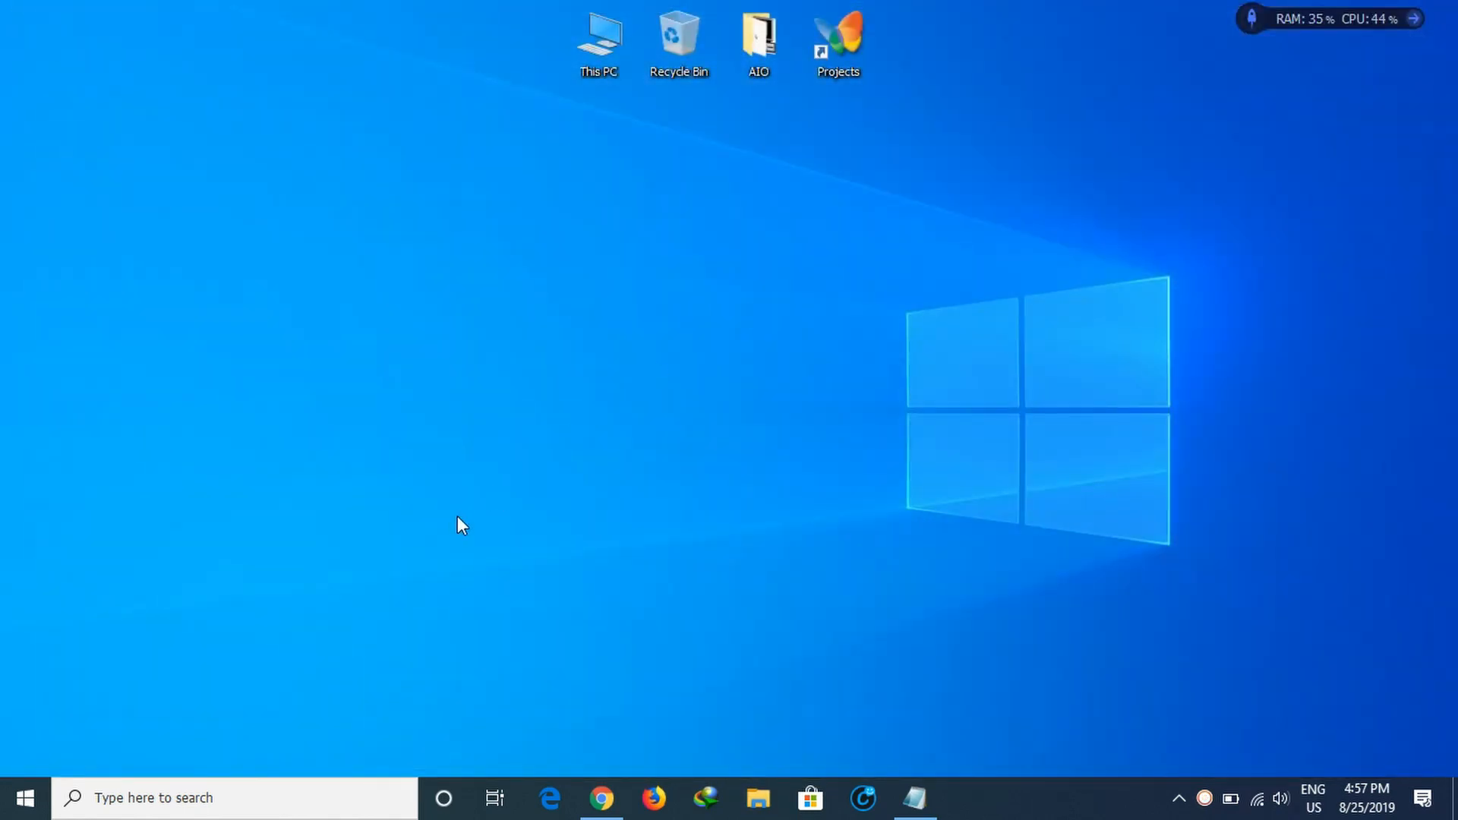
mouse_move(480, 536)
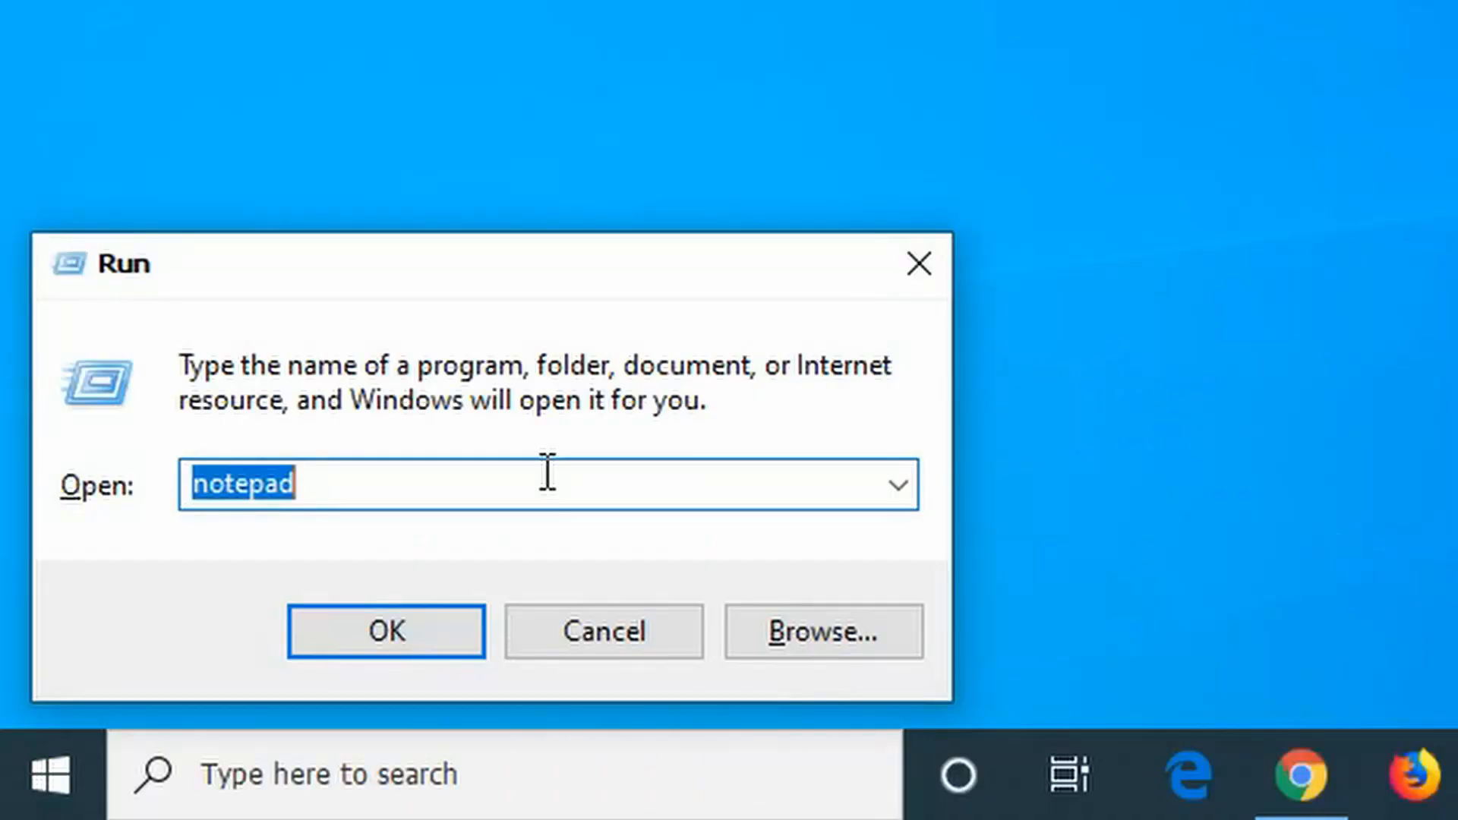
type("diskpar")
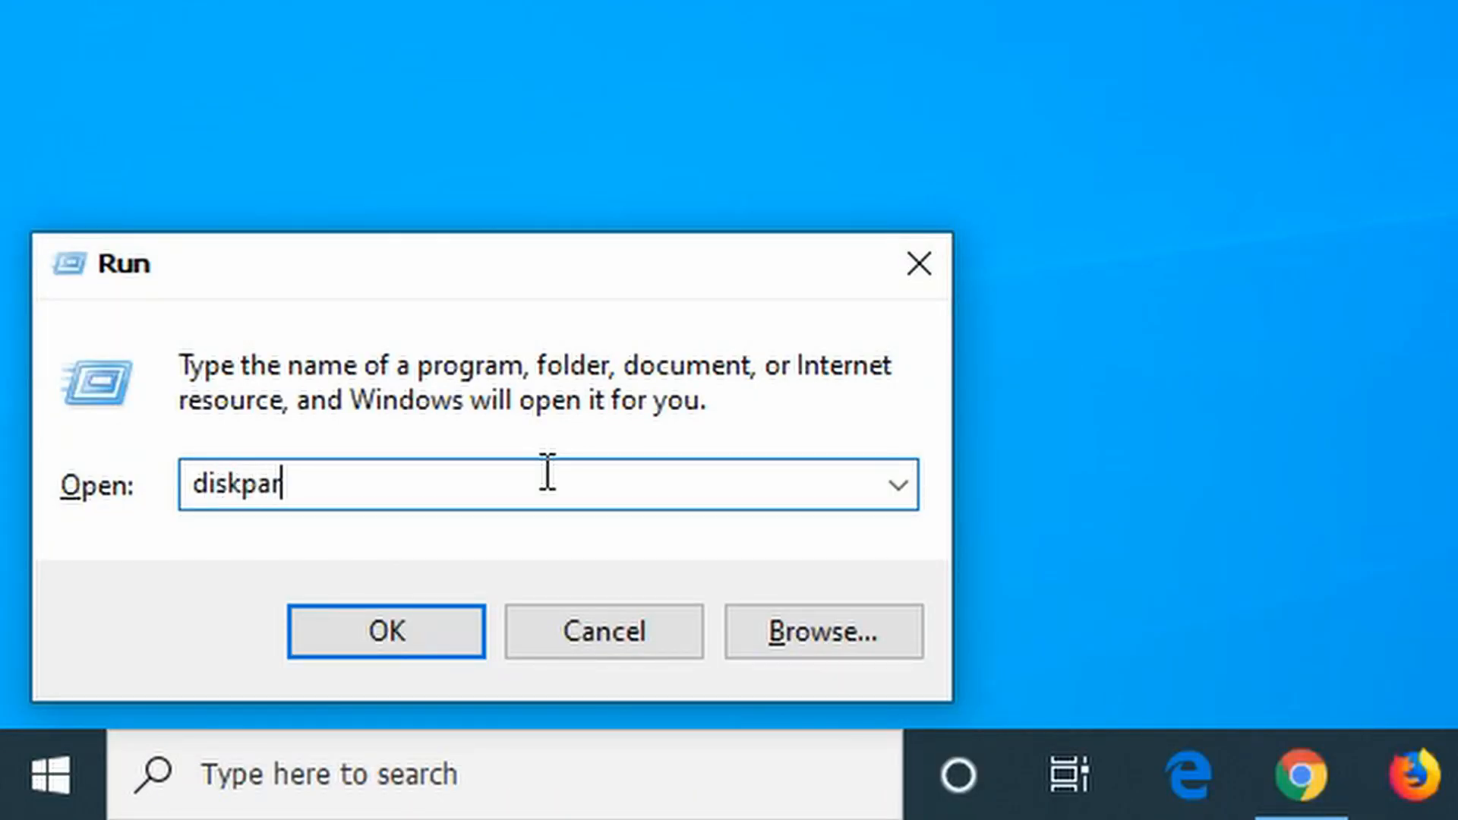
type("t")
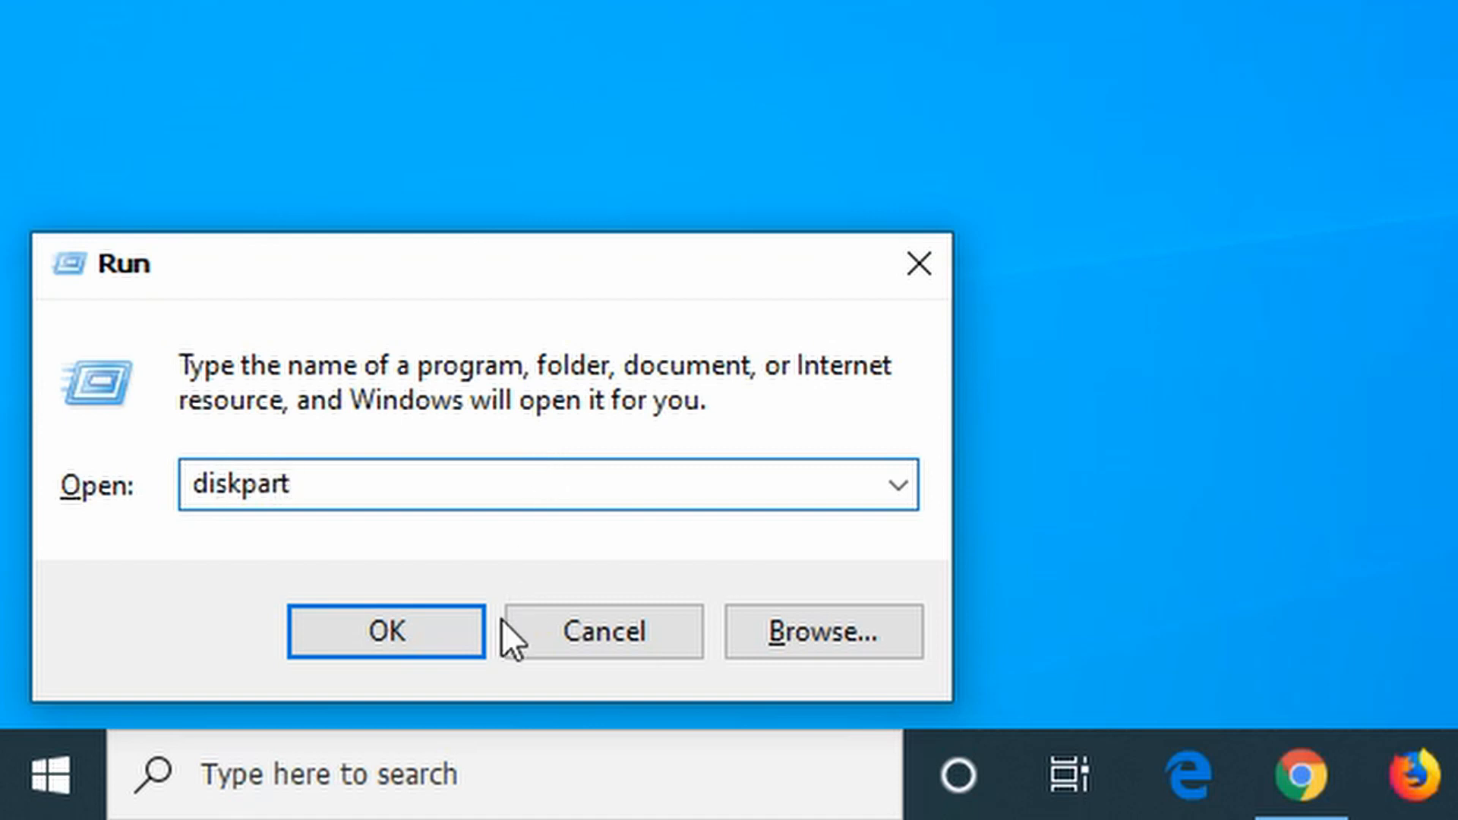
left_click(385, 630)
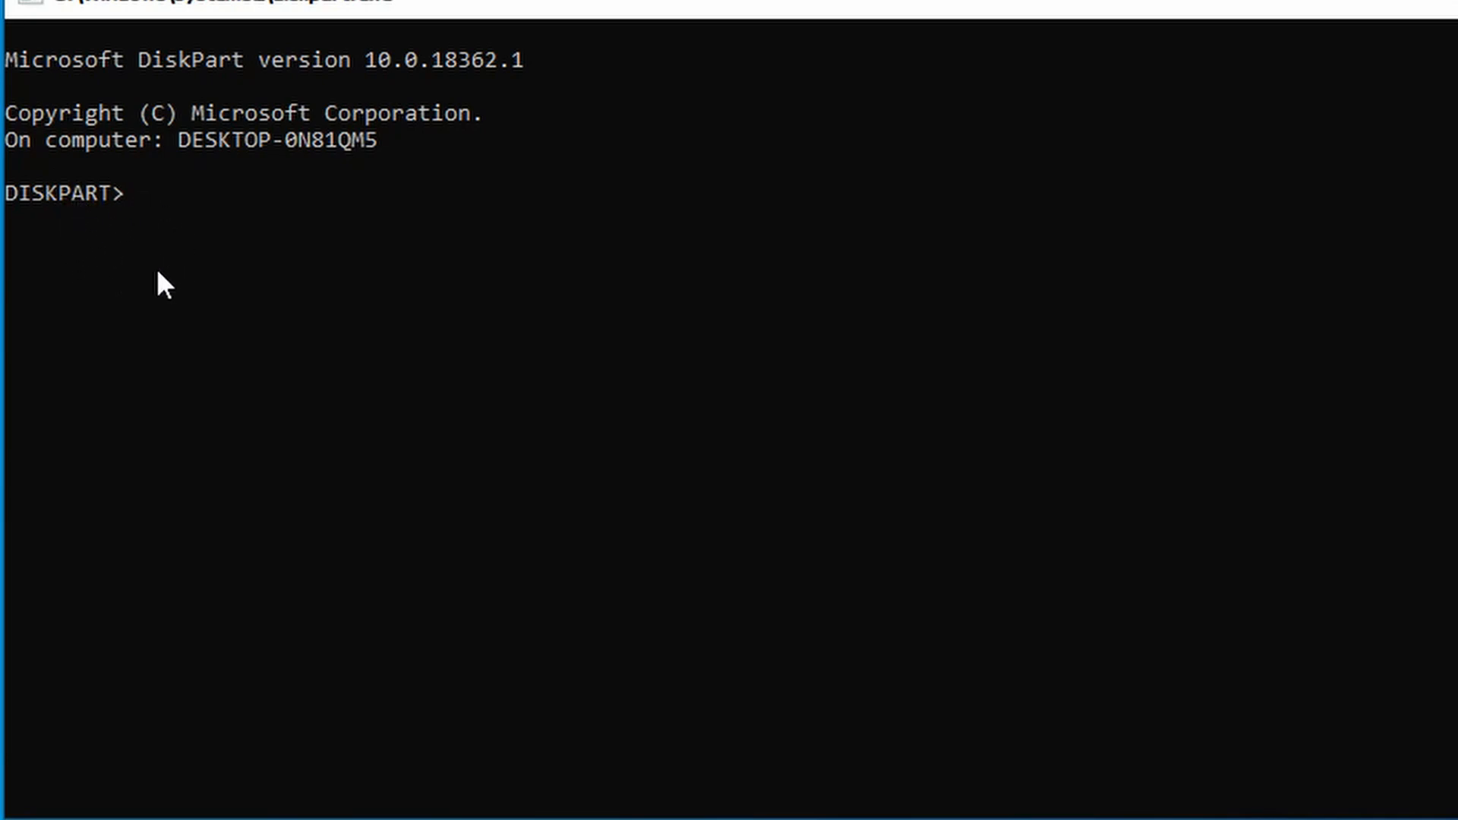
mouse_move(111, 224)
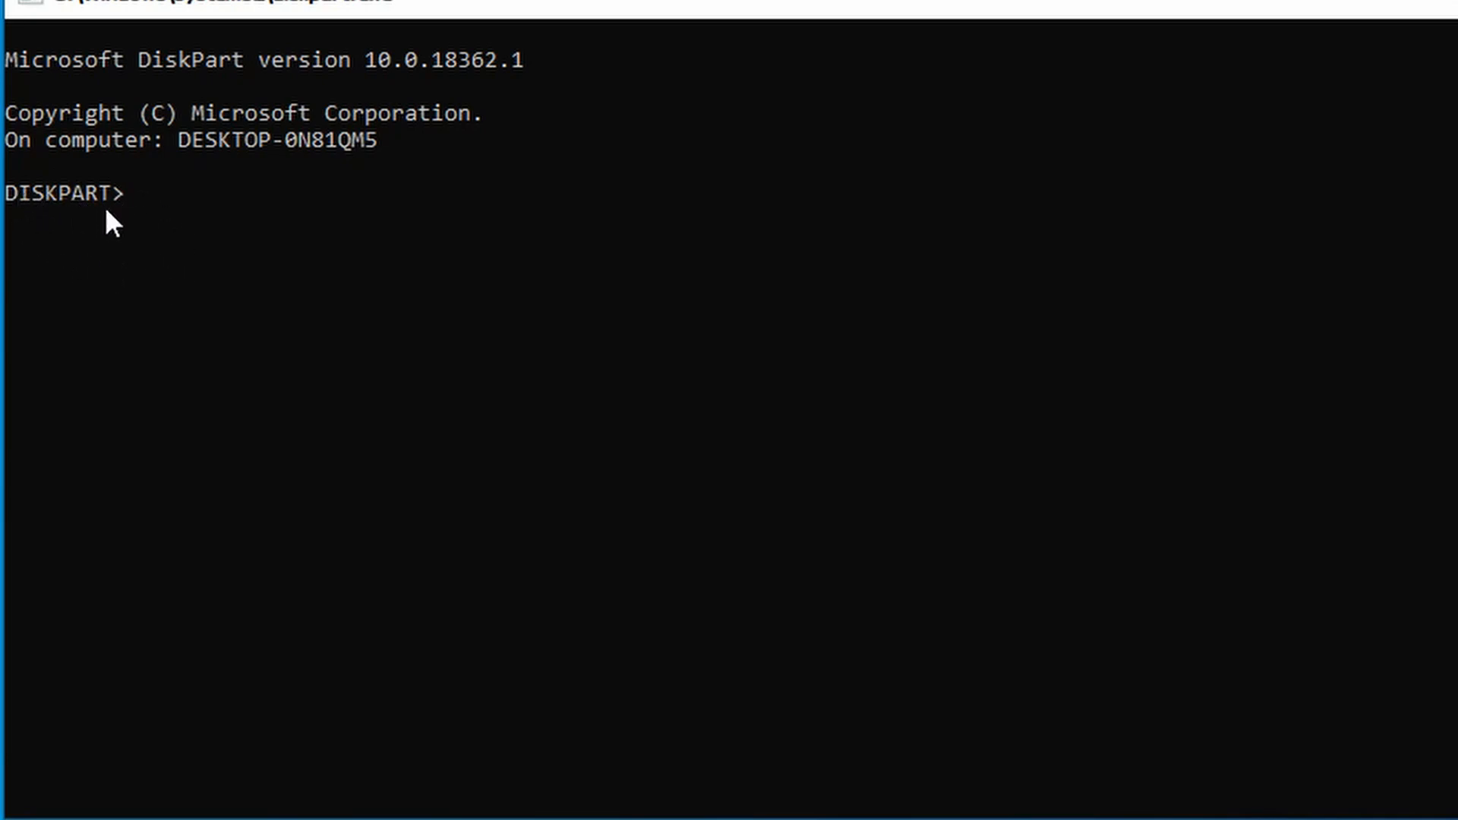
Step: Run 'list disk' to show Disk 0 (223 GB) and Disk 1 (14 GB)
type("l")
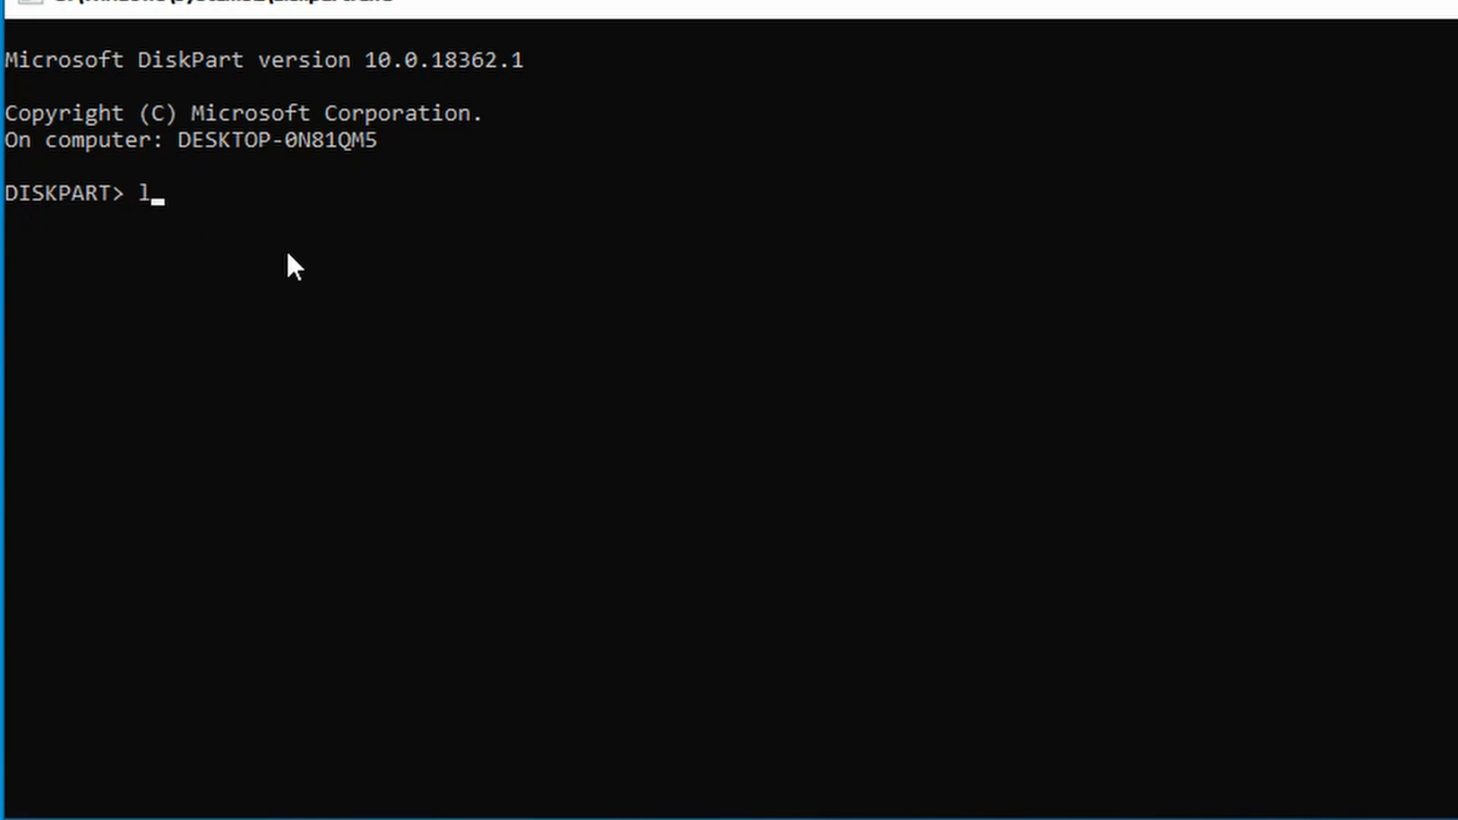
type("ist")
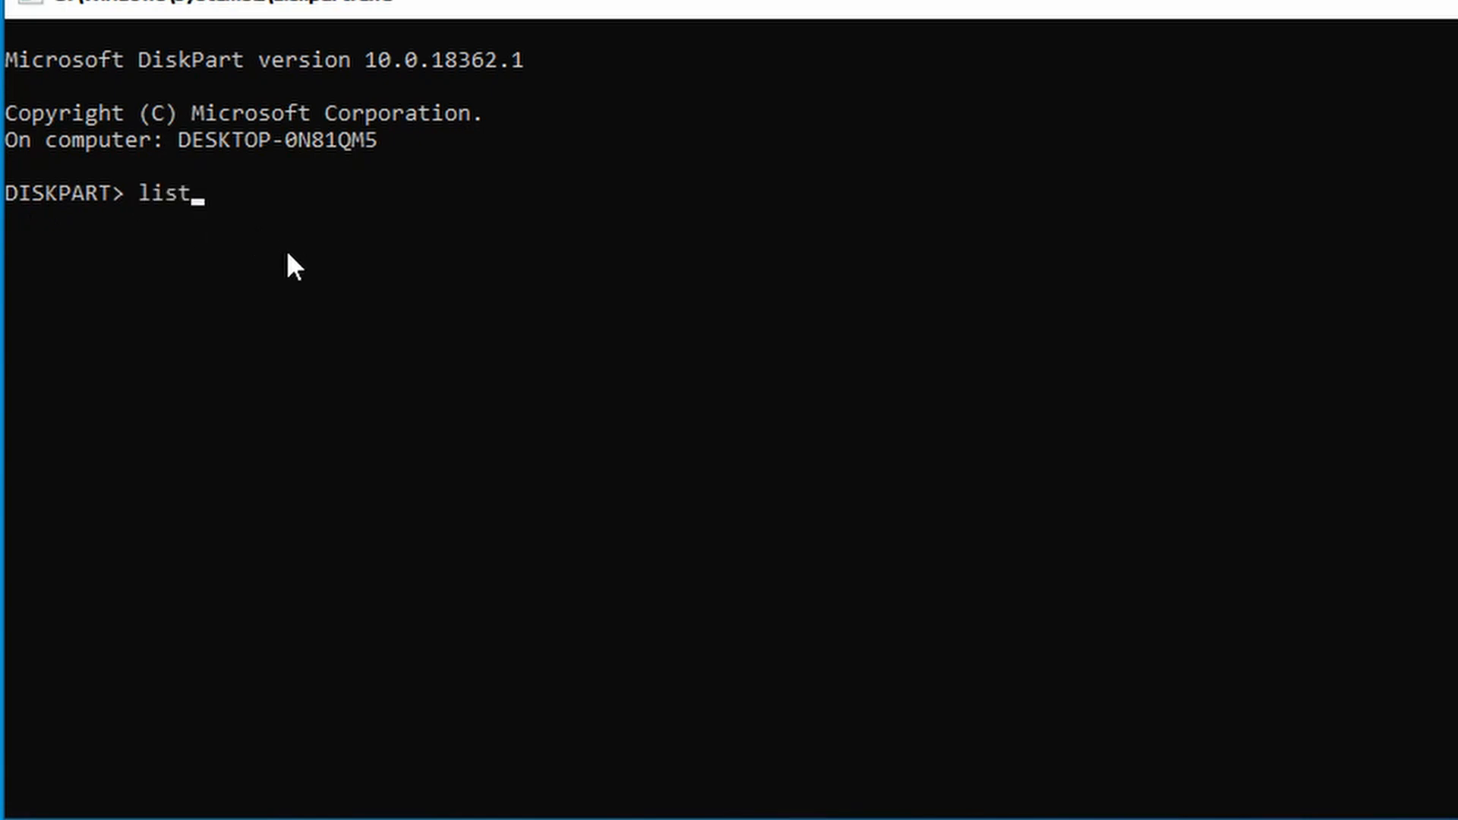
type("disk")
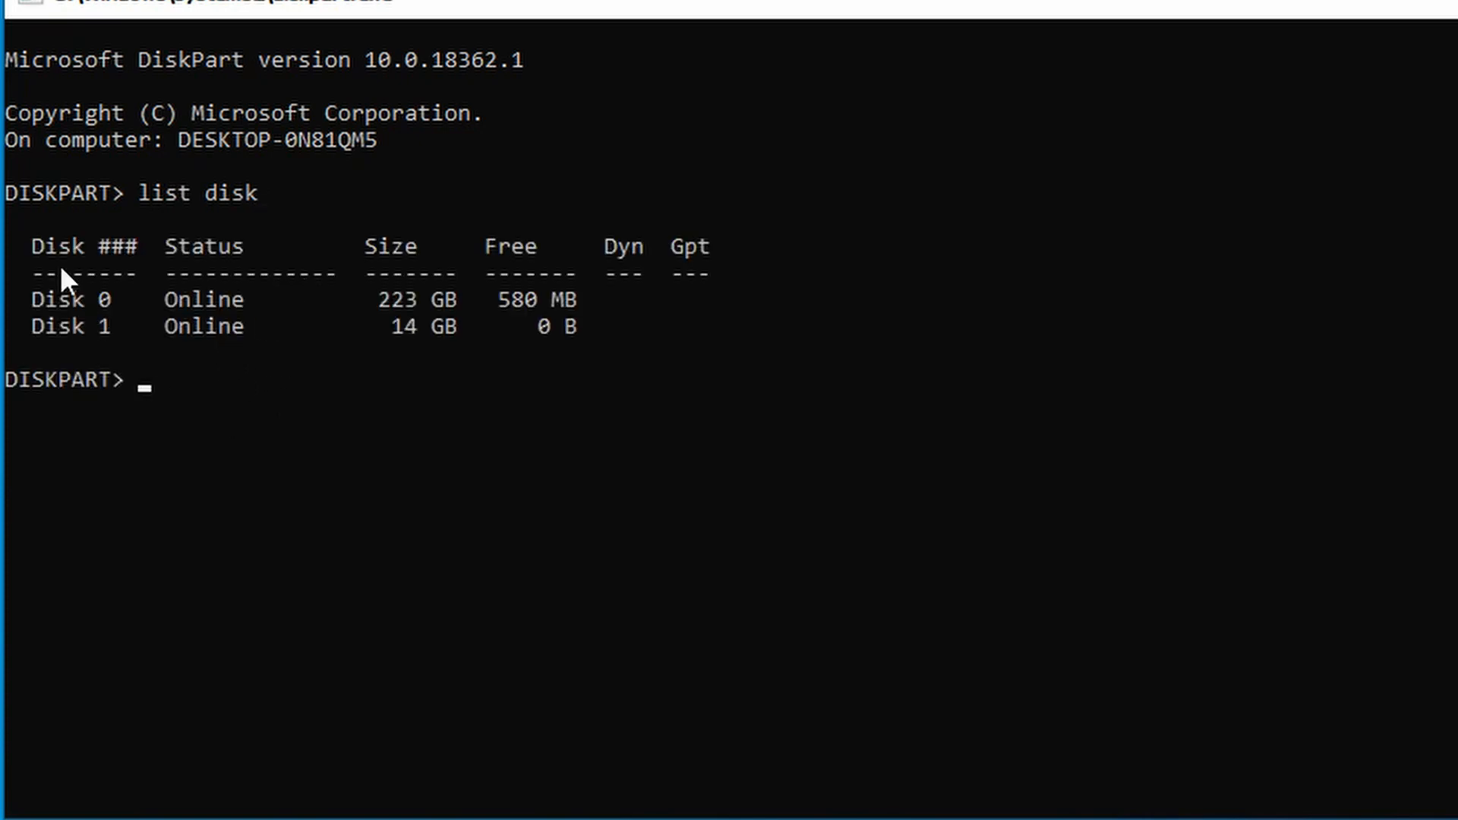
mouse_move(268, 316)
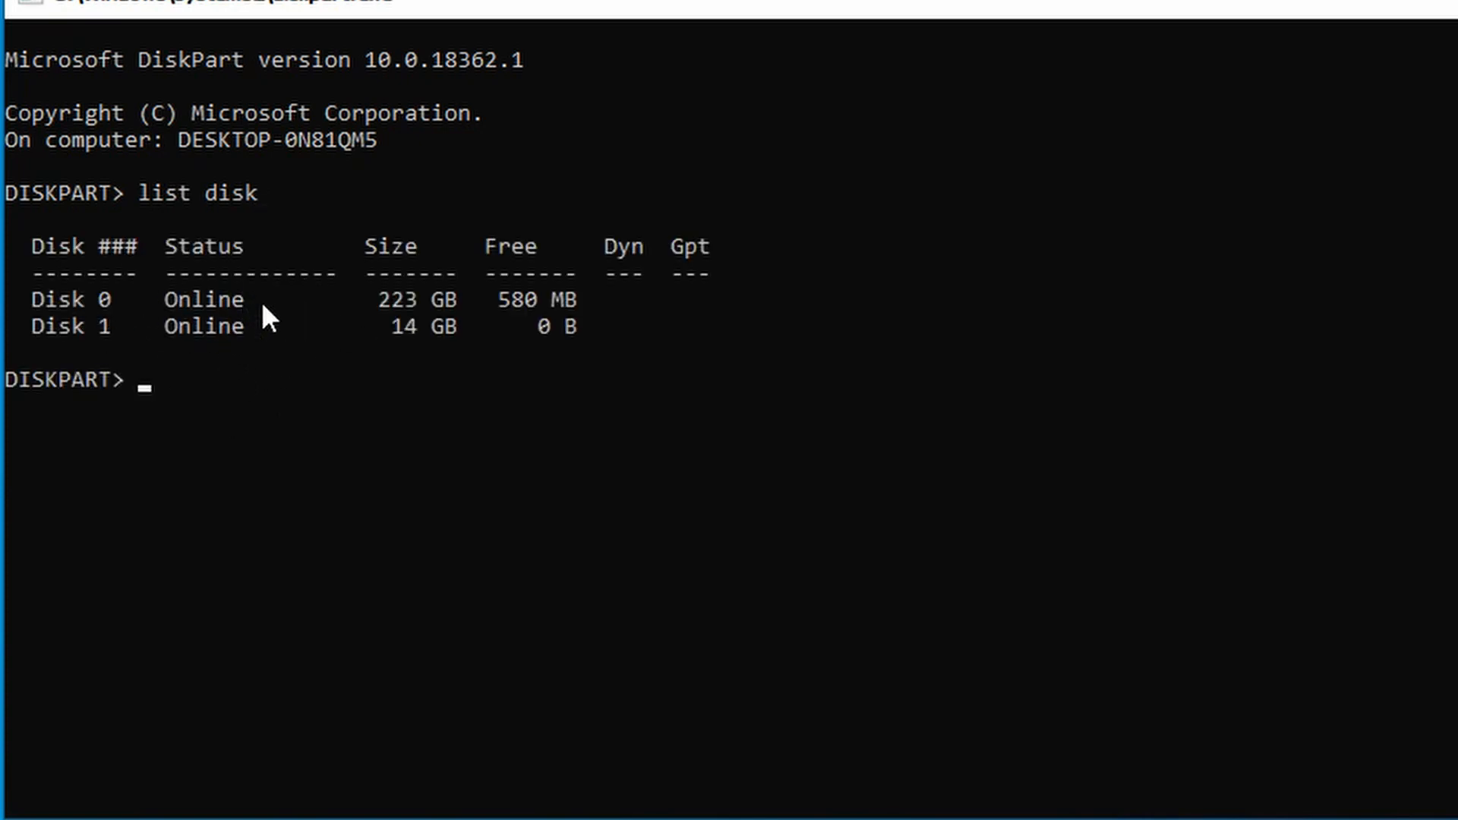
mouse_move(63, 333)
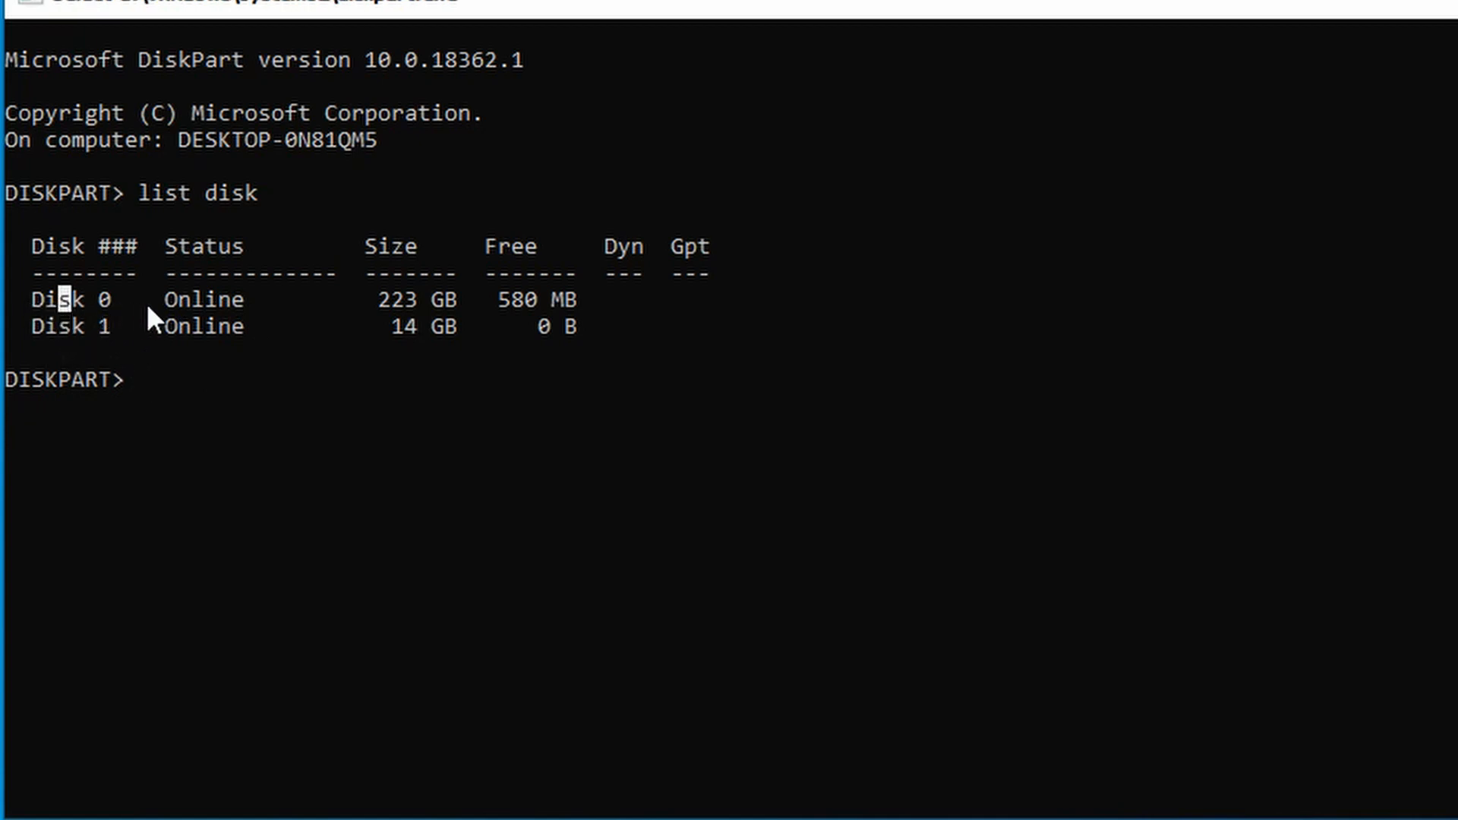
mouse_move(382, 320)
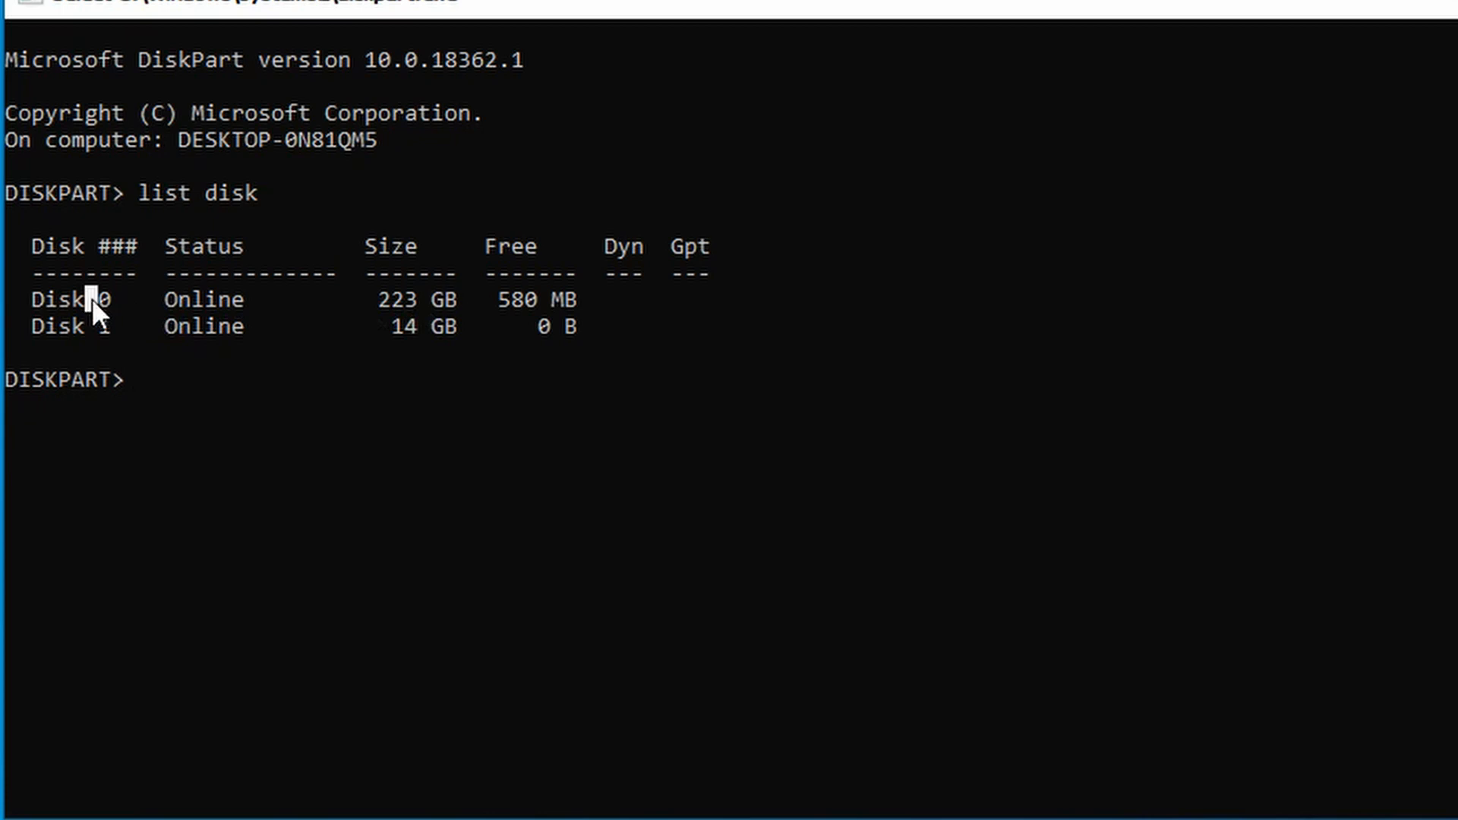
mouse_move(220, 320)
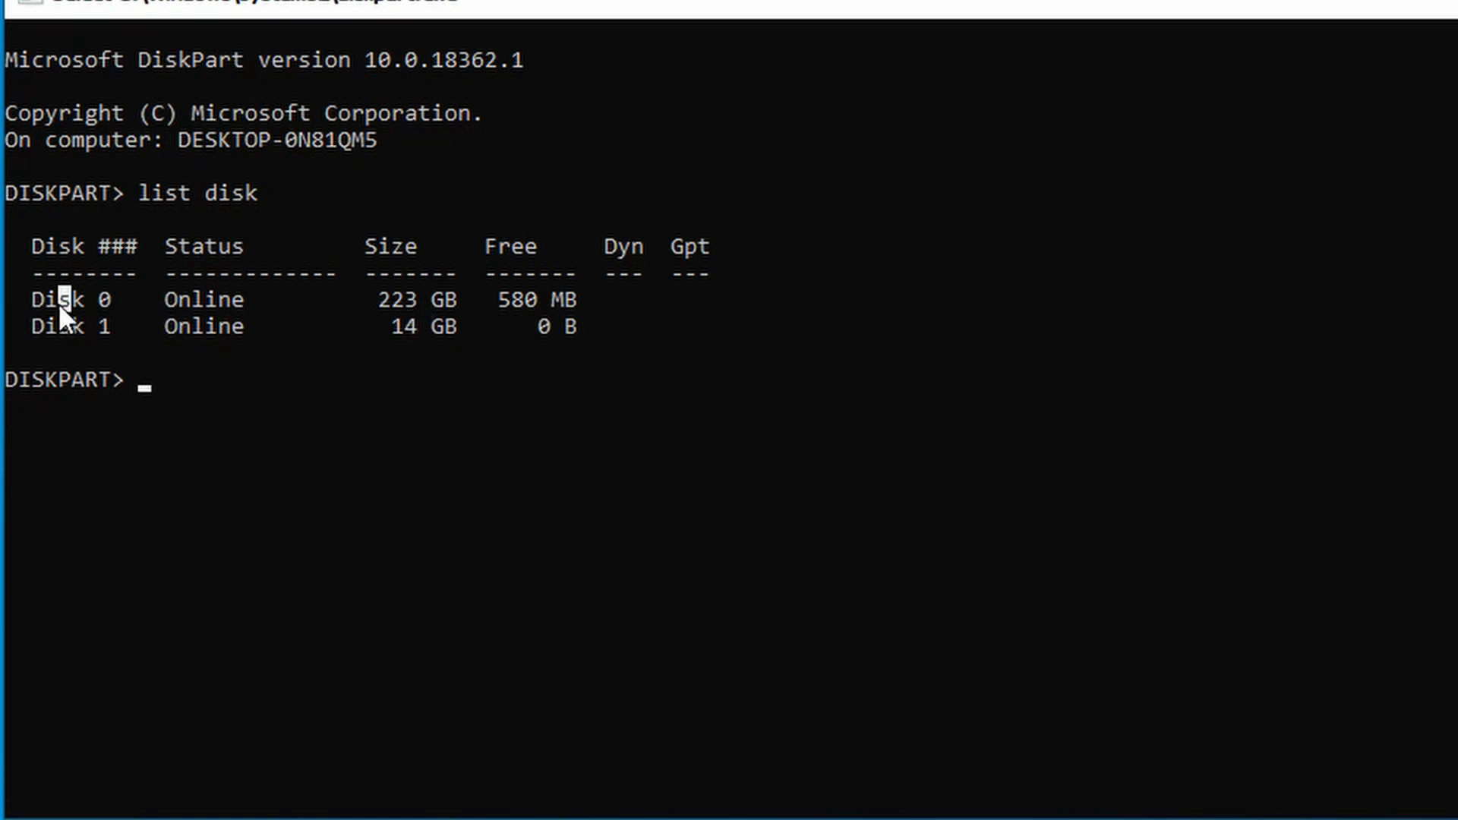
mouse_move(253, 339)
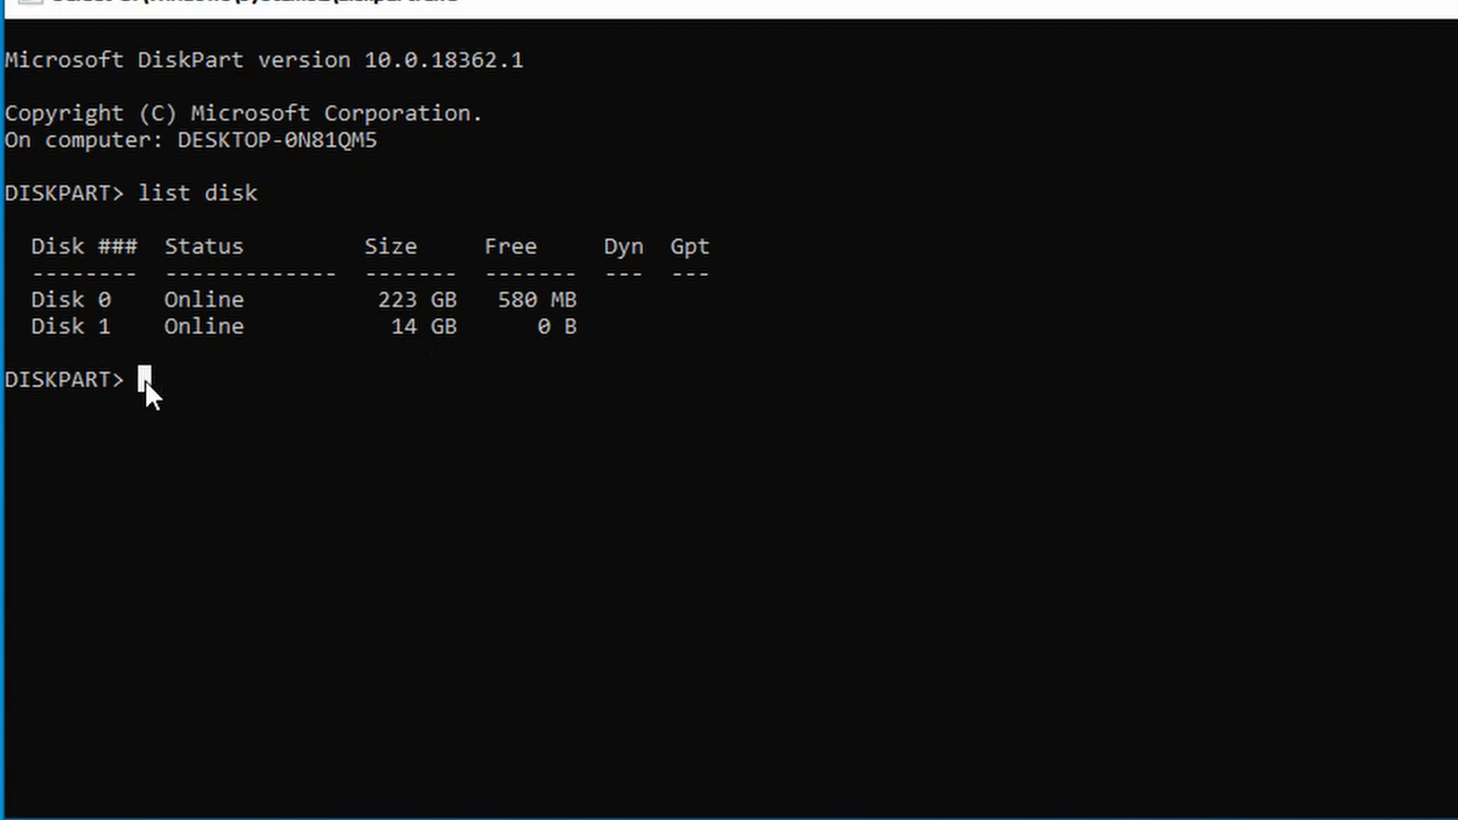
mouse_move(162, 418)
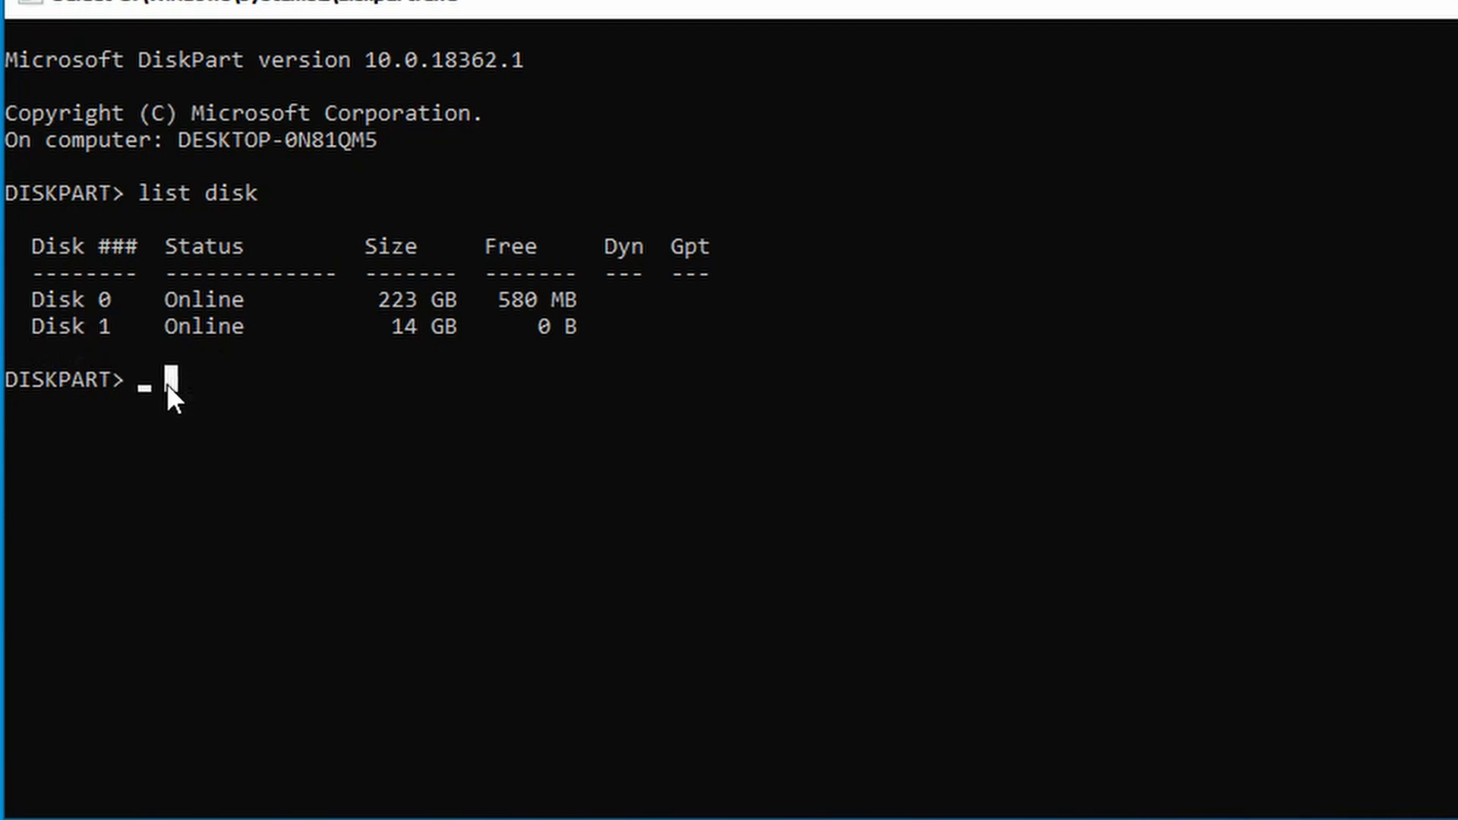
Step: Enter 'select disk 1' to target the 14 GB USB disk
type("Se")
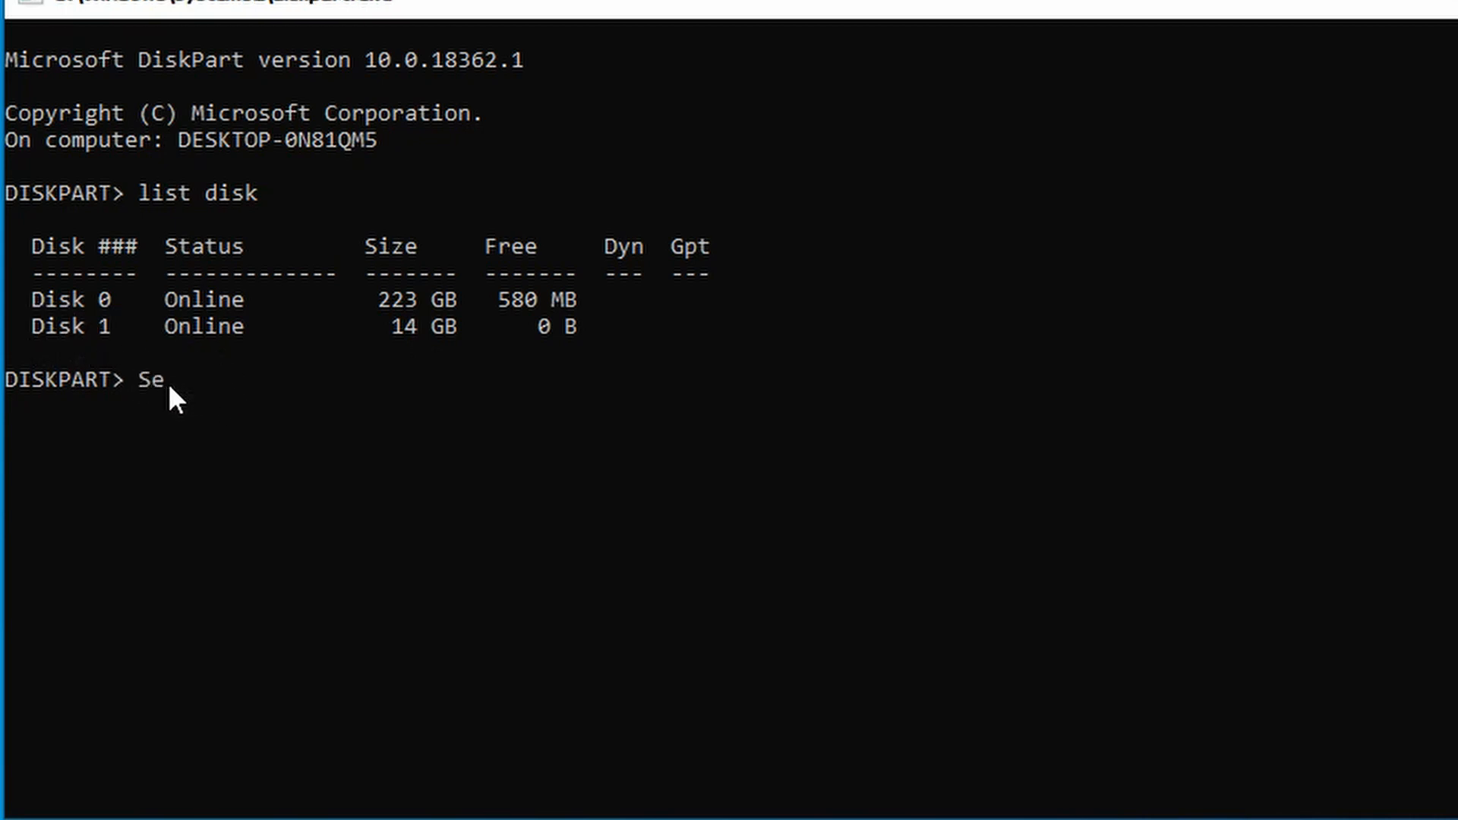
type("lect")
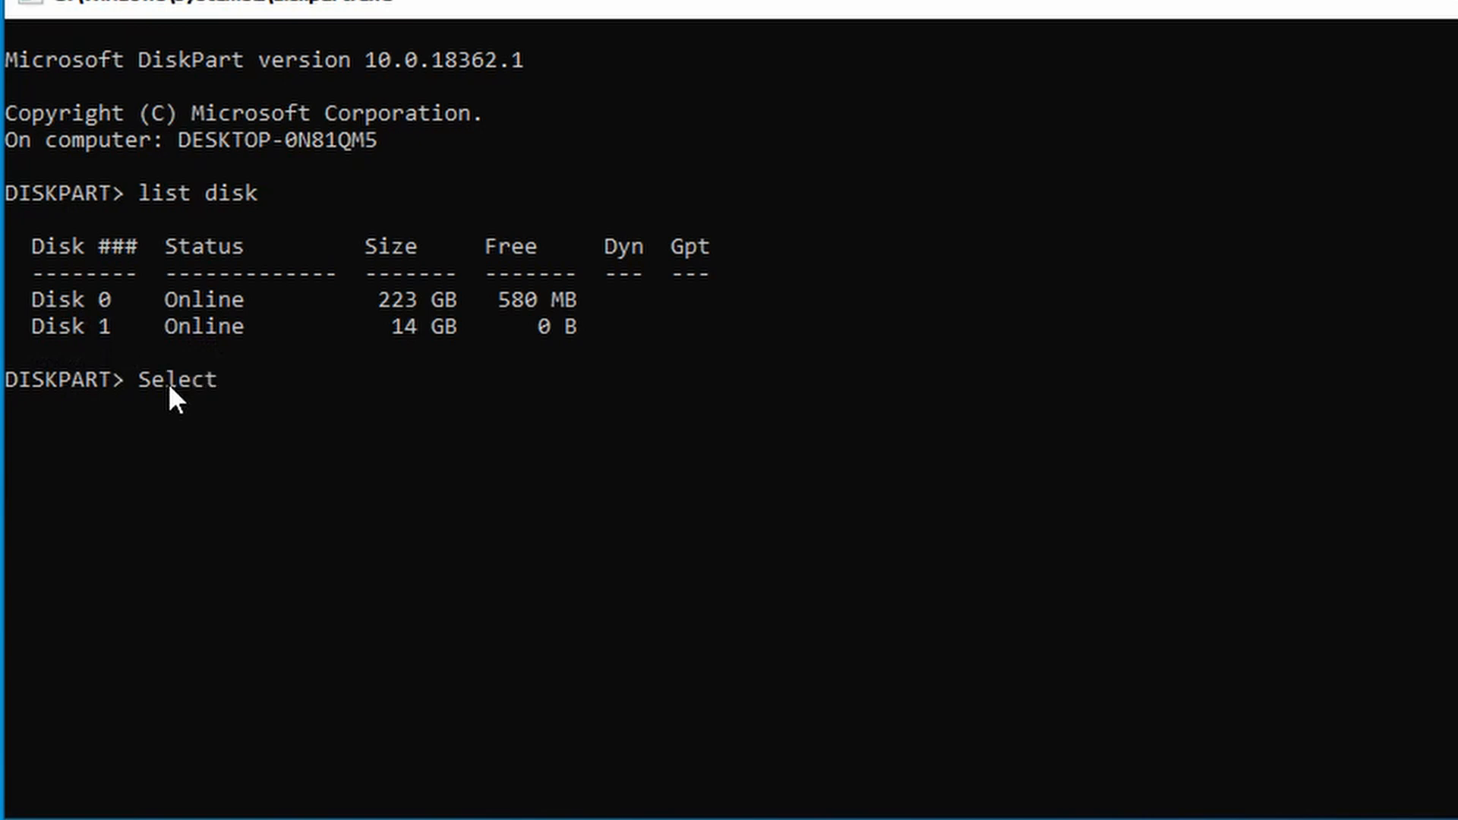
type("dia")
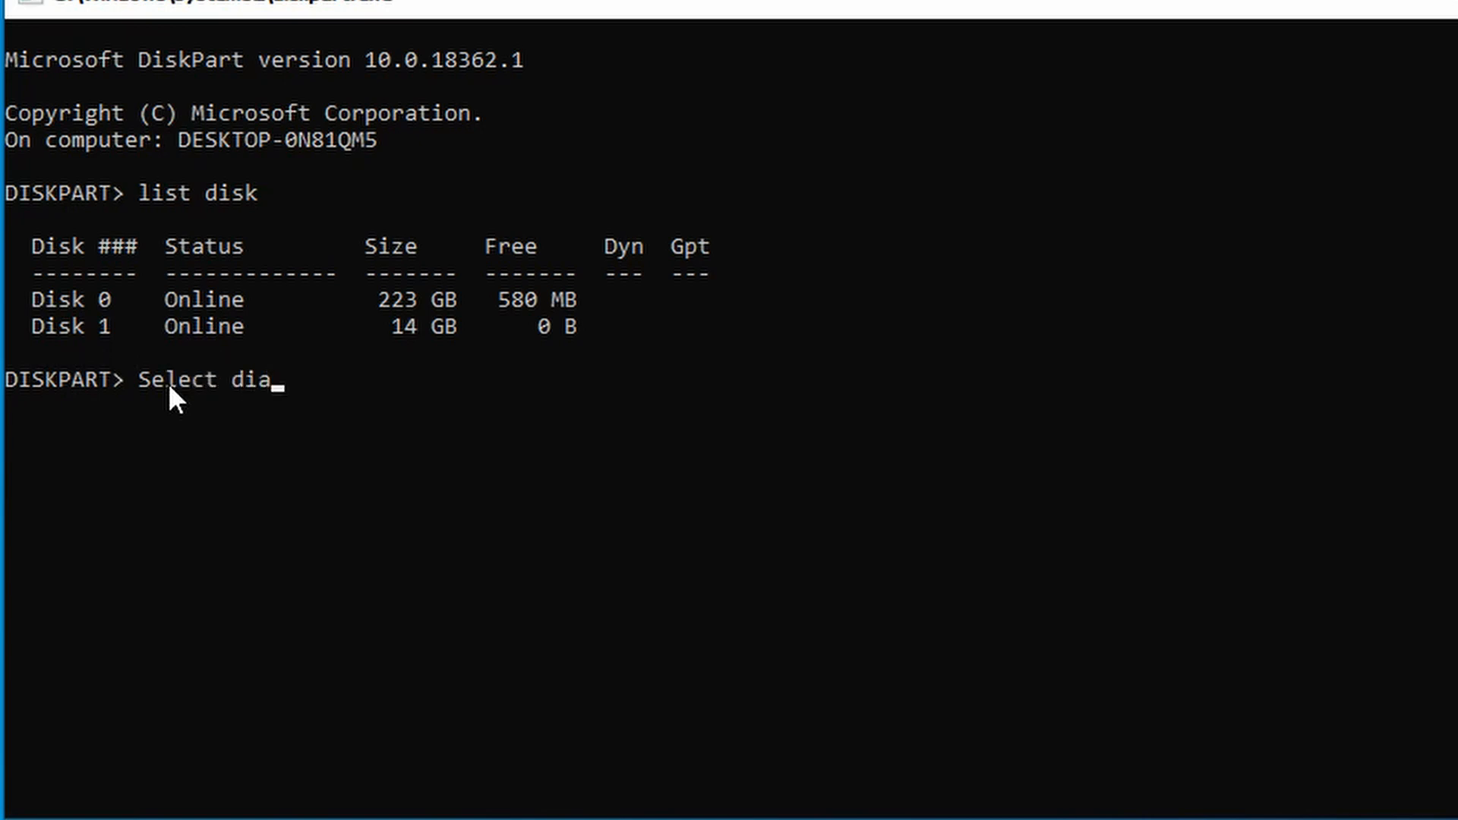
type("sk")
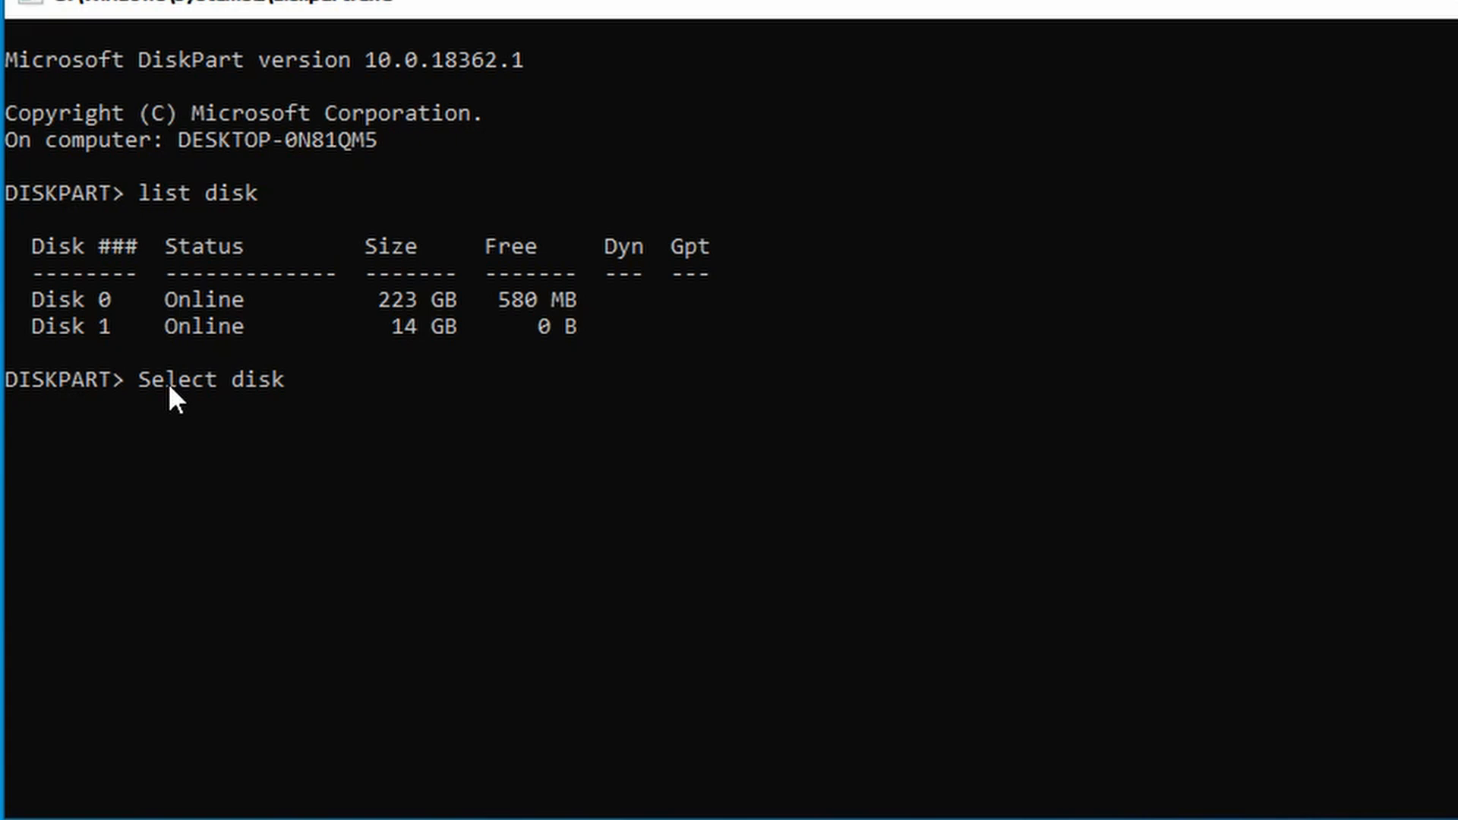
type("1")
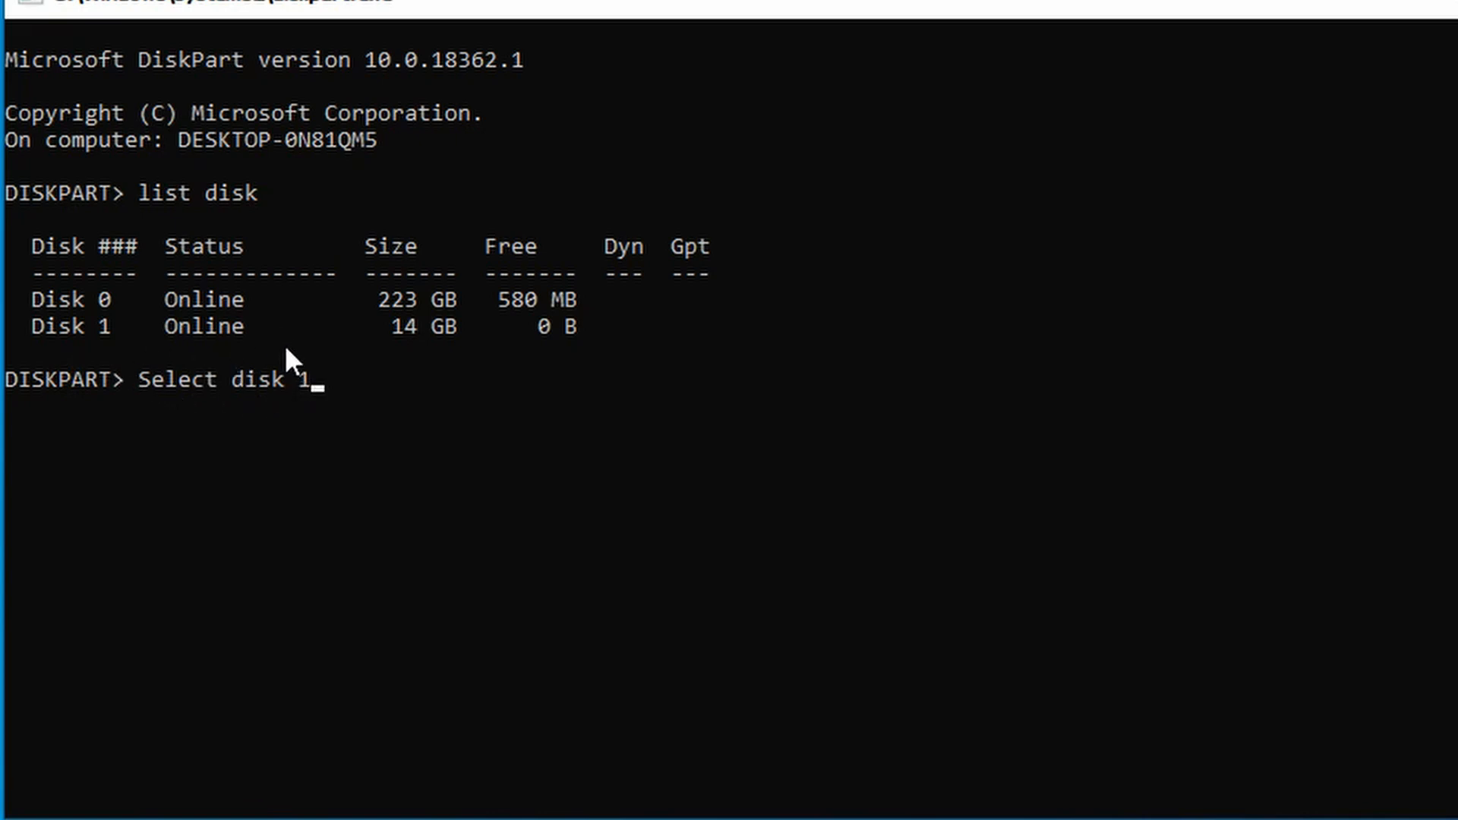
mouse_move(89, 344)
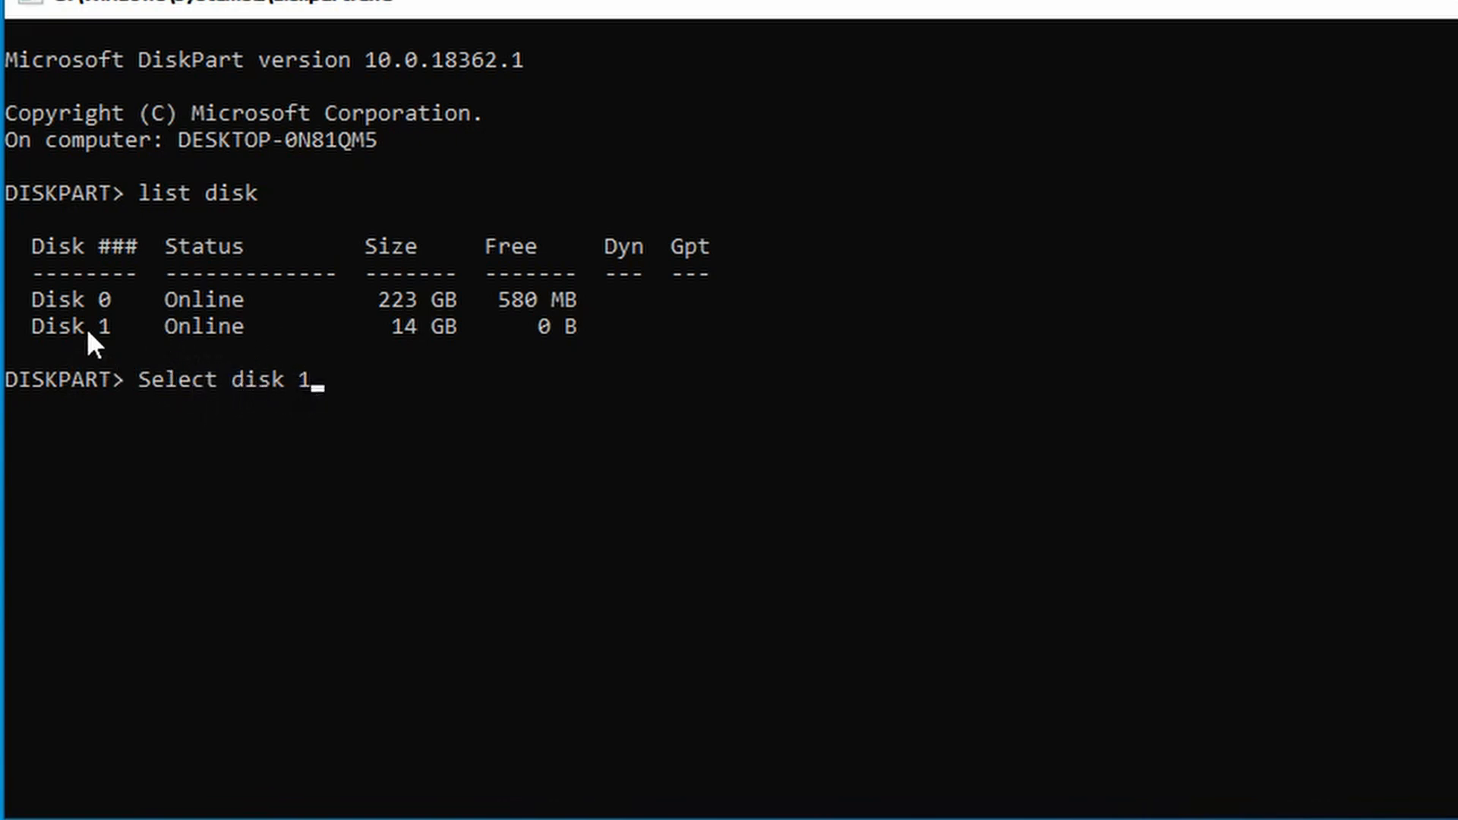
mouse_move(240, 398)
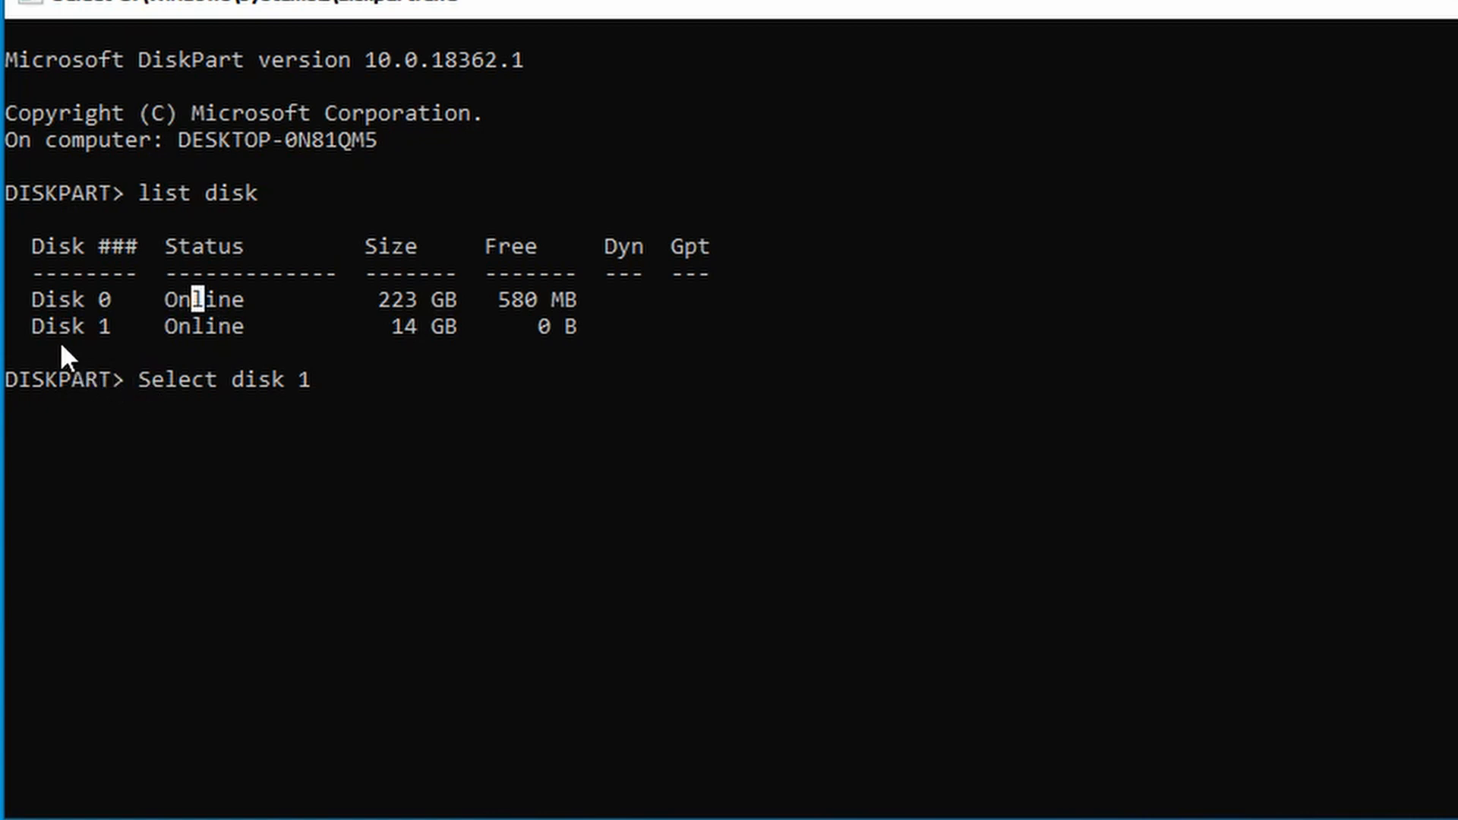
mouse_move(46, 327)
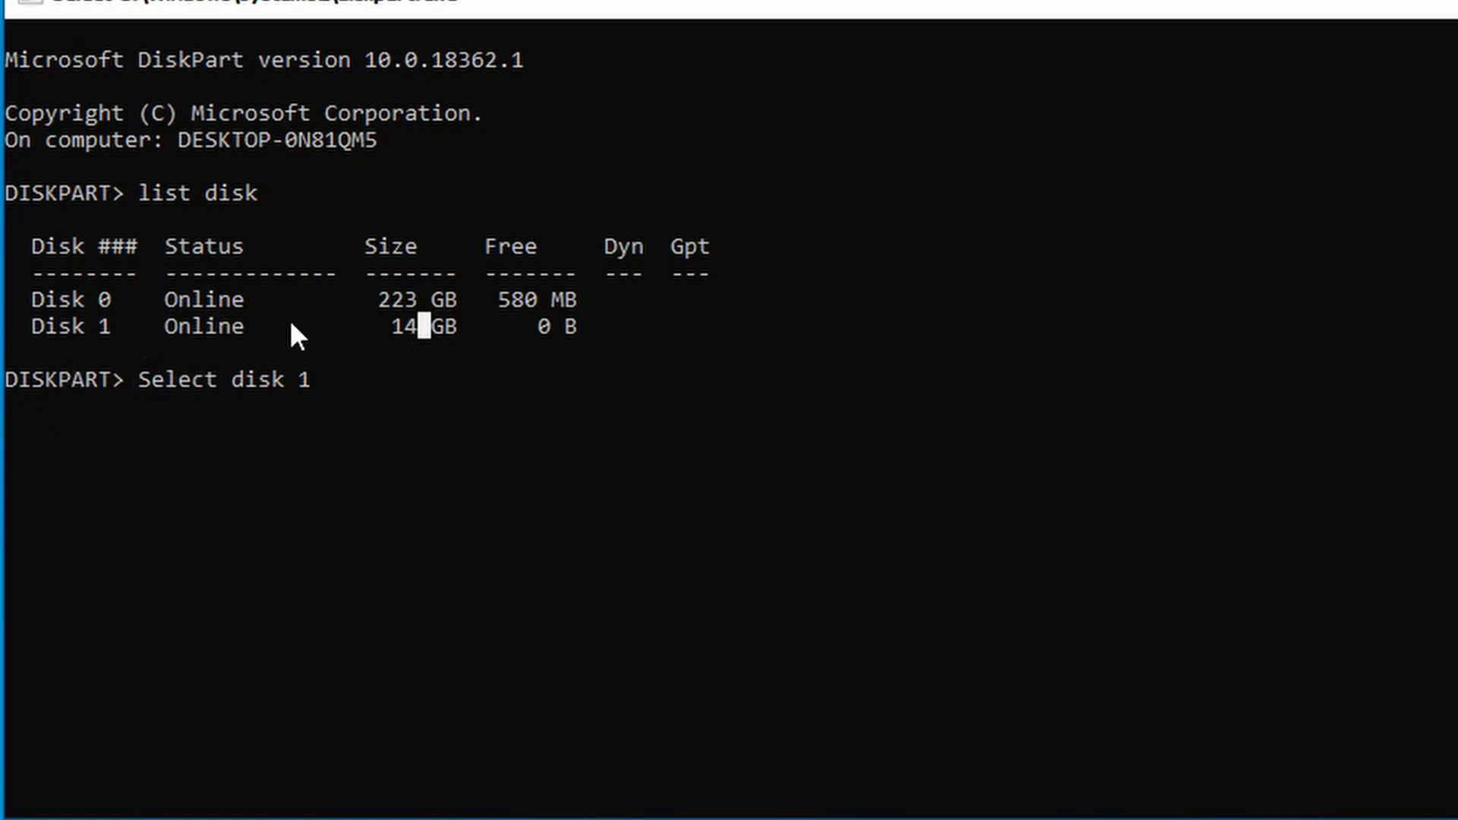
mouse_move(37, 348)
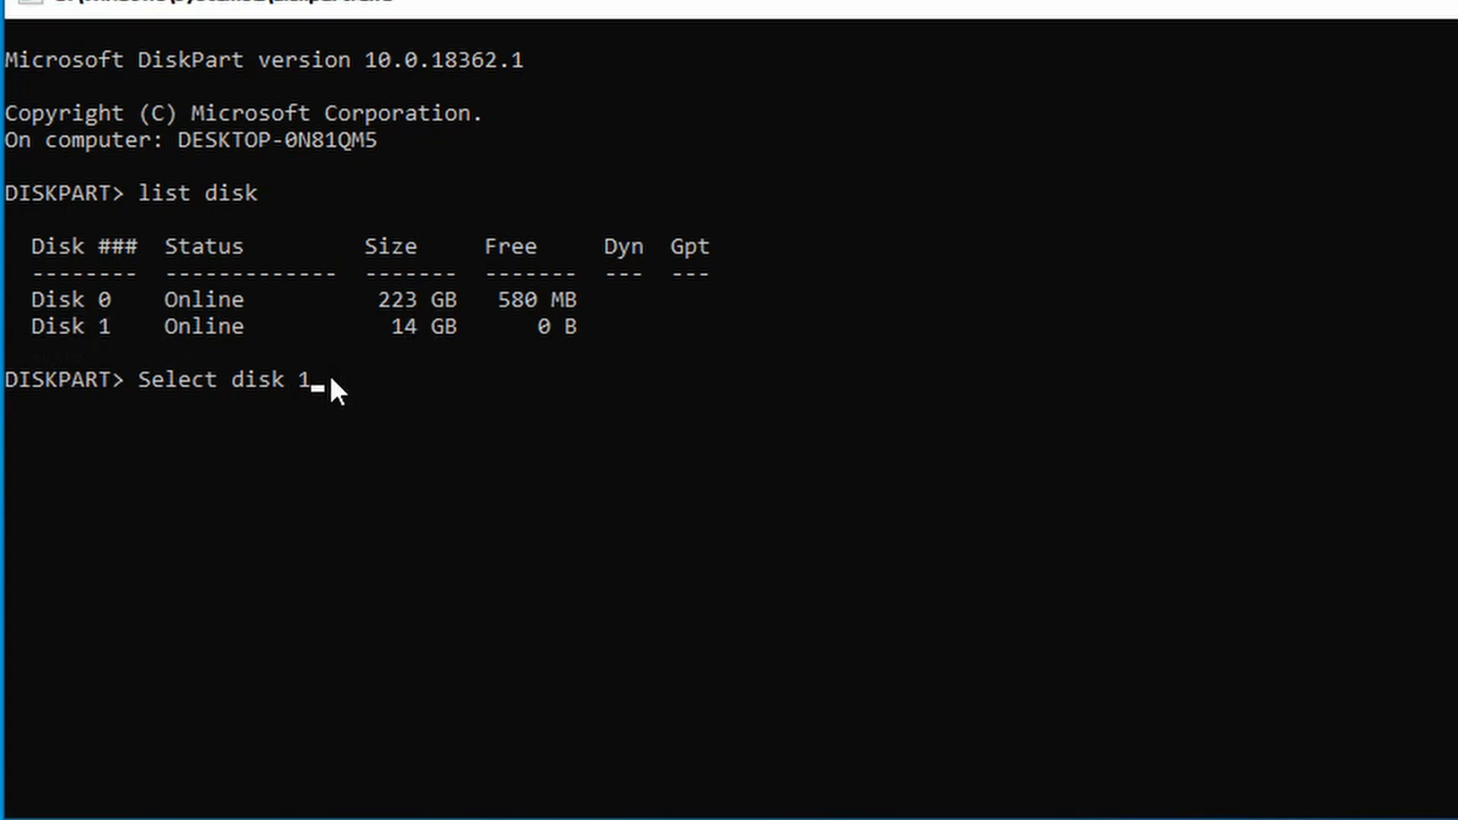
mouse_move(327, 397)
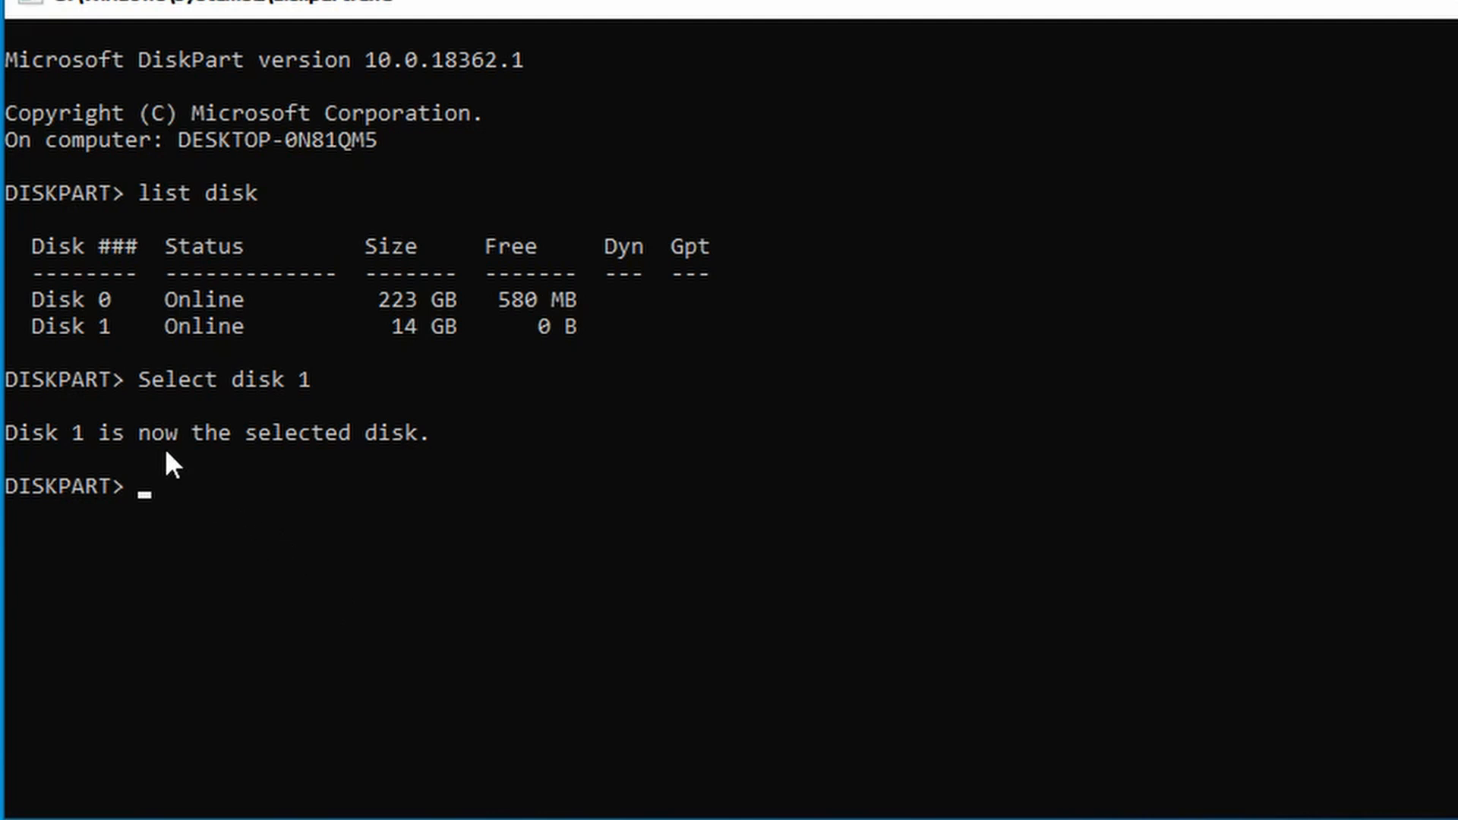
mouse_move(172, 505)
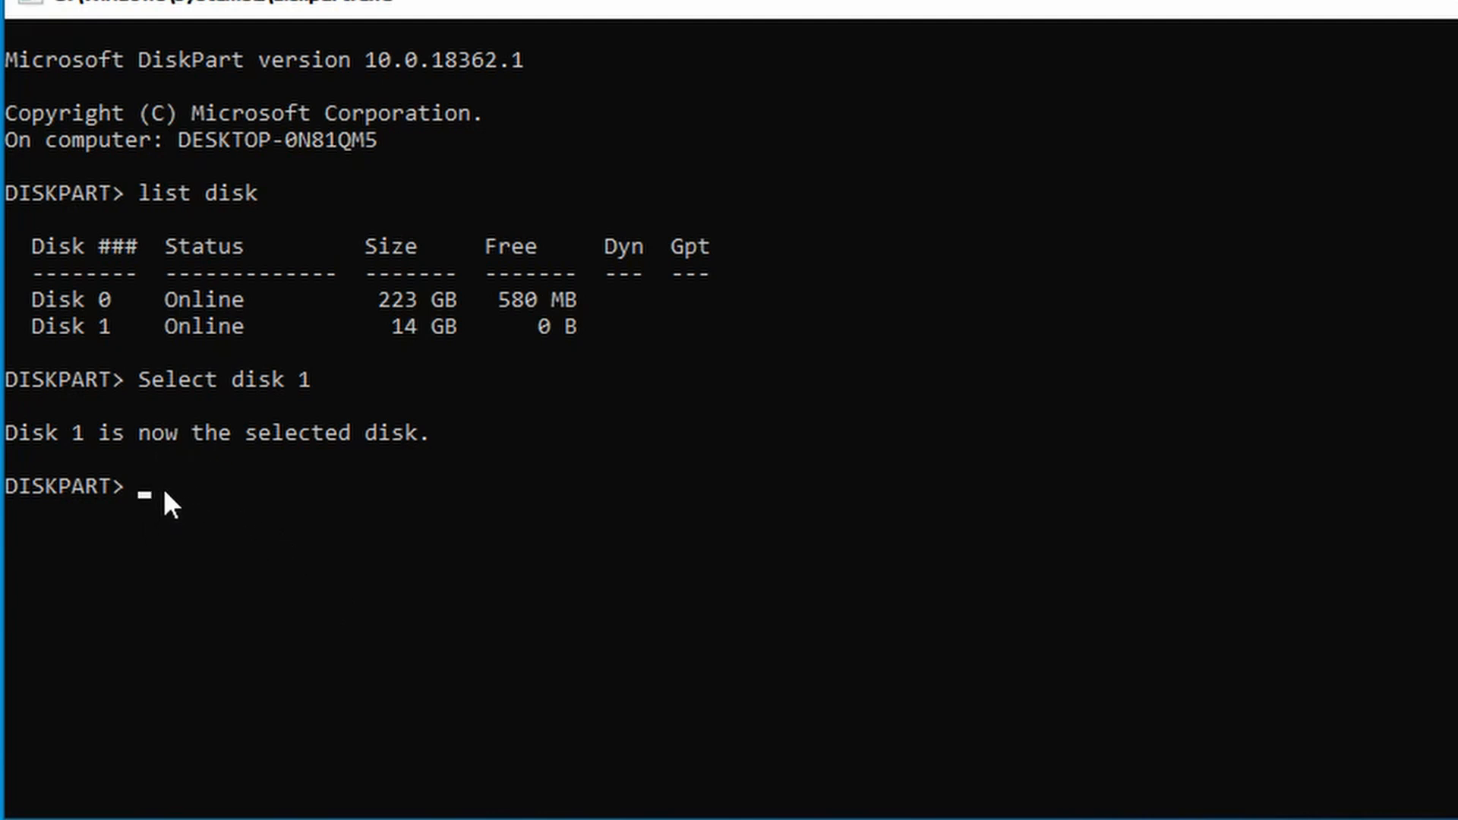
mouse_move(289, 621)
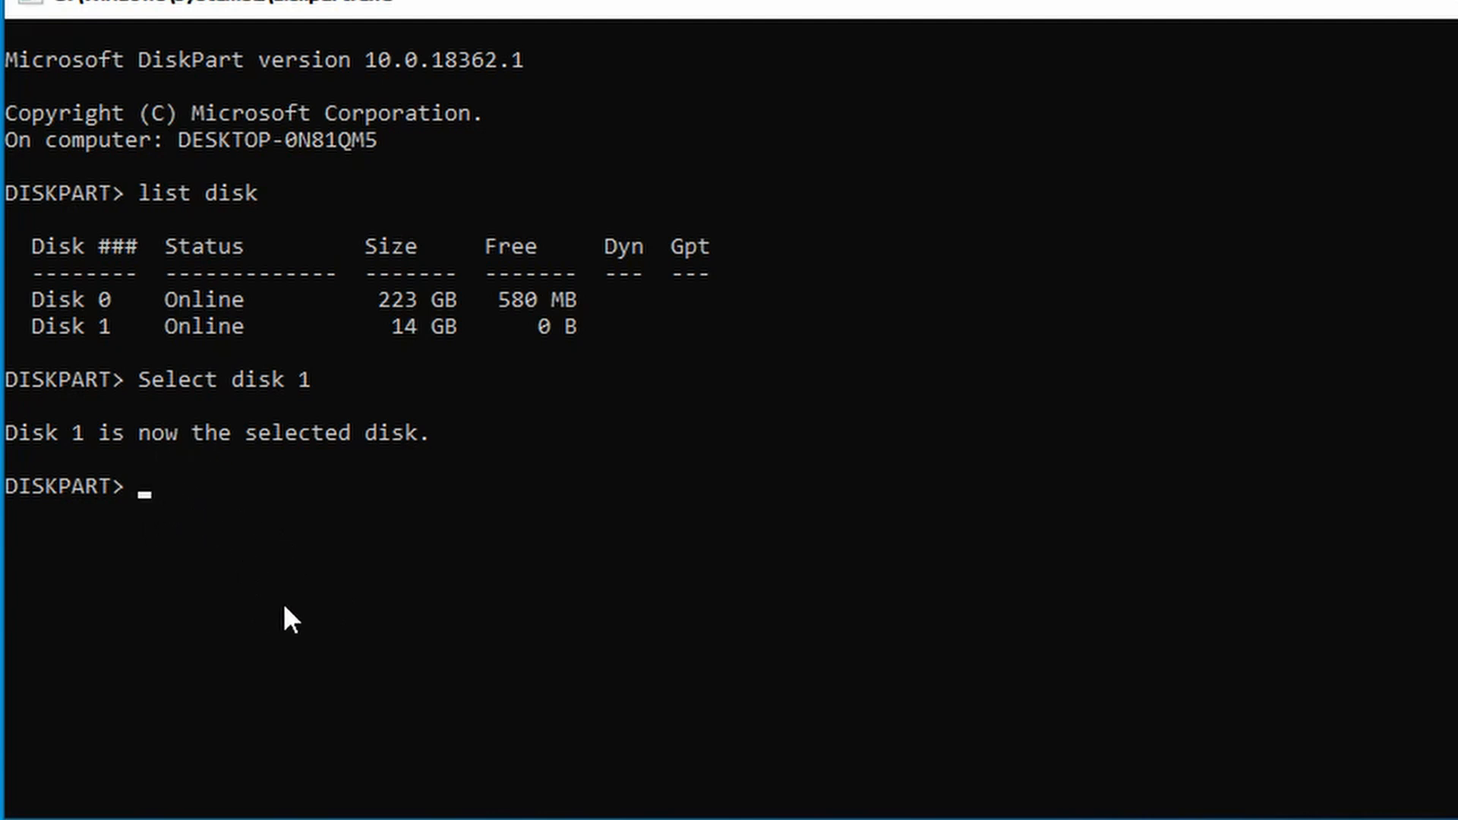
Step: Run 'select partition 1' on Disk 1, which reports no partition selected
type("se")
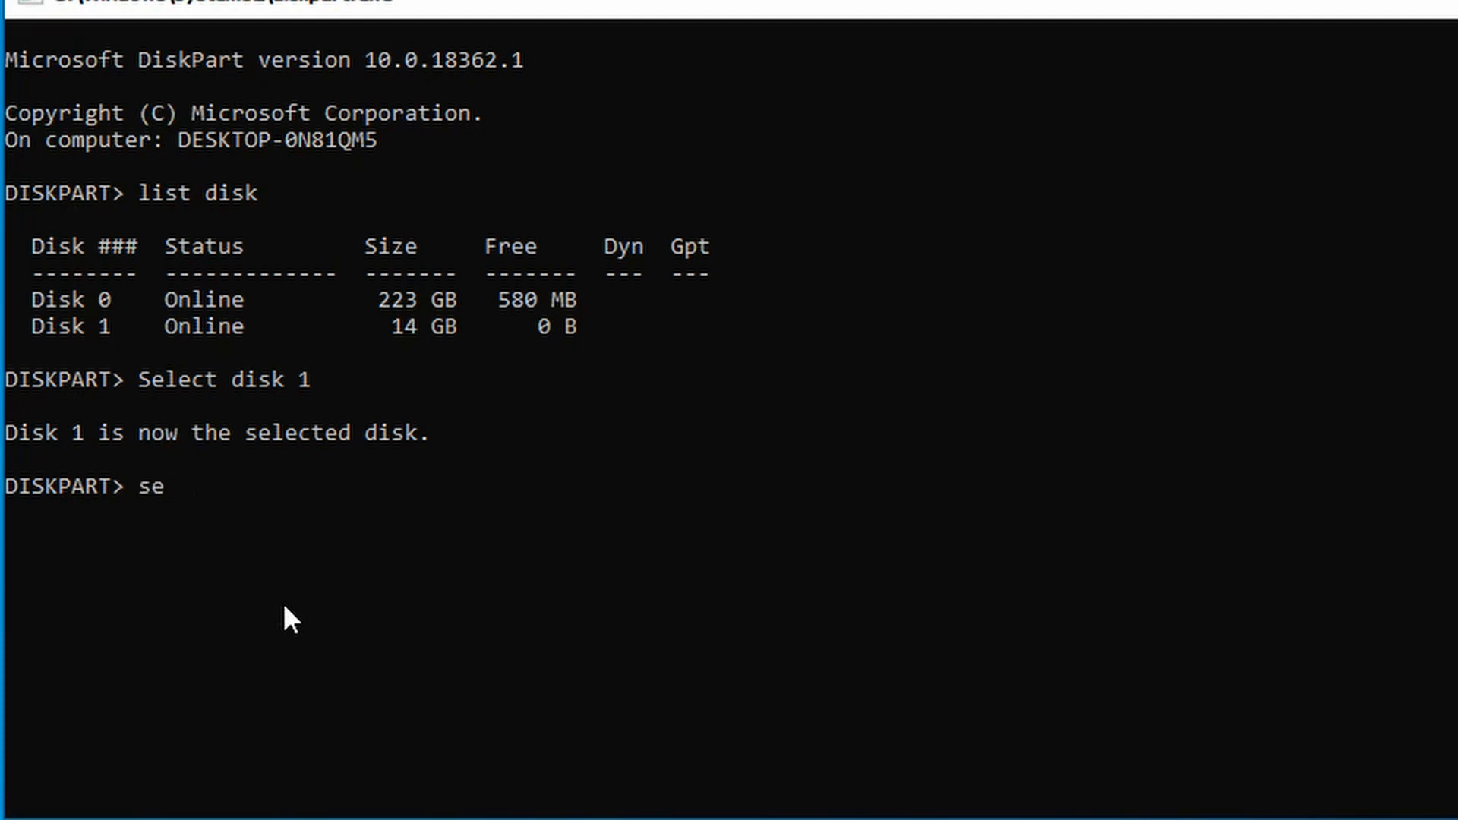
type("lect")
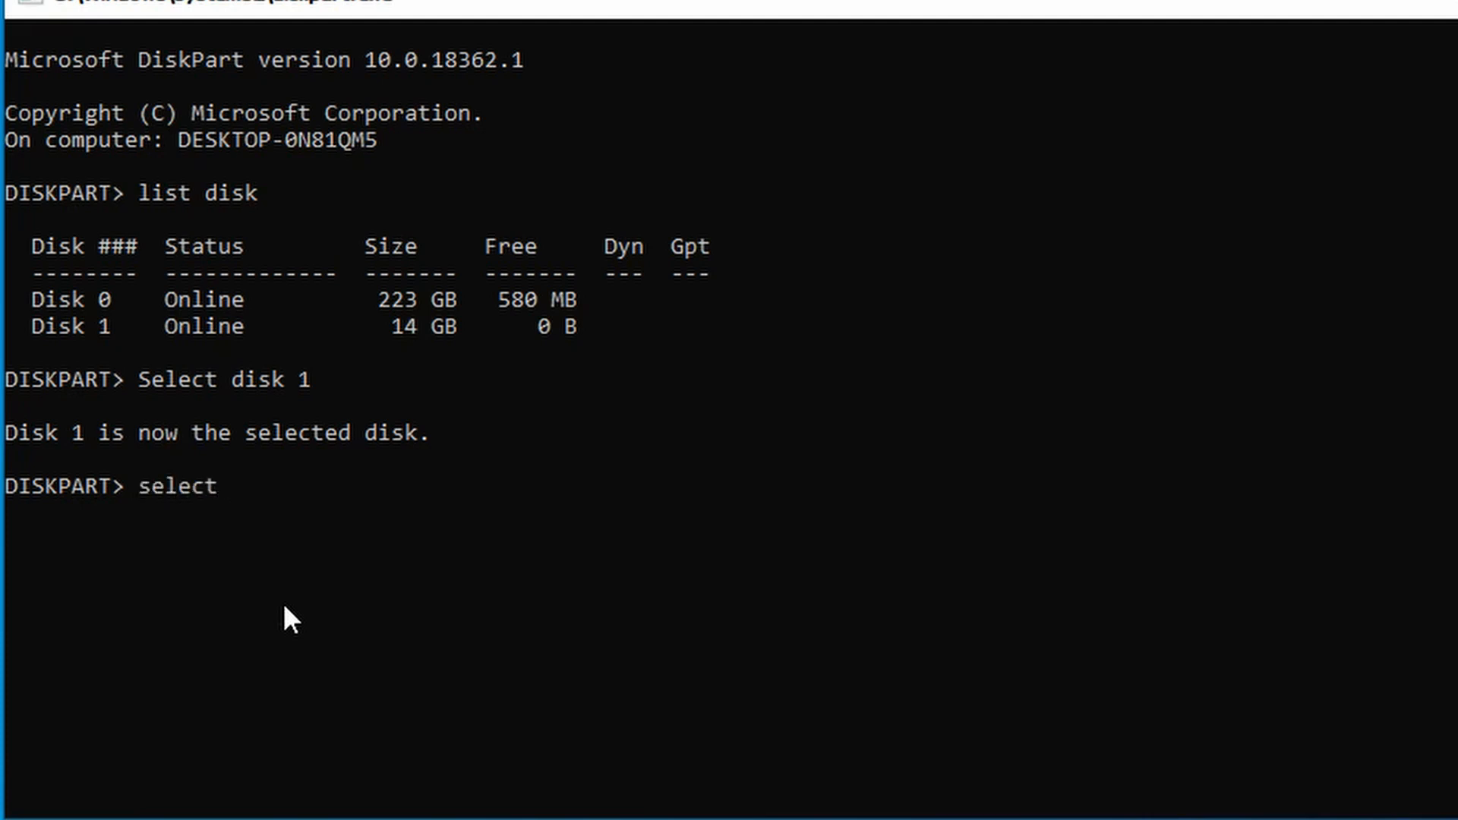
type("par")
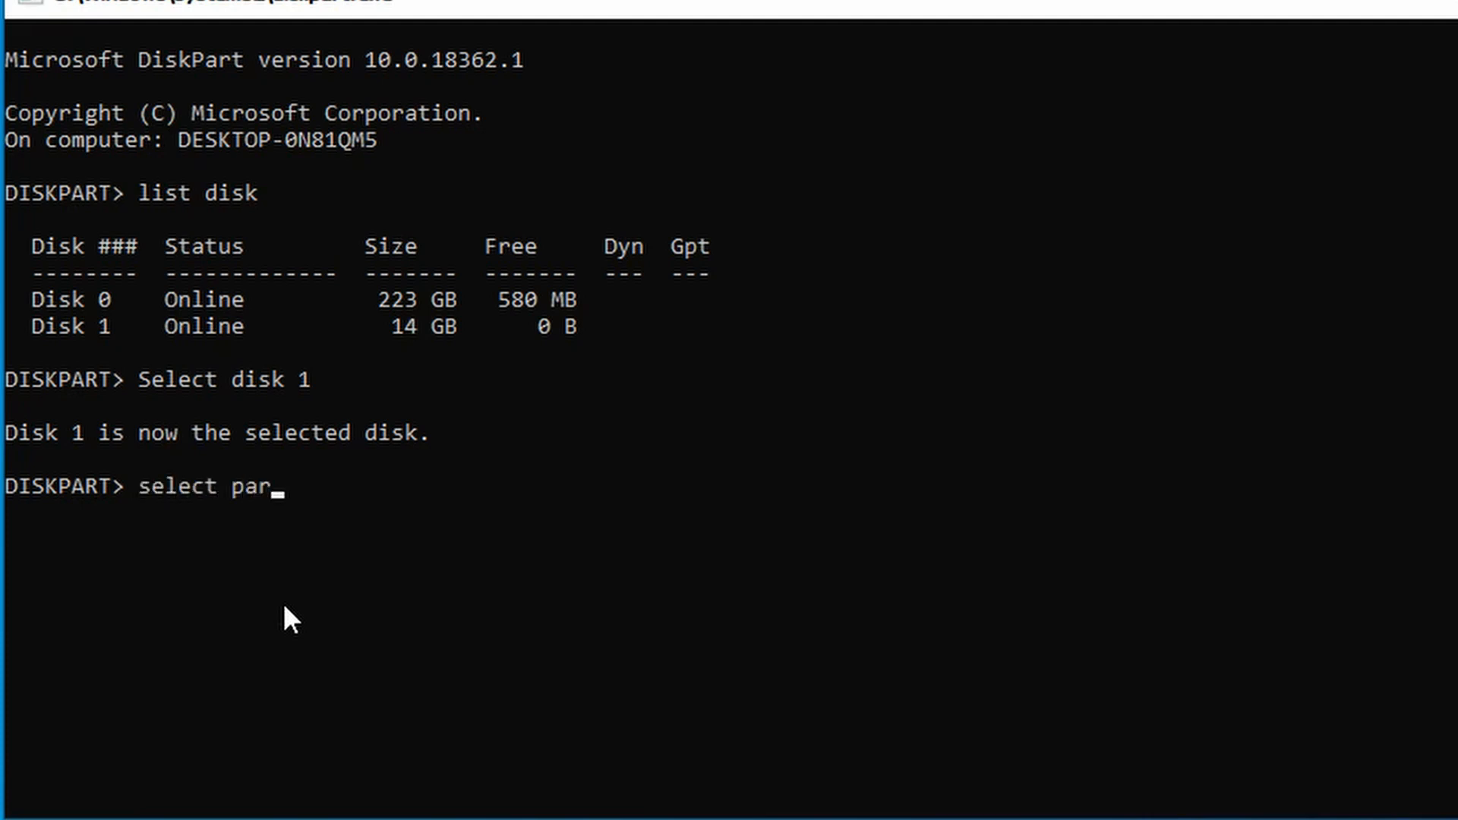
type("tition")
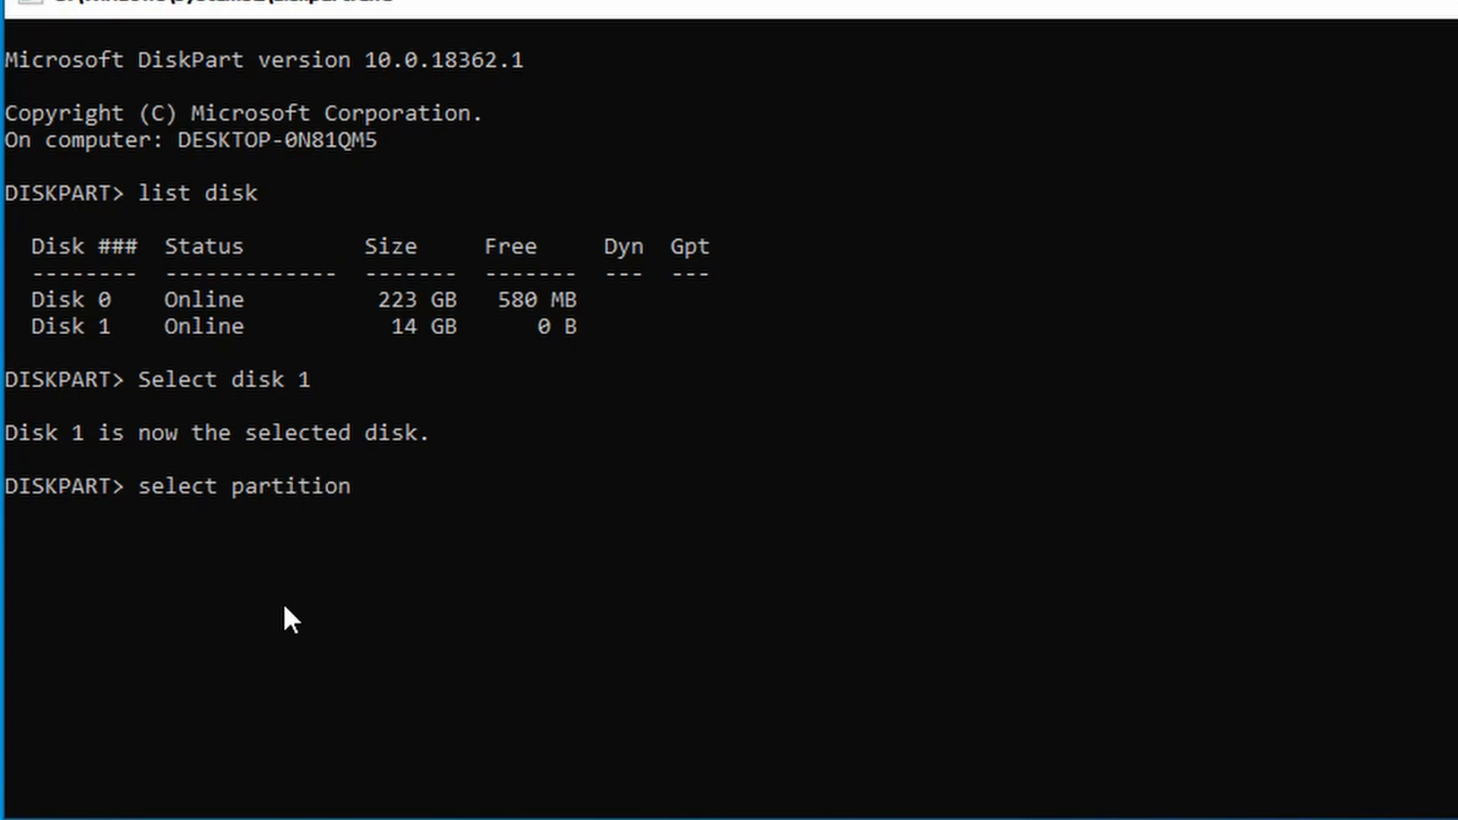
type("1")
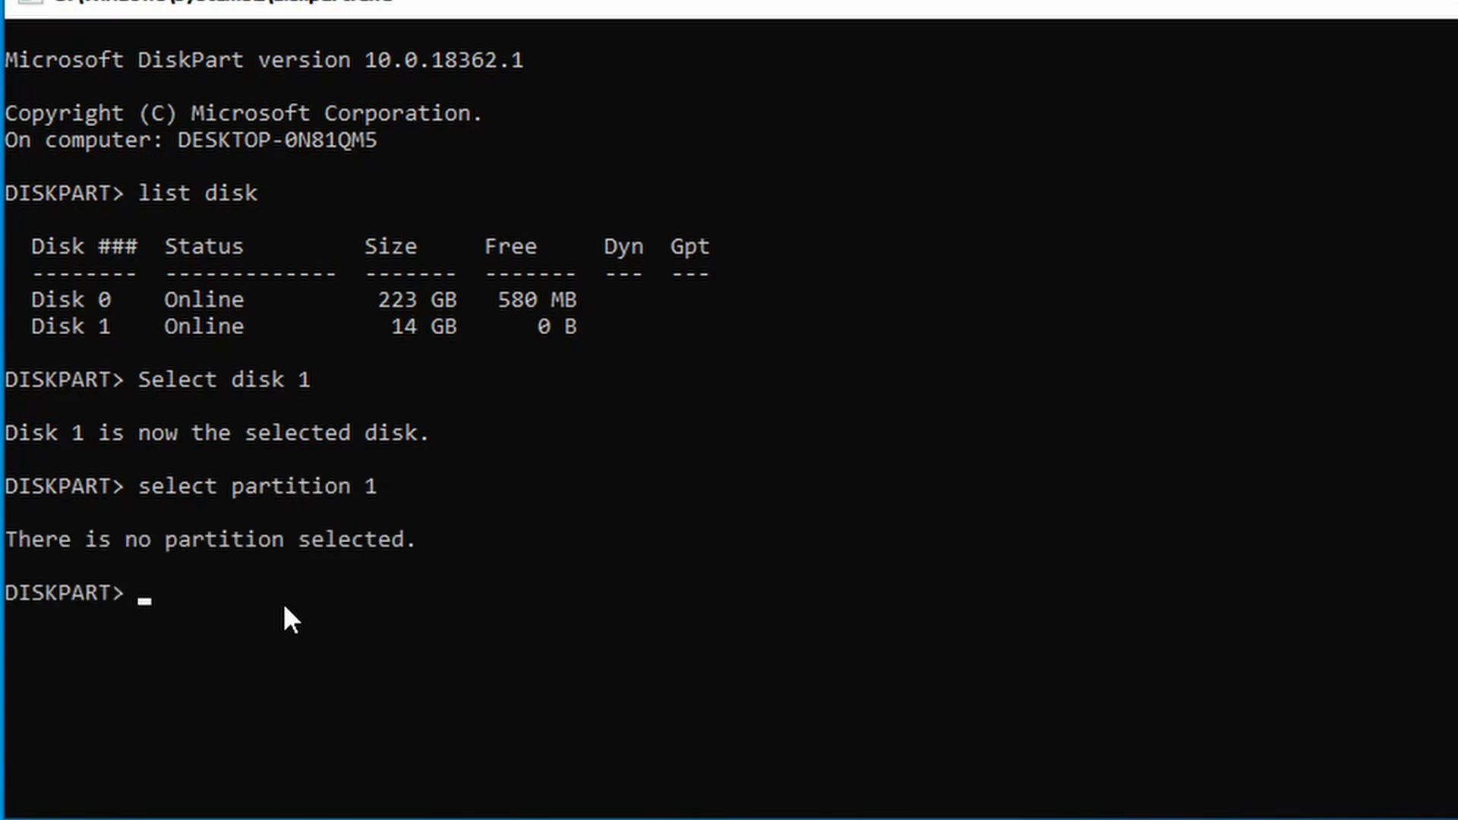
mouse_move(289, 600)
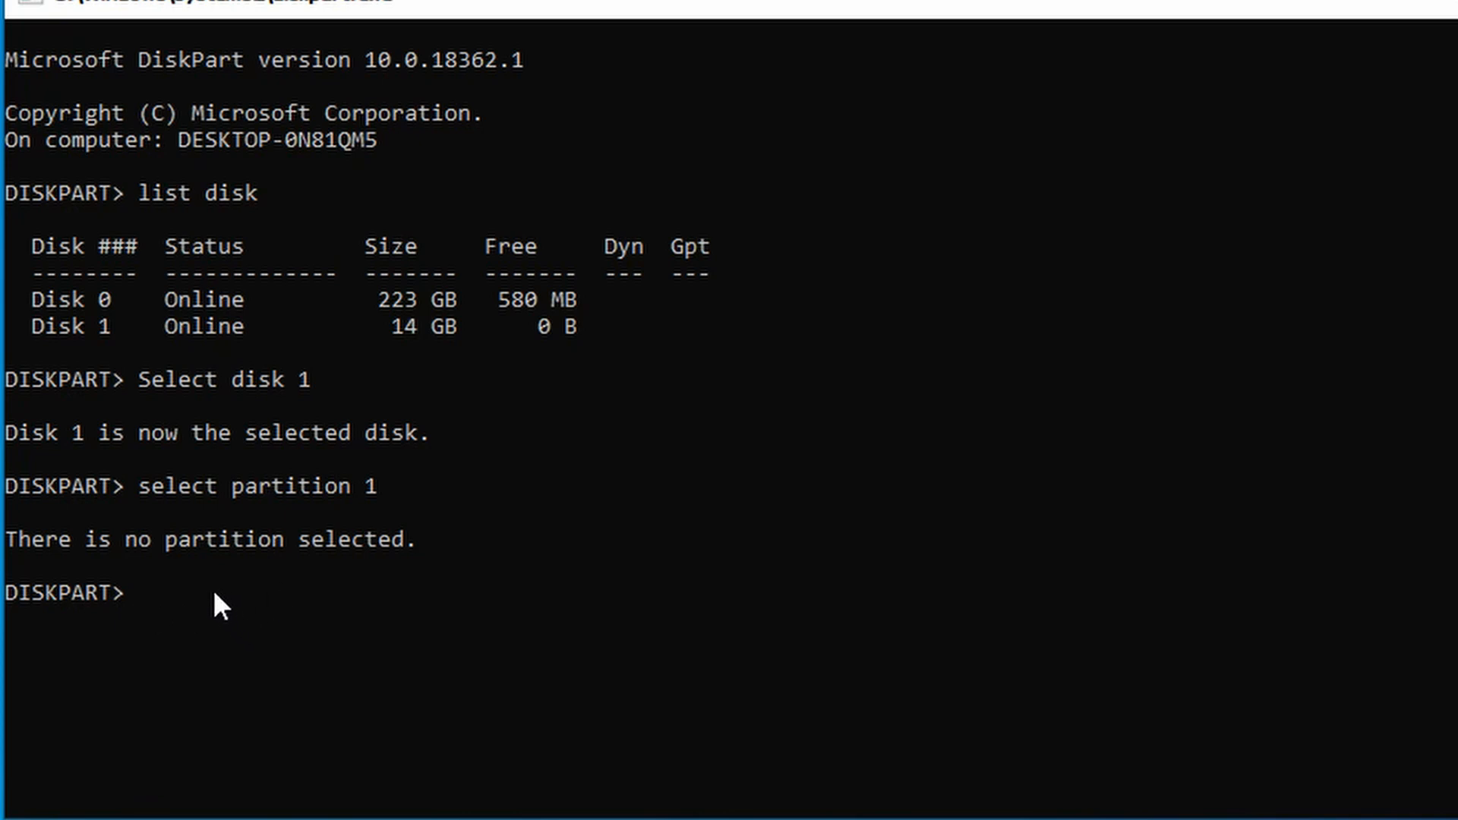
Step: Enter 'delete partition', which also errors with no partition selected
type("dele")
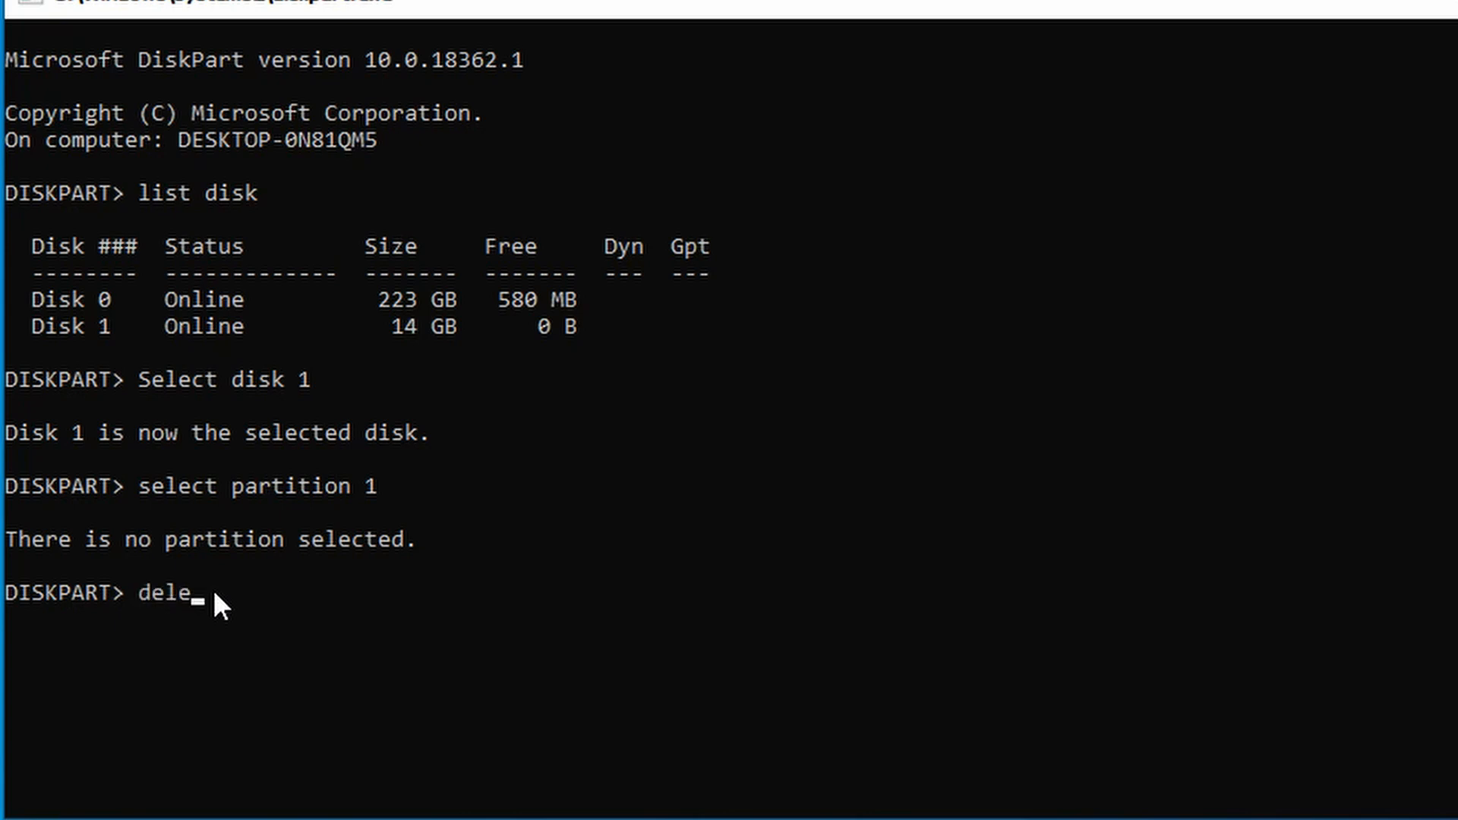
type("te pa")
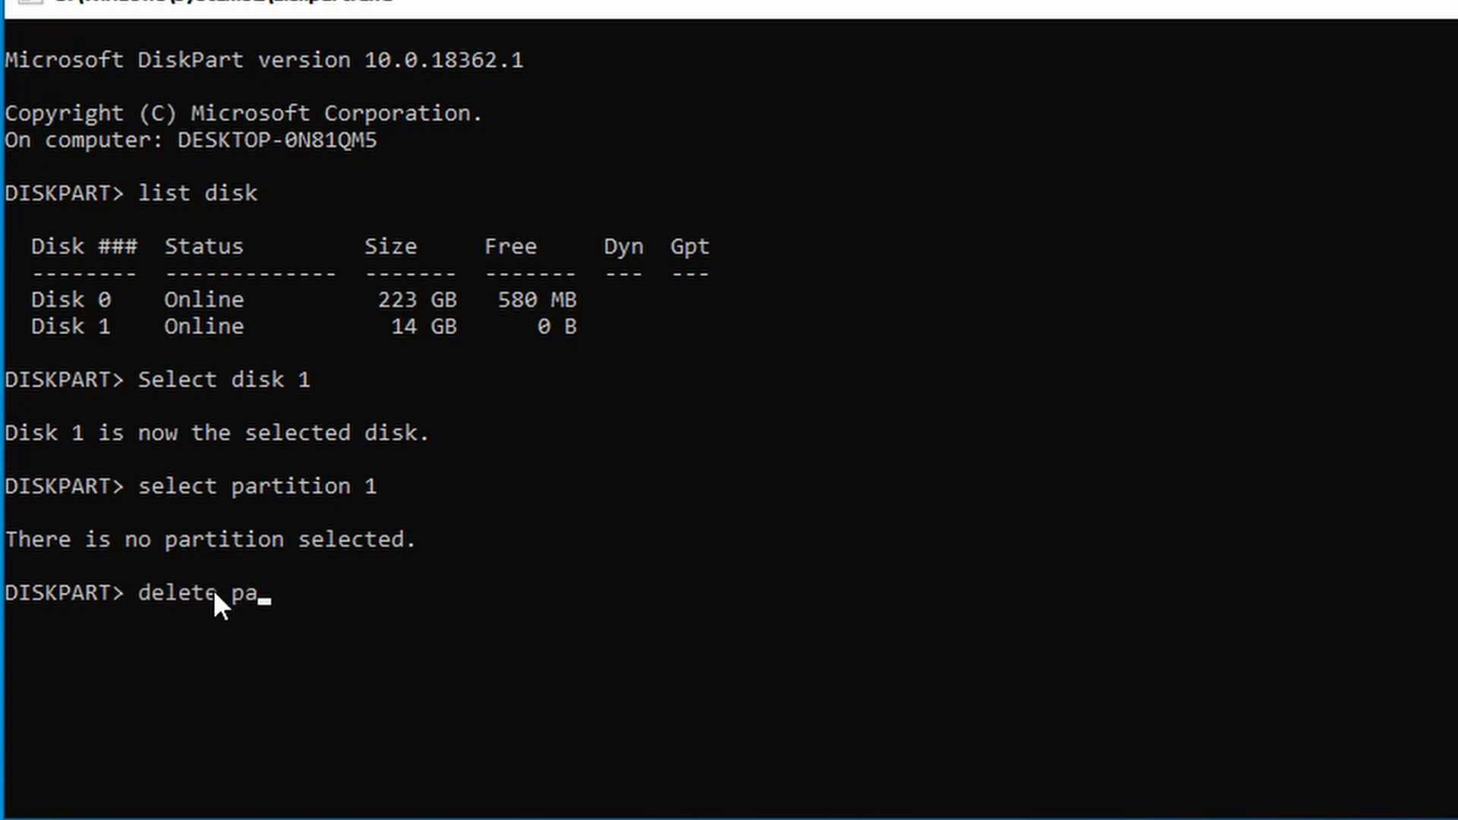
type("rtitio")
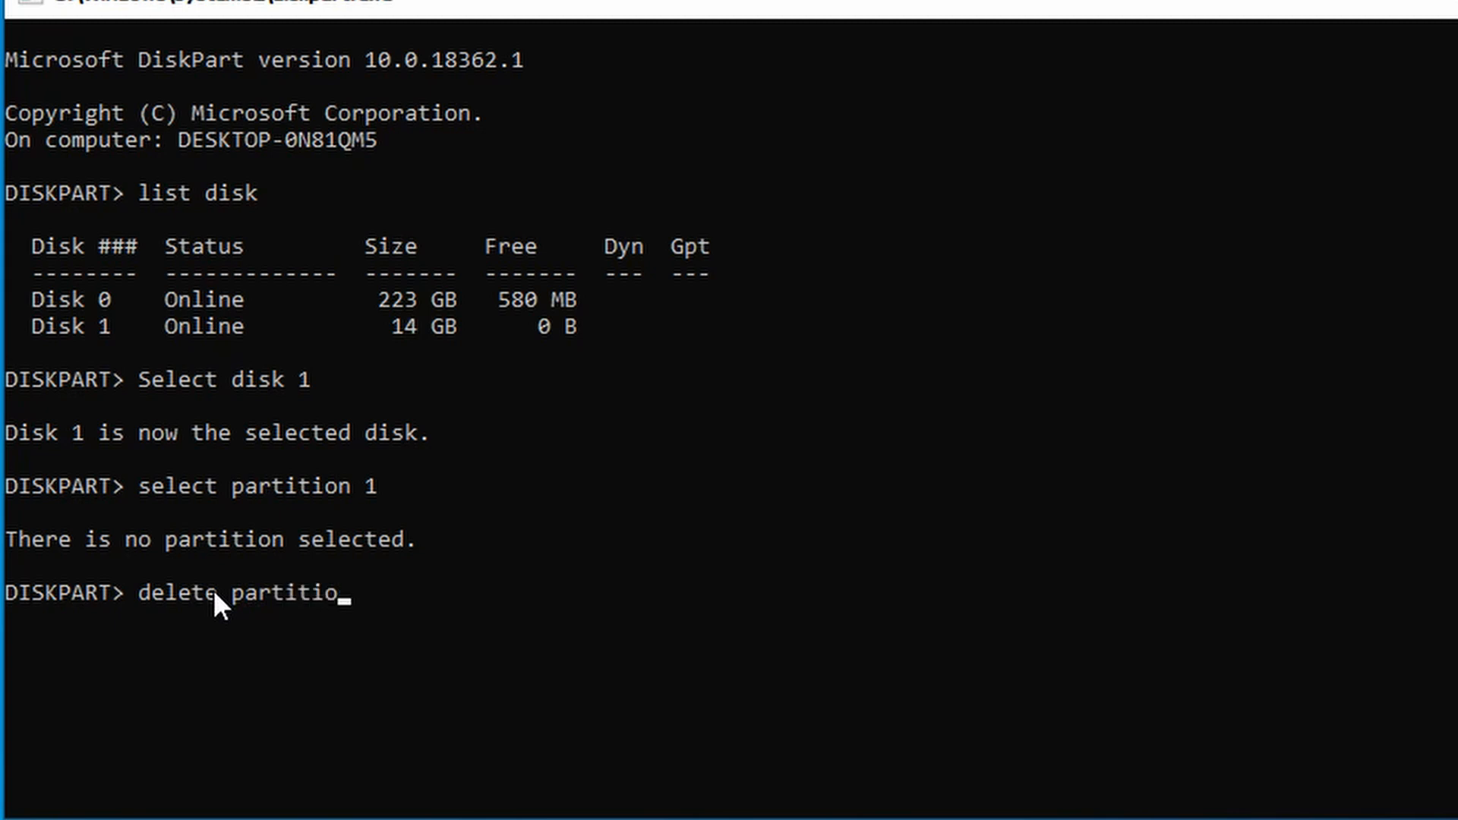
type("n")
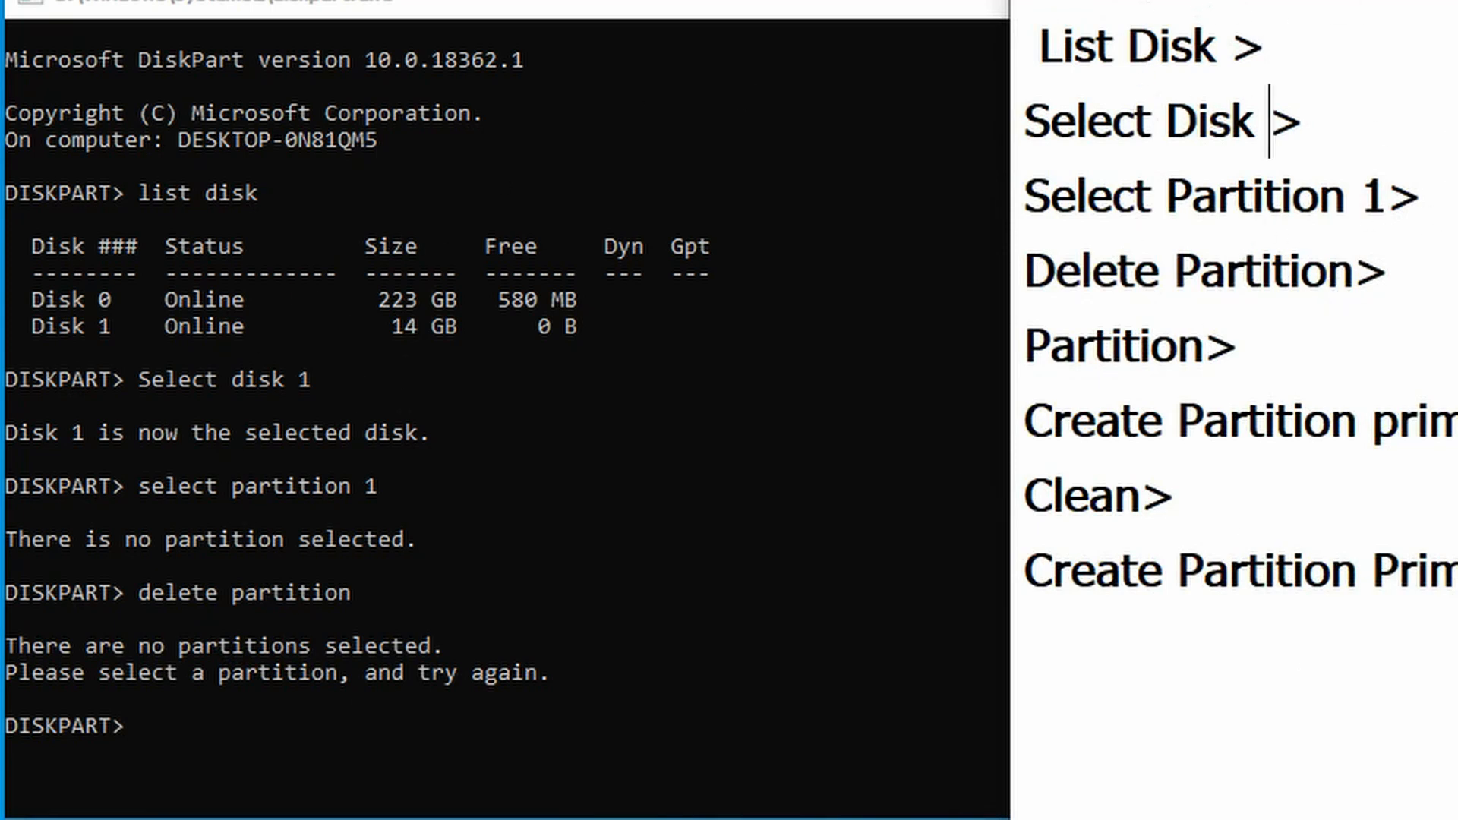
mouse_move(1152, 49)
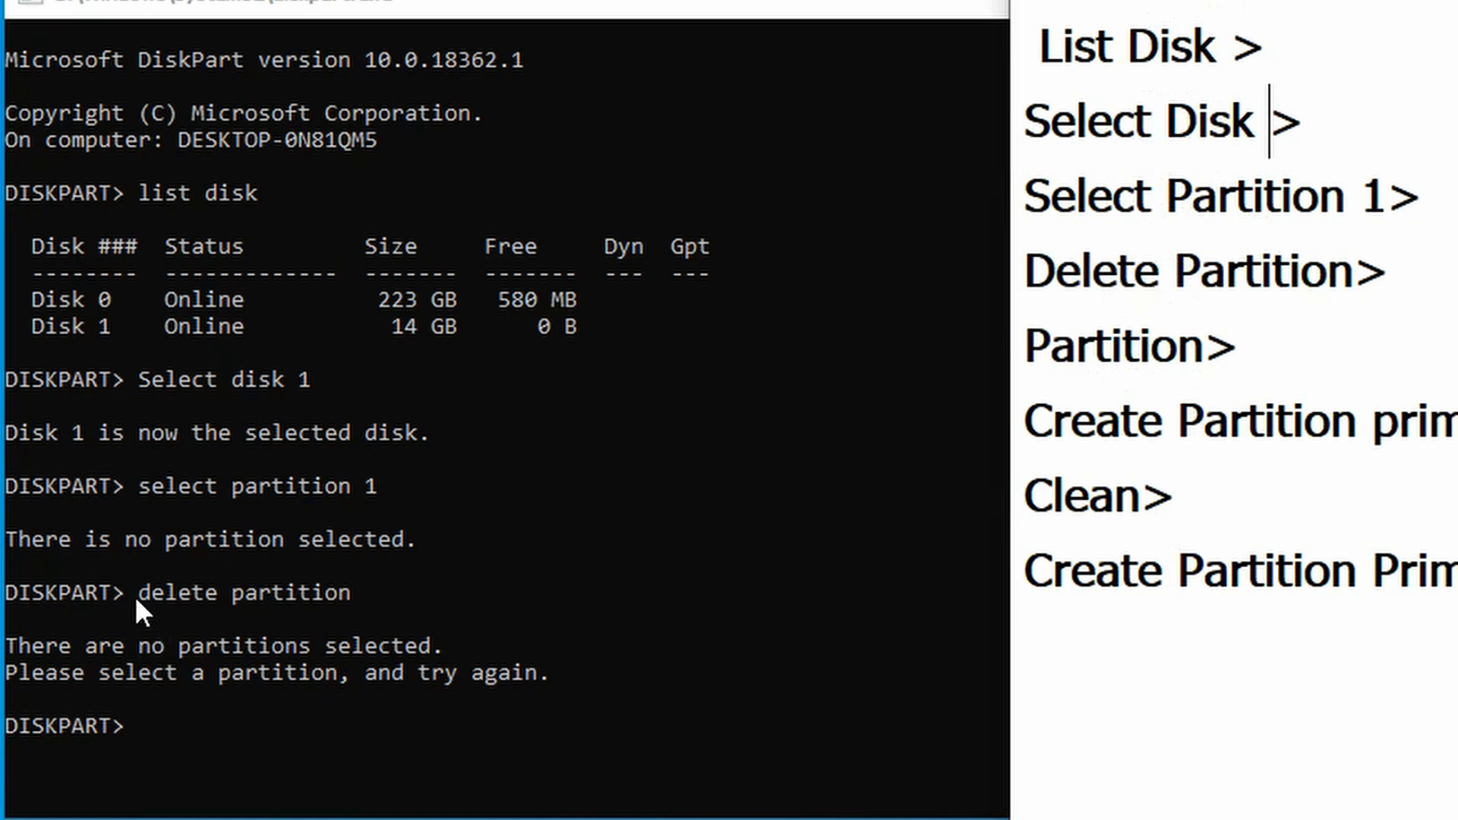
mouse_move(279, 507)
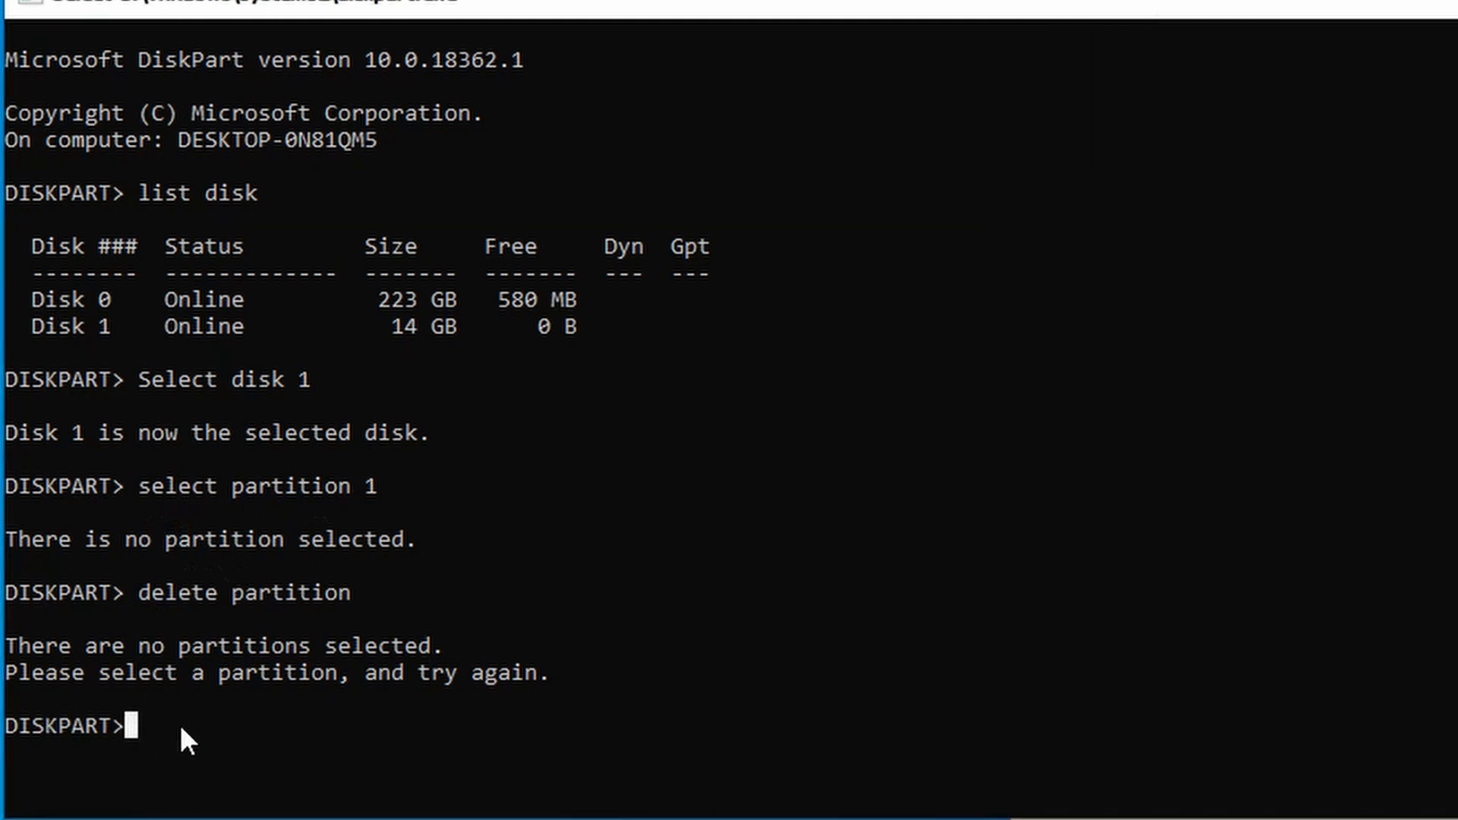
Step: Try 'create primary partition', get CREATE's help list, then run 'clean' on Disk 1
type("part")
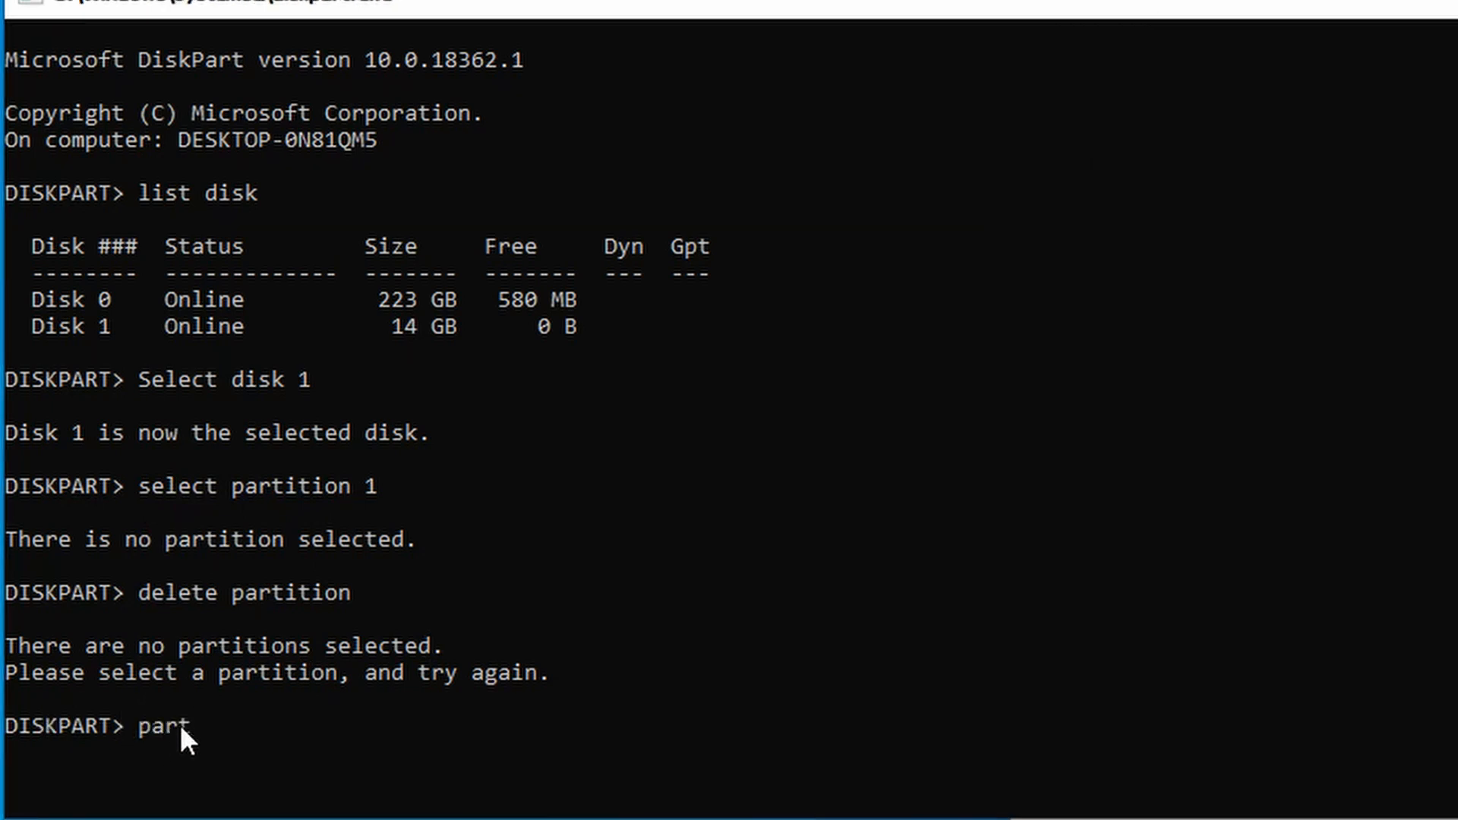
type("ition")
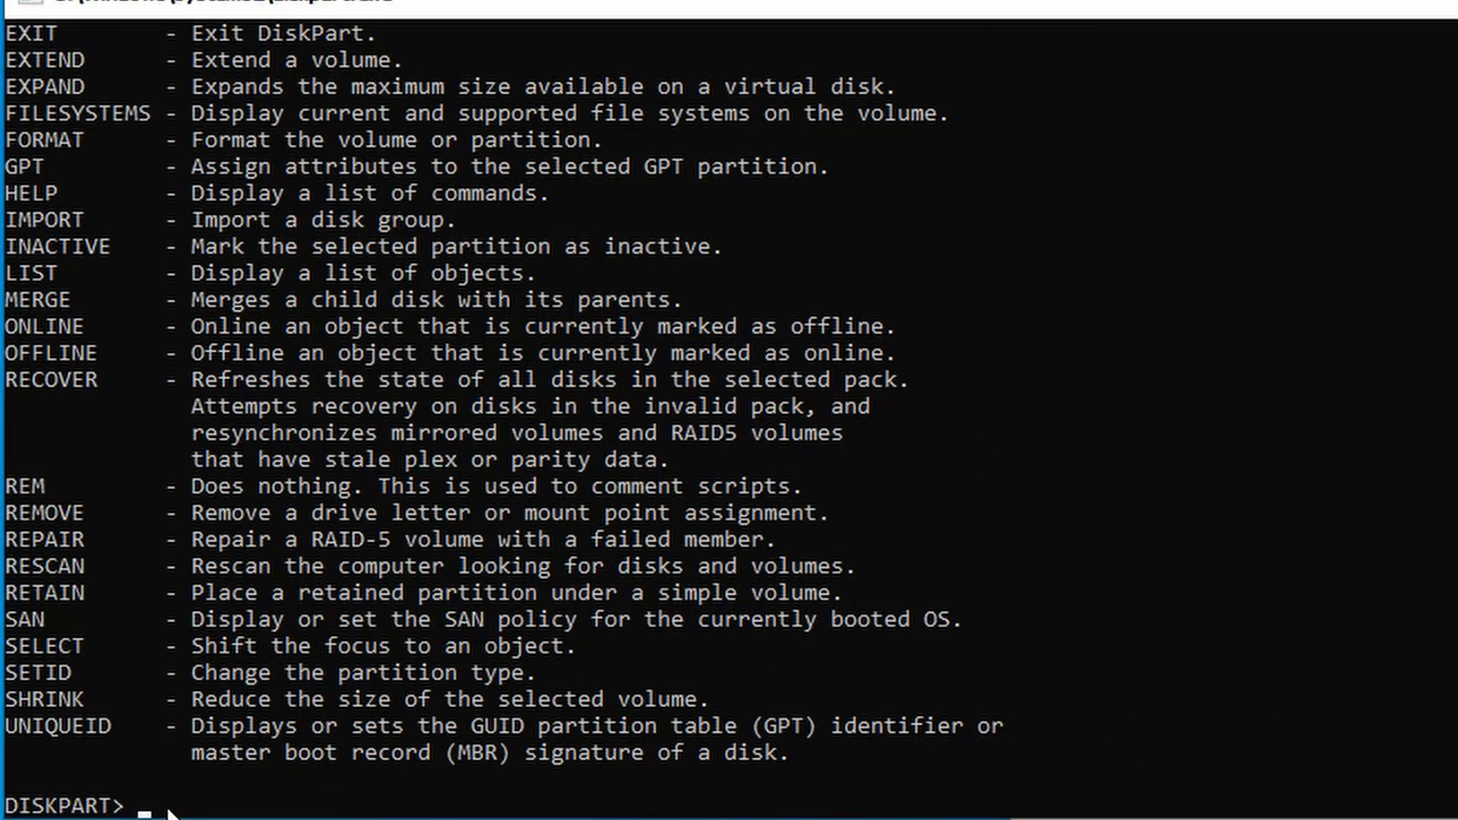
type("create")
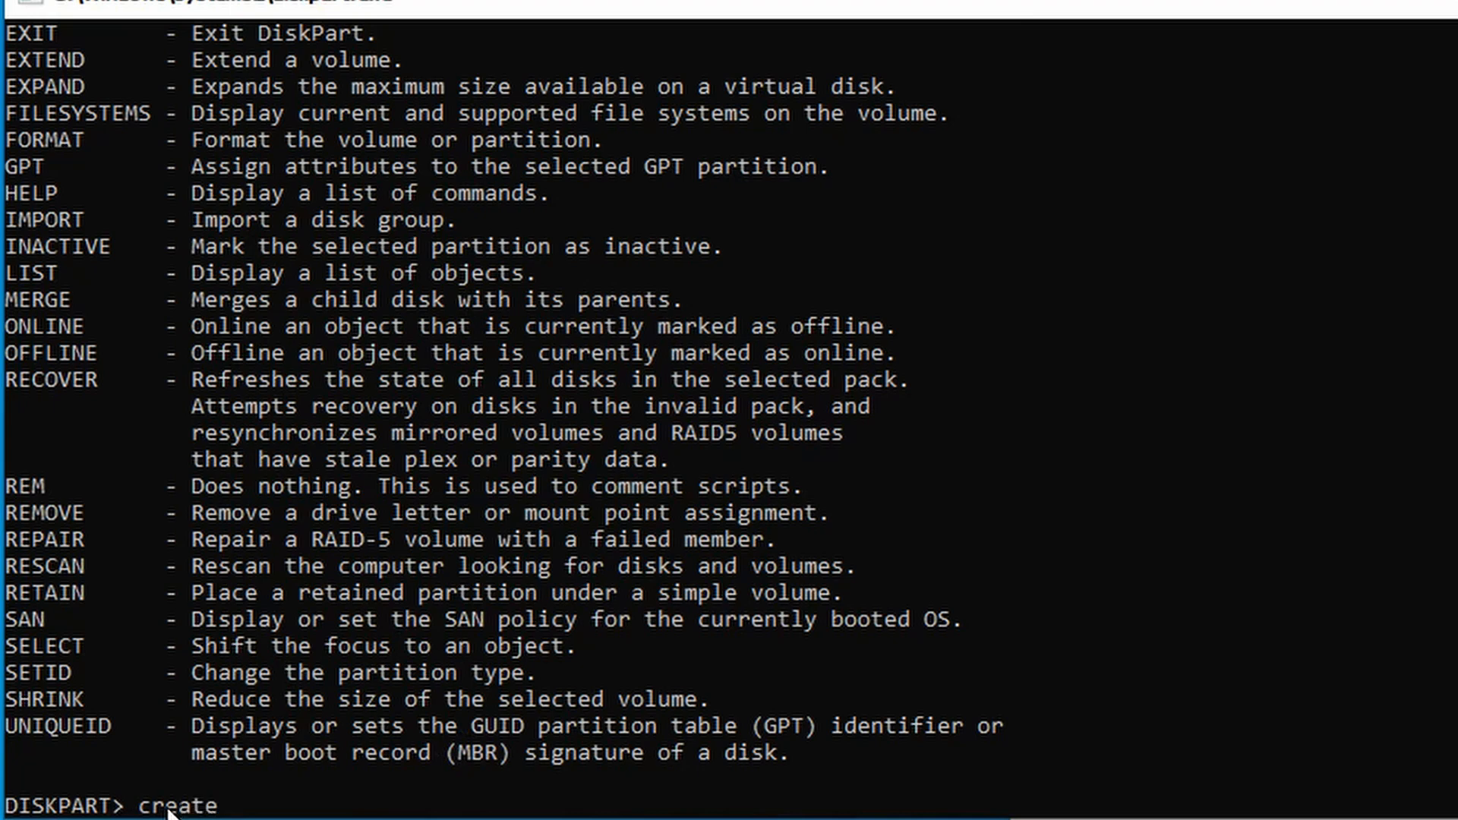
type("pri")
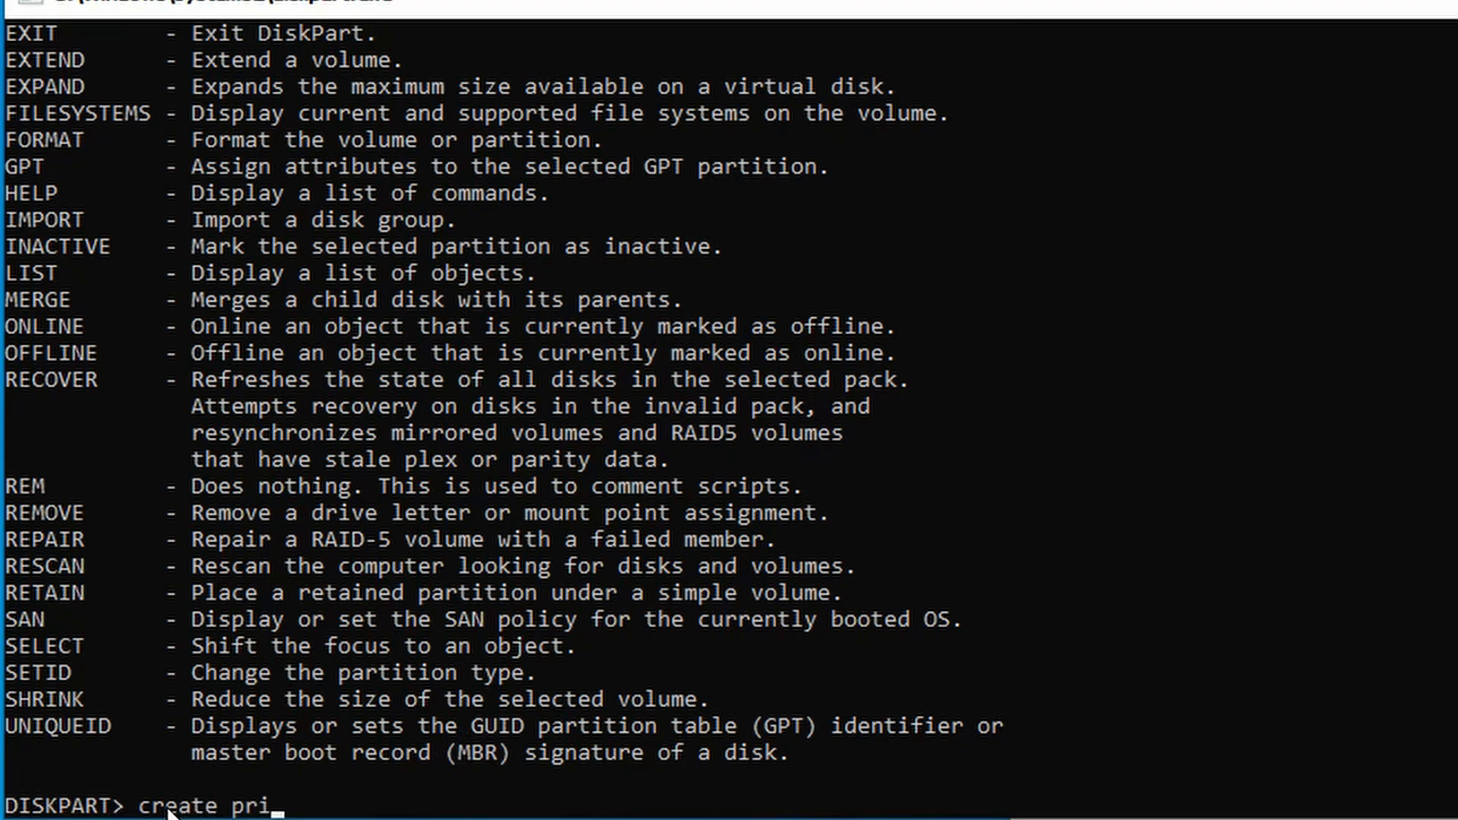
type("mary")
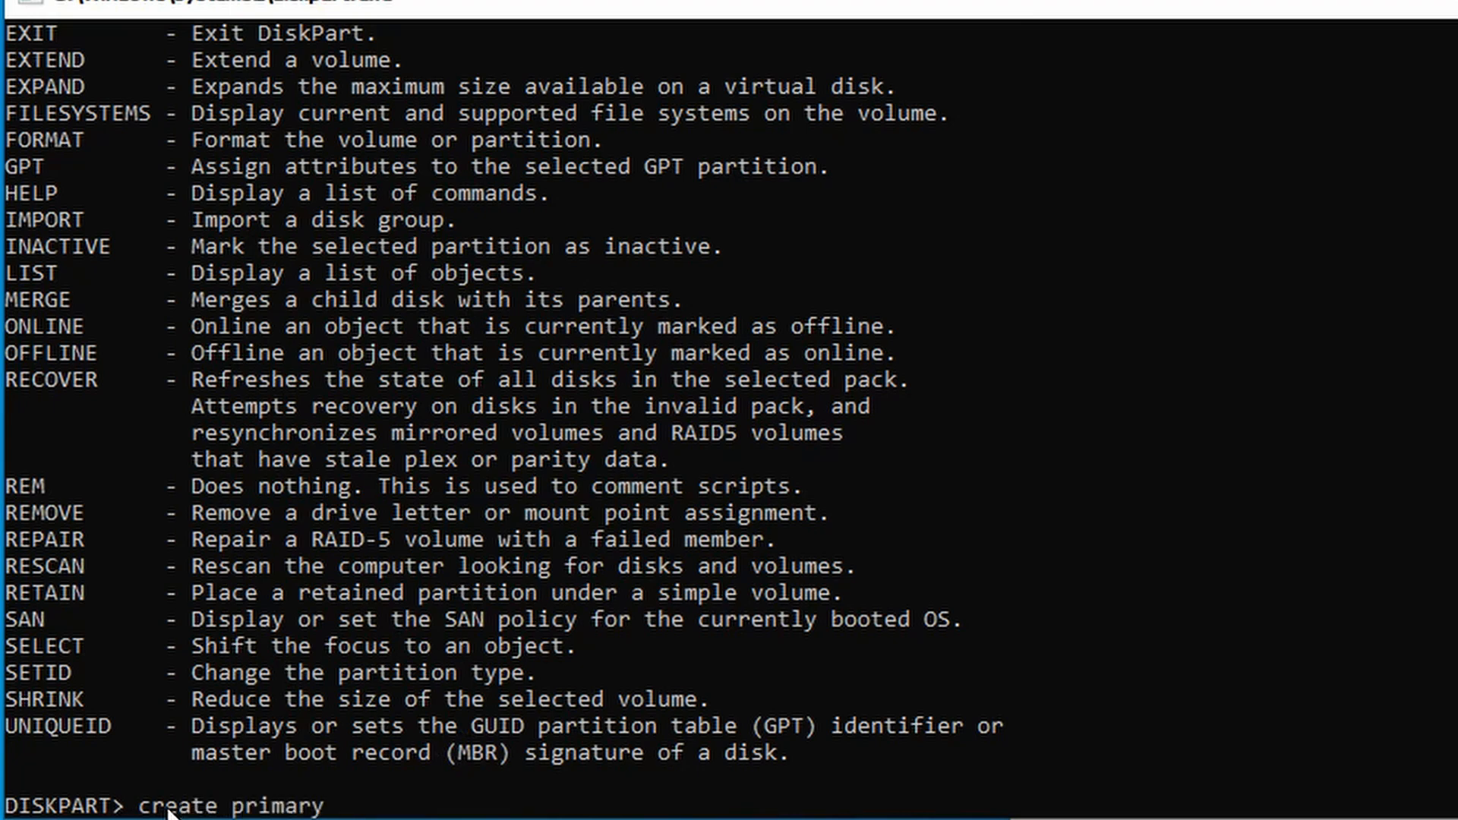
type("partitio")
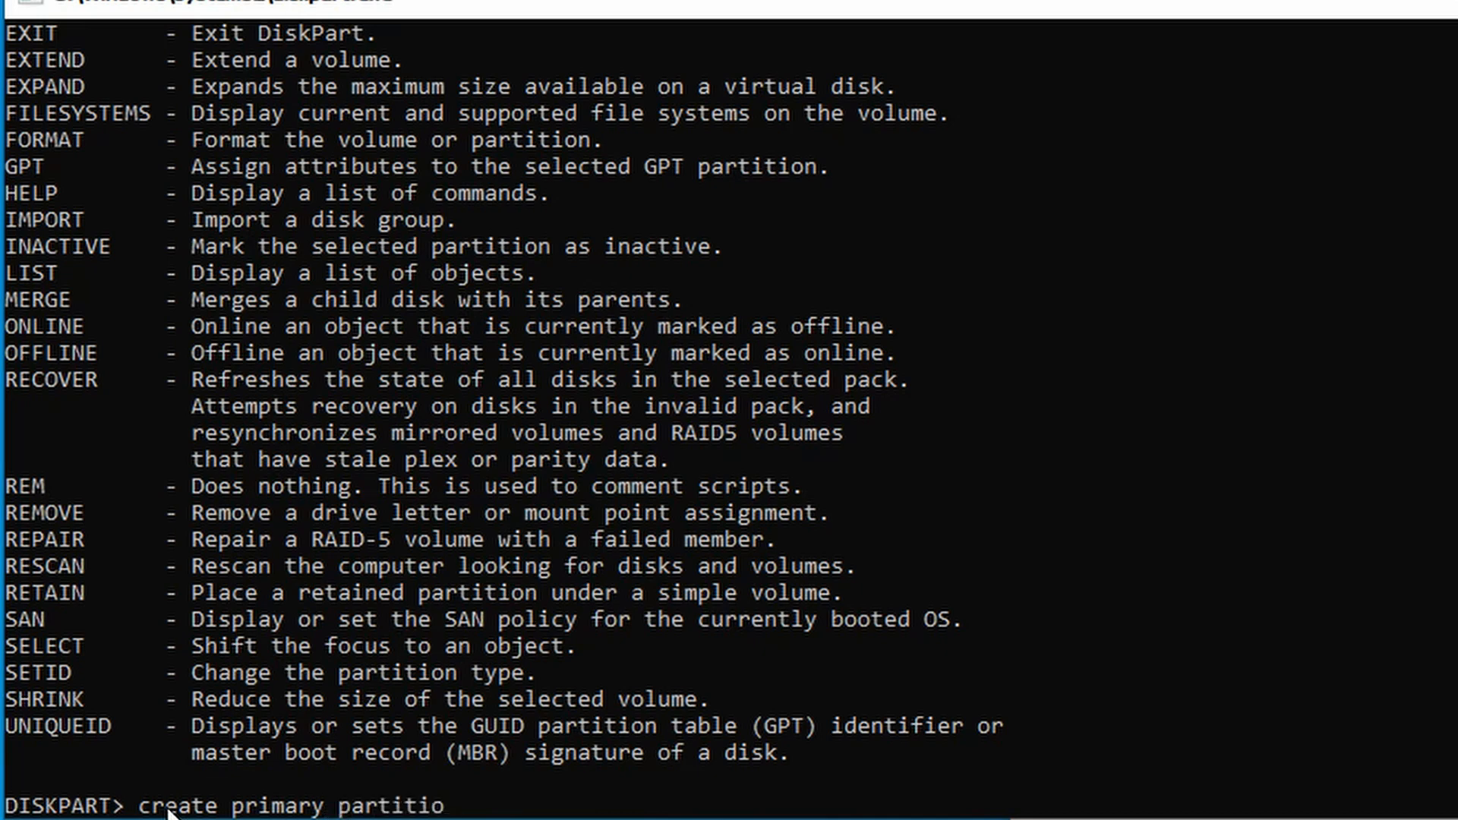
type("n")
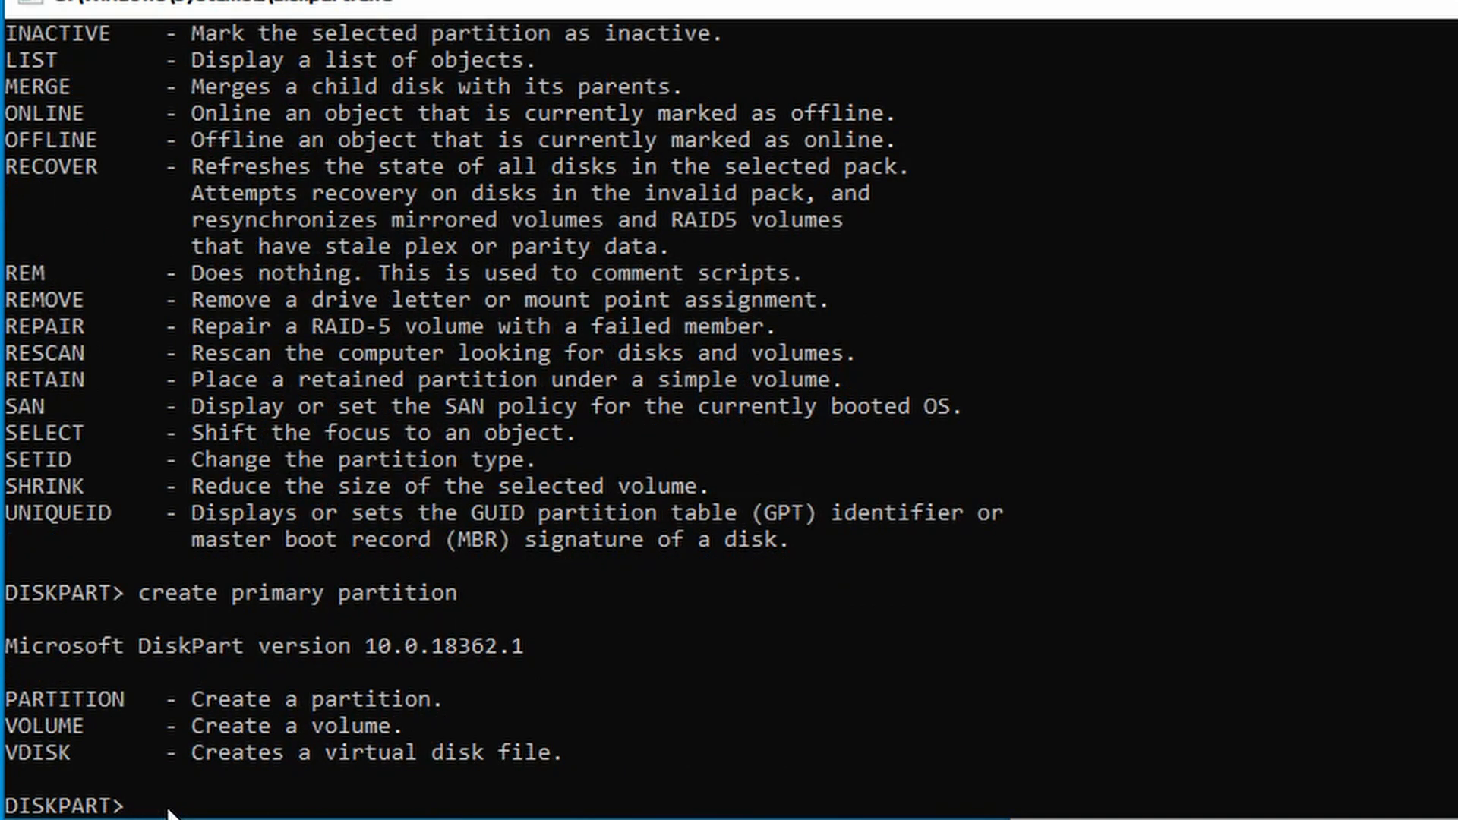
mouse_move(316, 809)
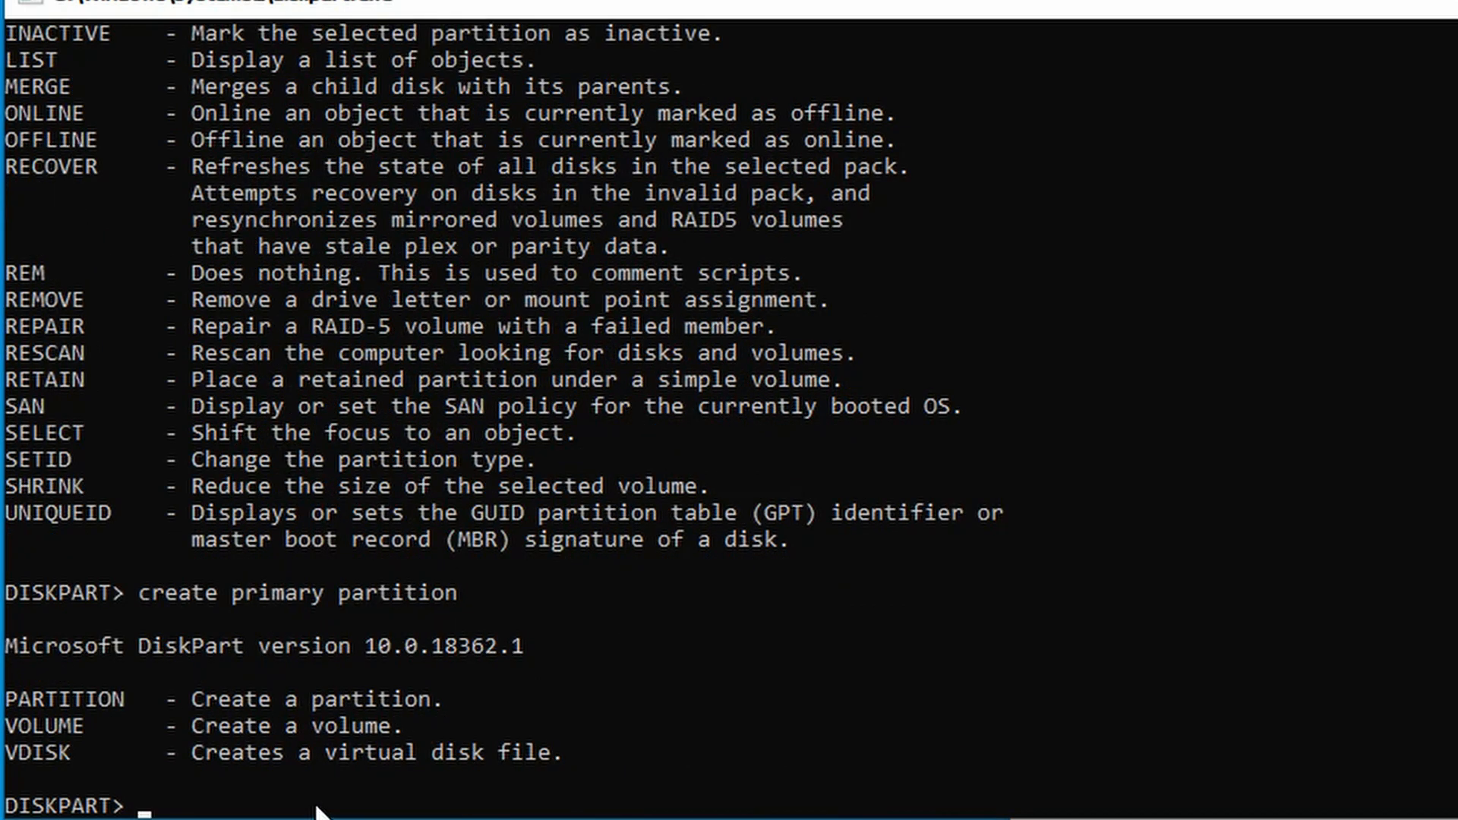
type("clean")
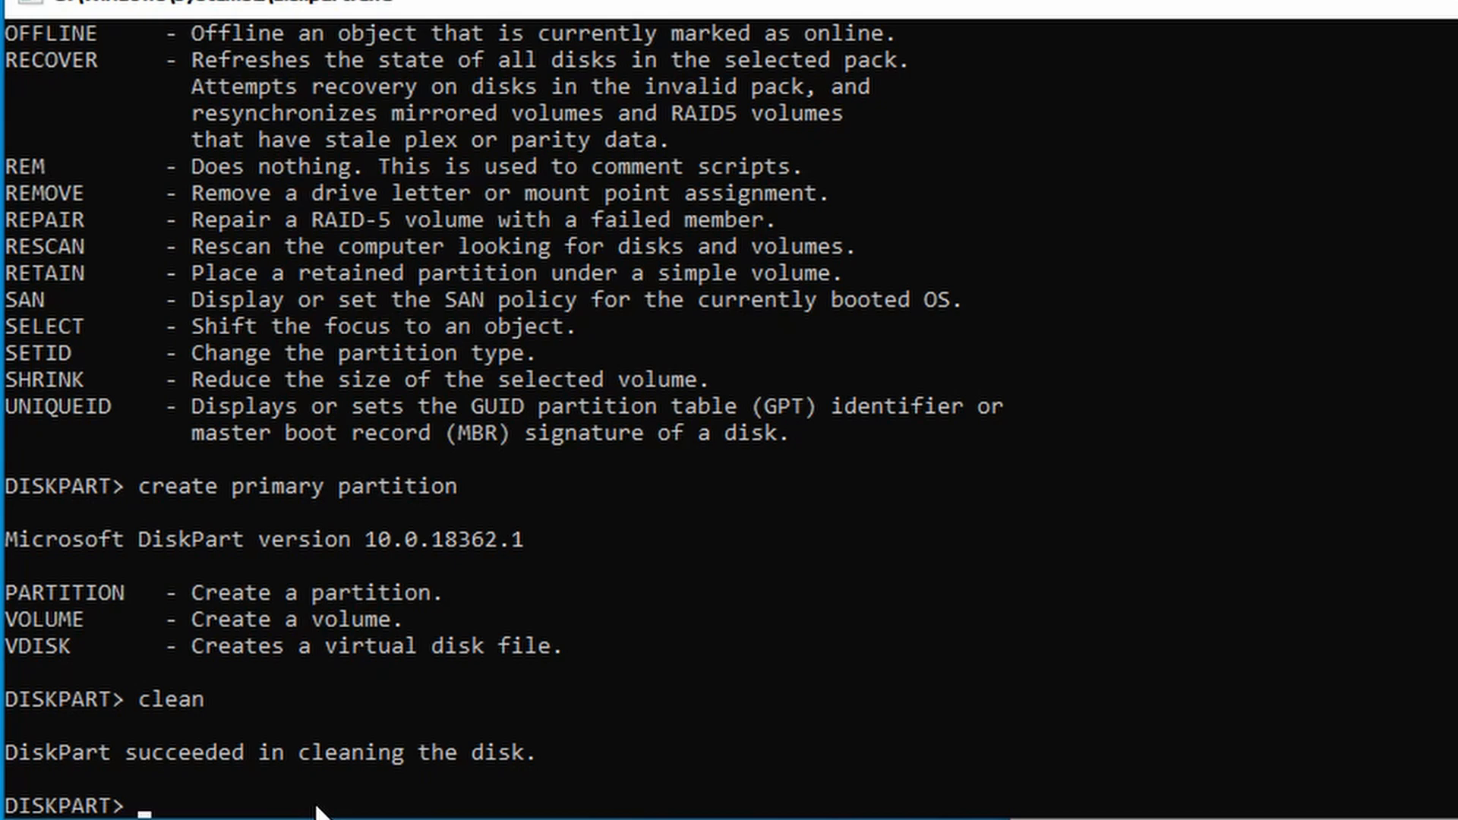
Step: Type 'create partition primary', using Backspace to fix the missing space
type("crea")
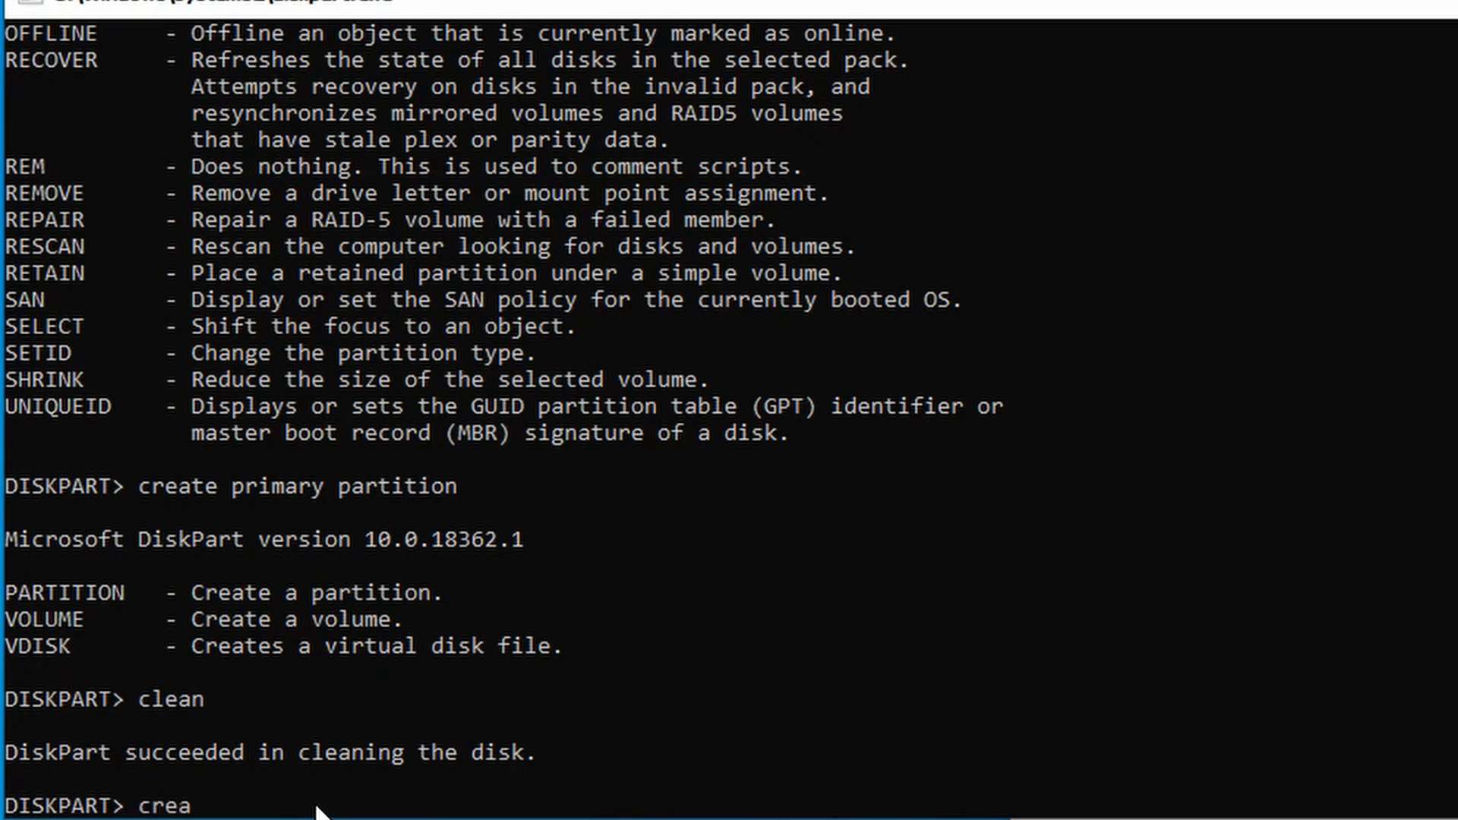
type("te")
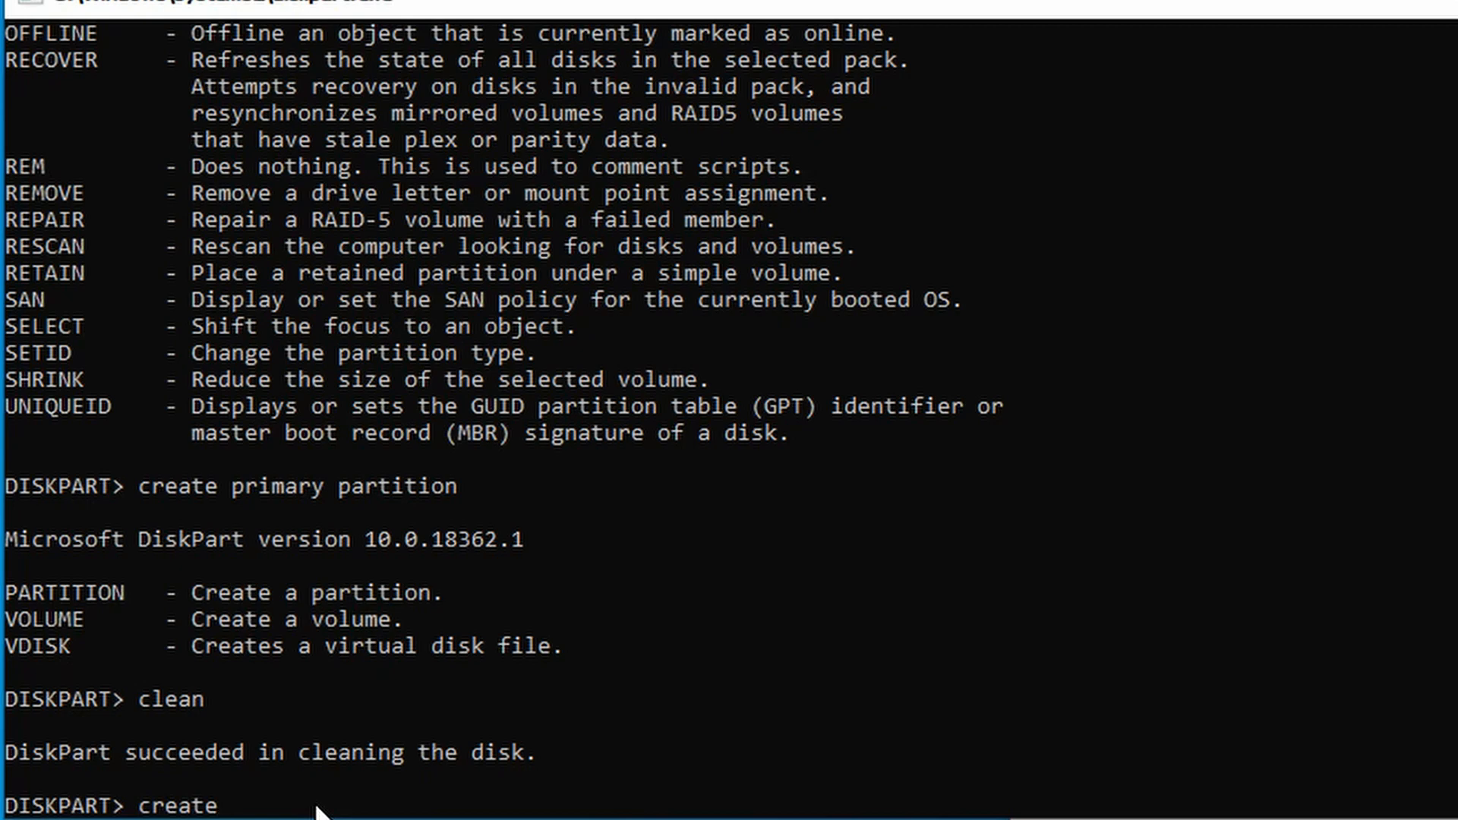
type("partit")
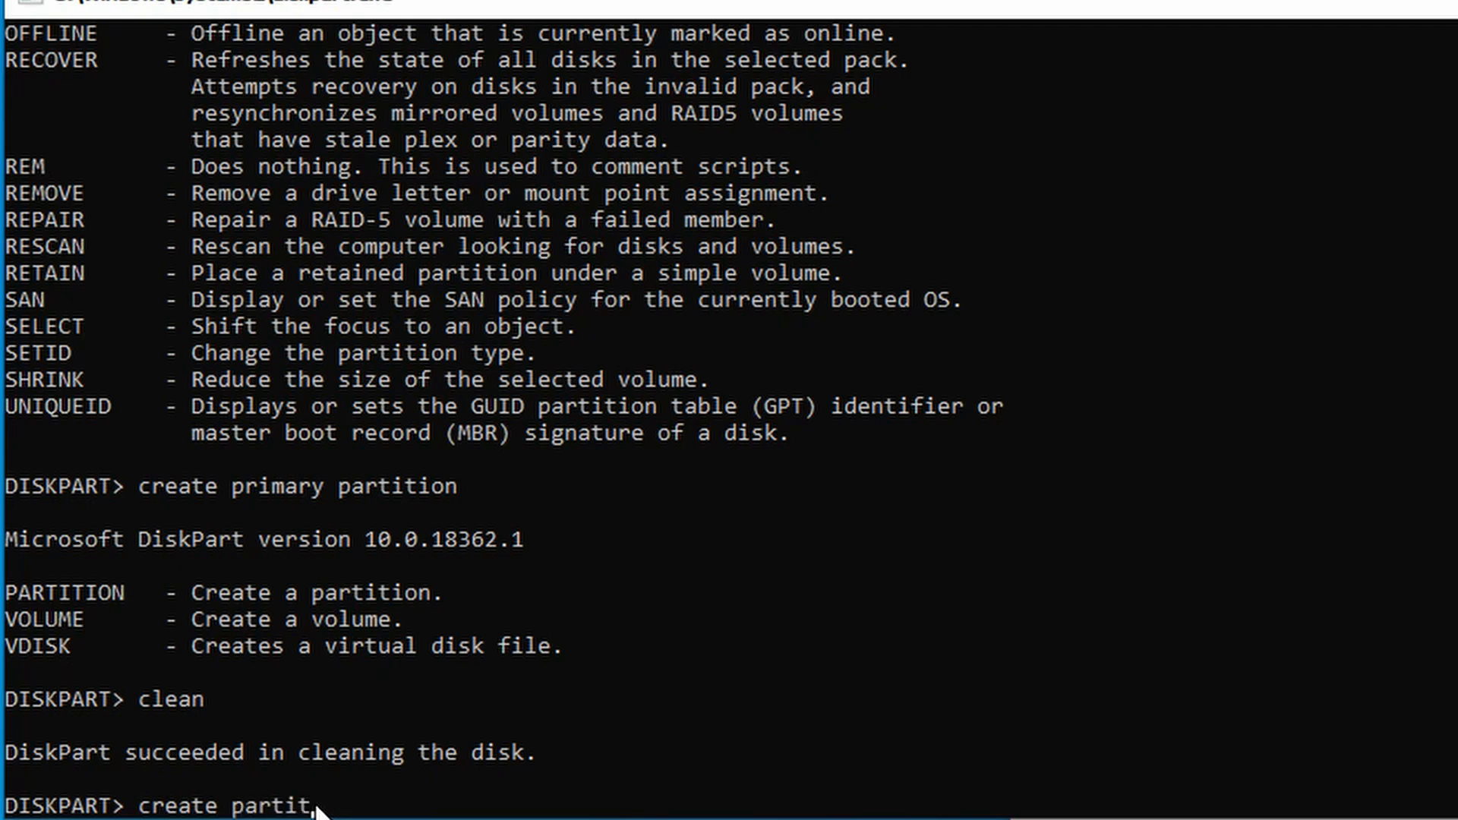
type("ion")
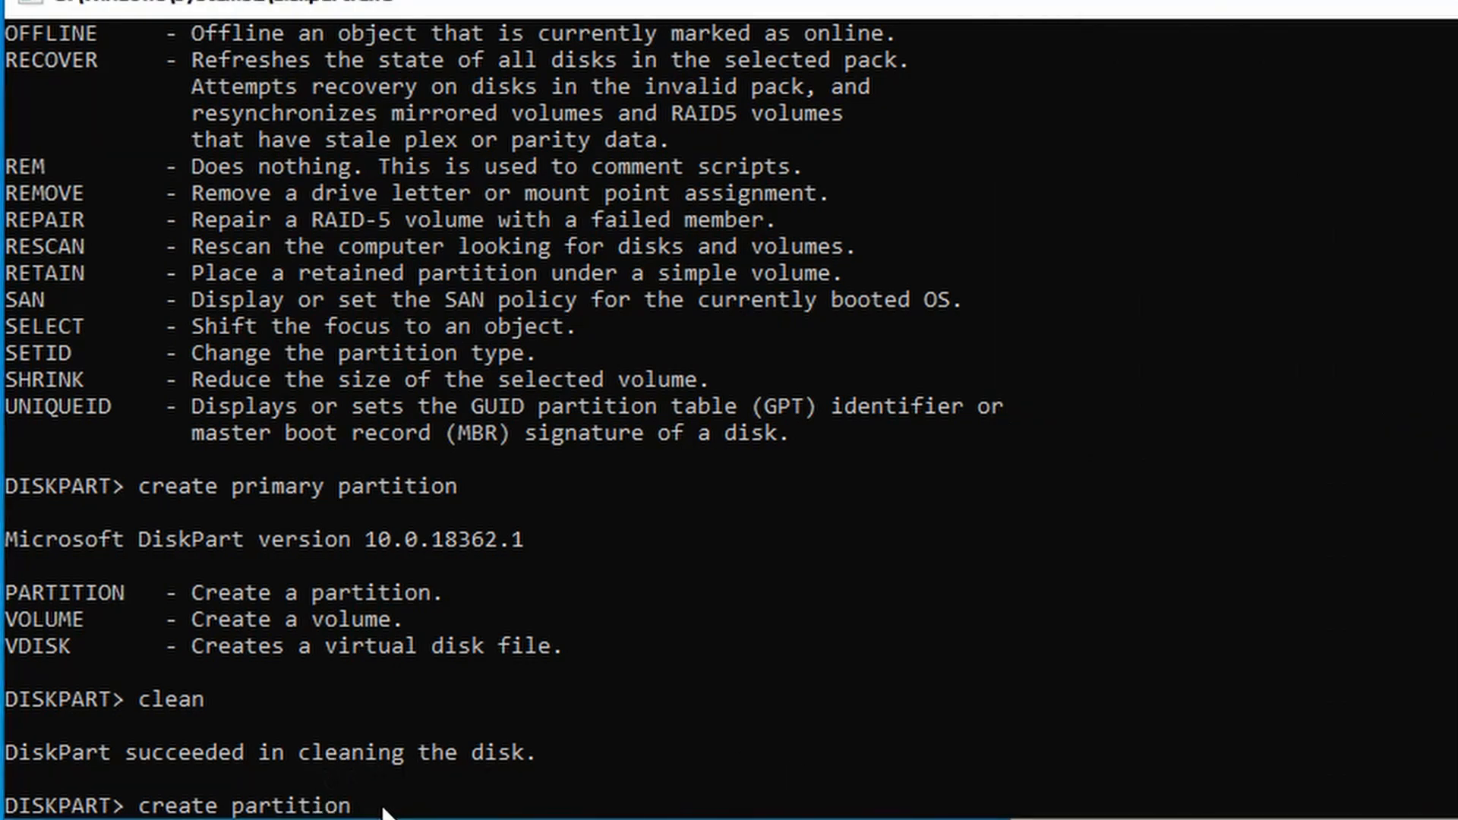
type("p")
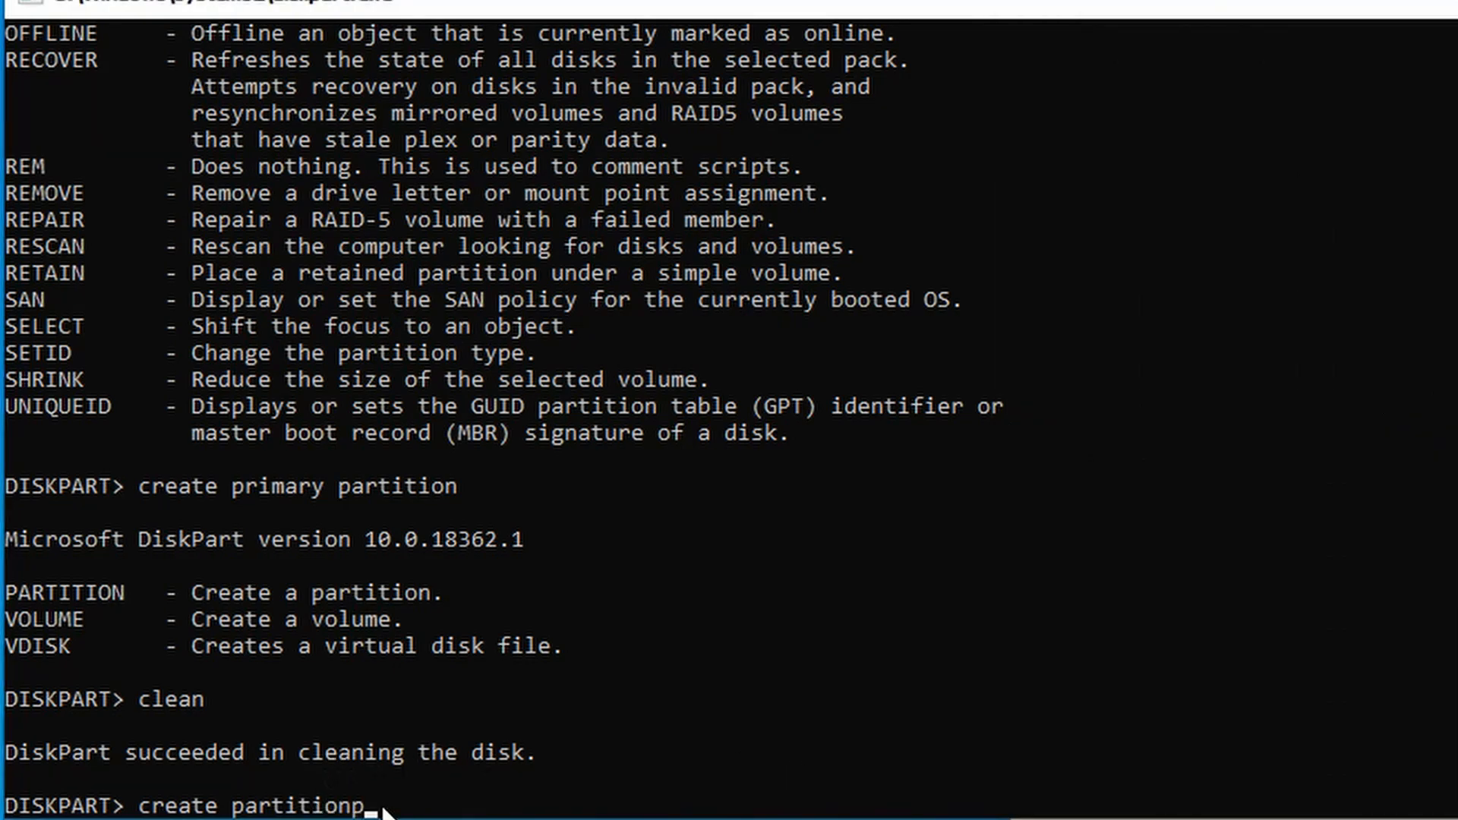
type("rimary")
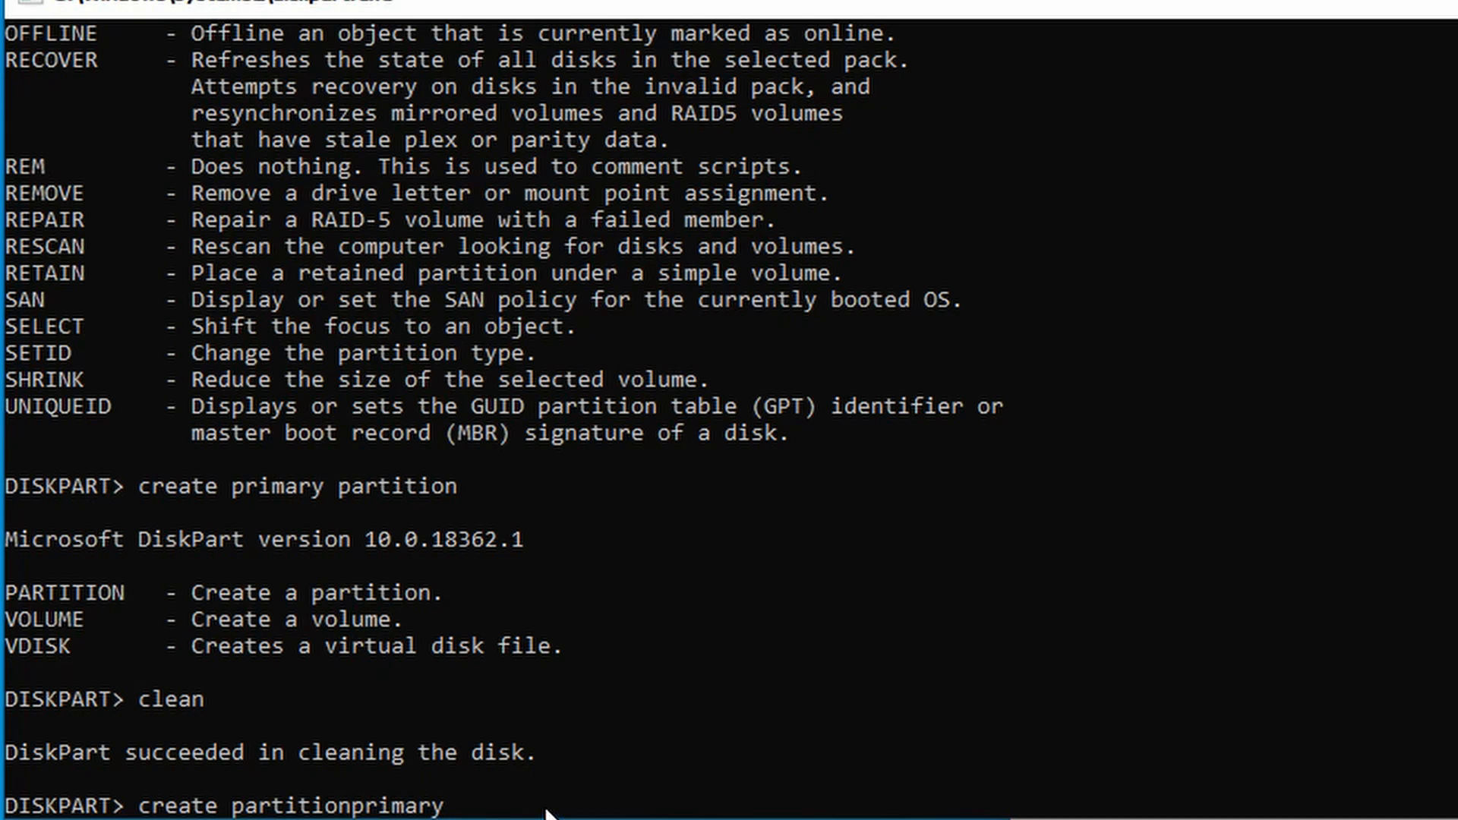
key("Backspace")
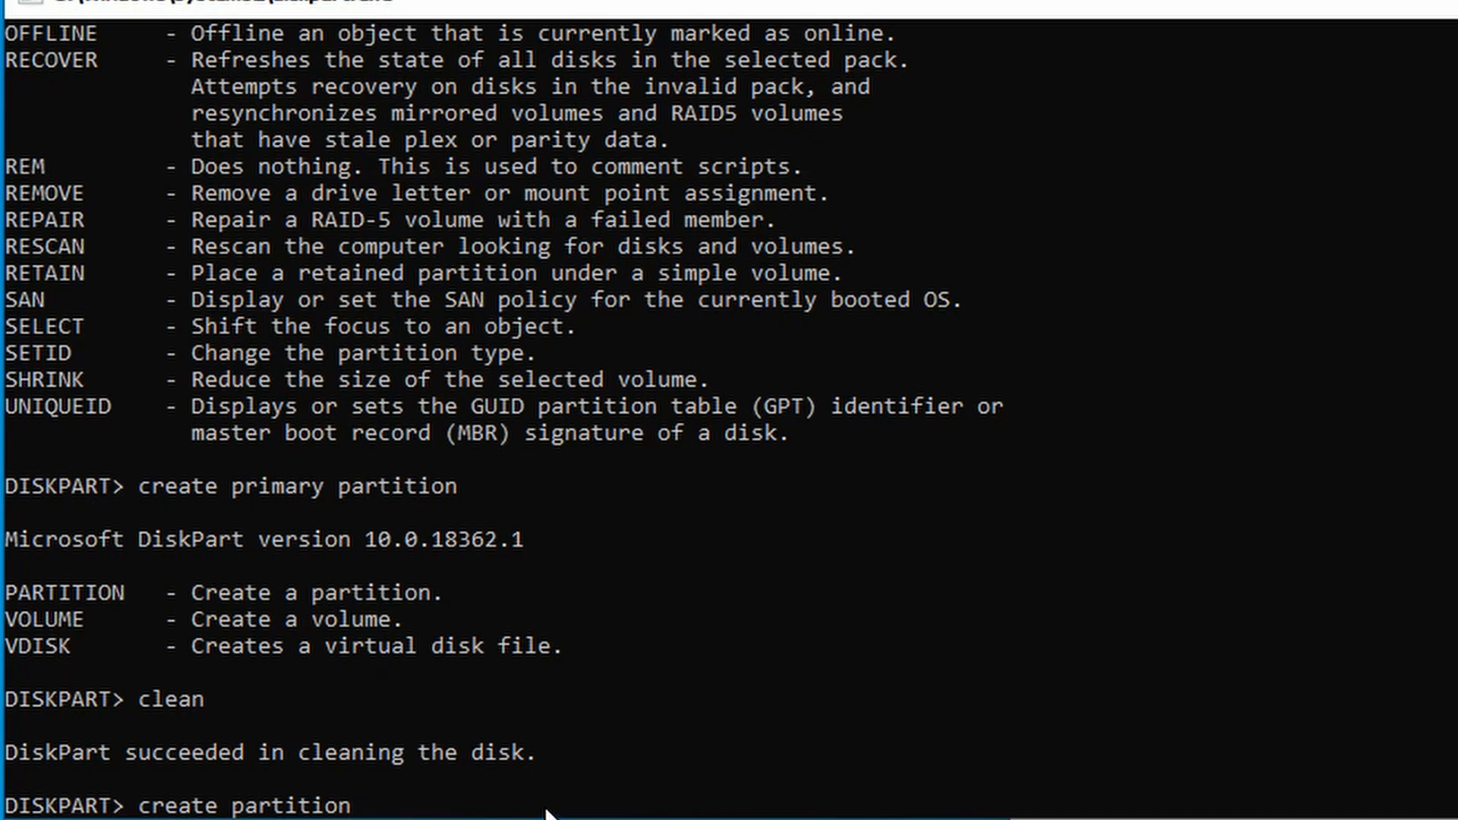
type("pp")
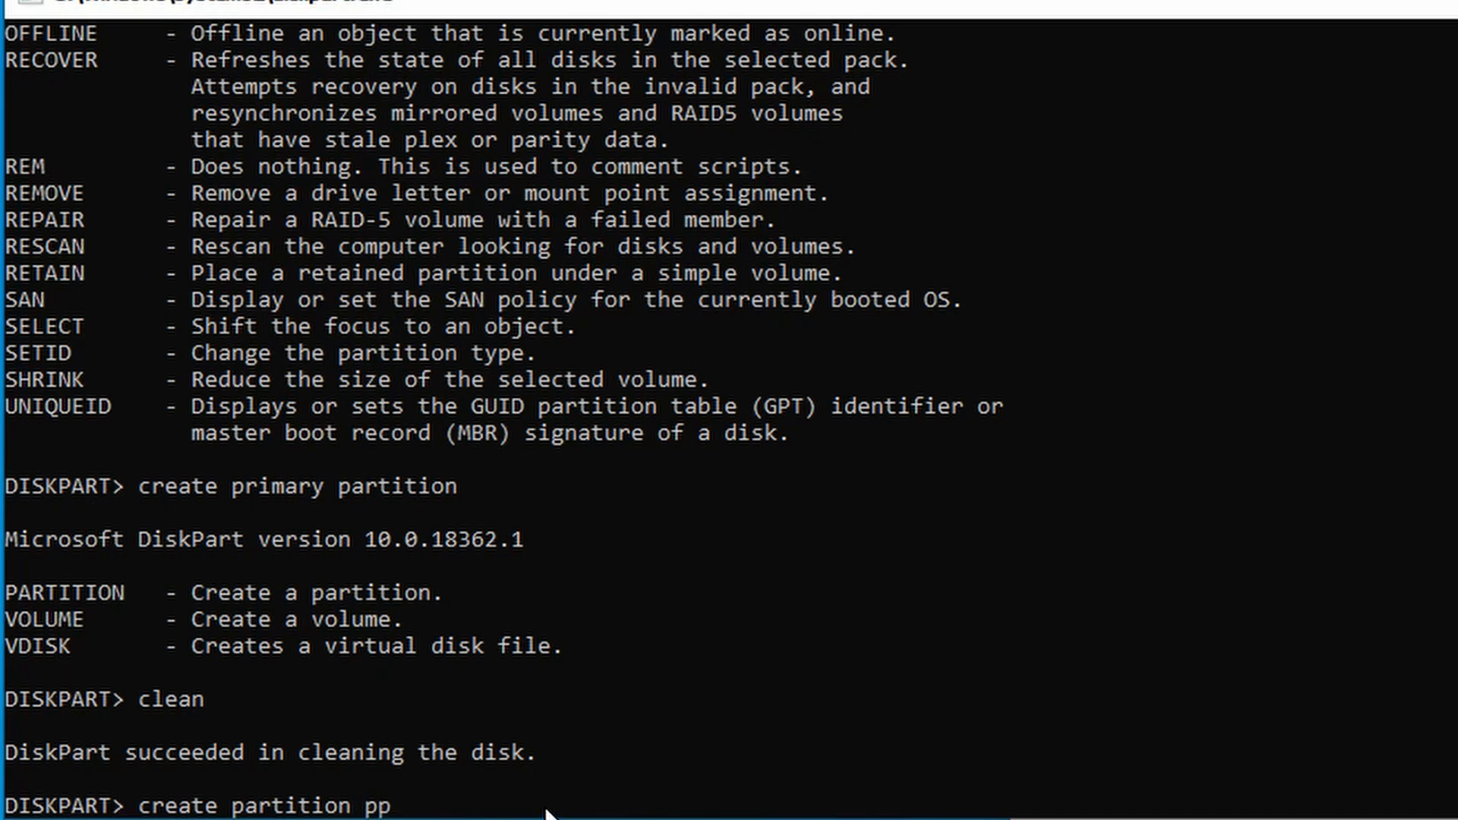
type("rima")
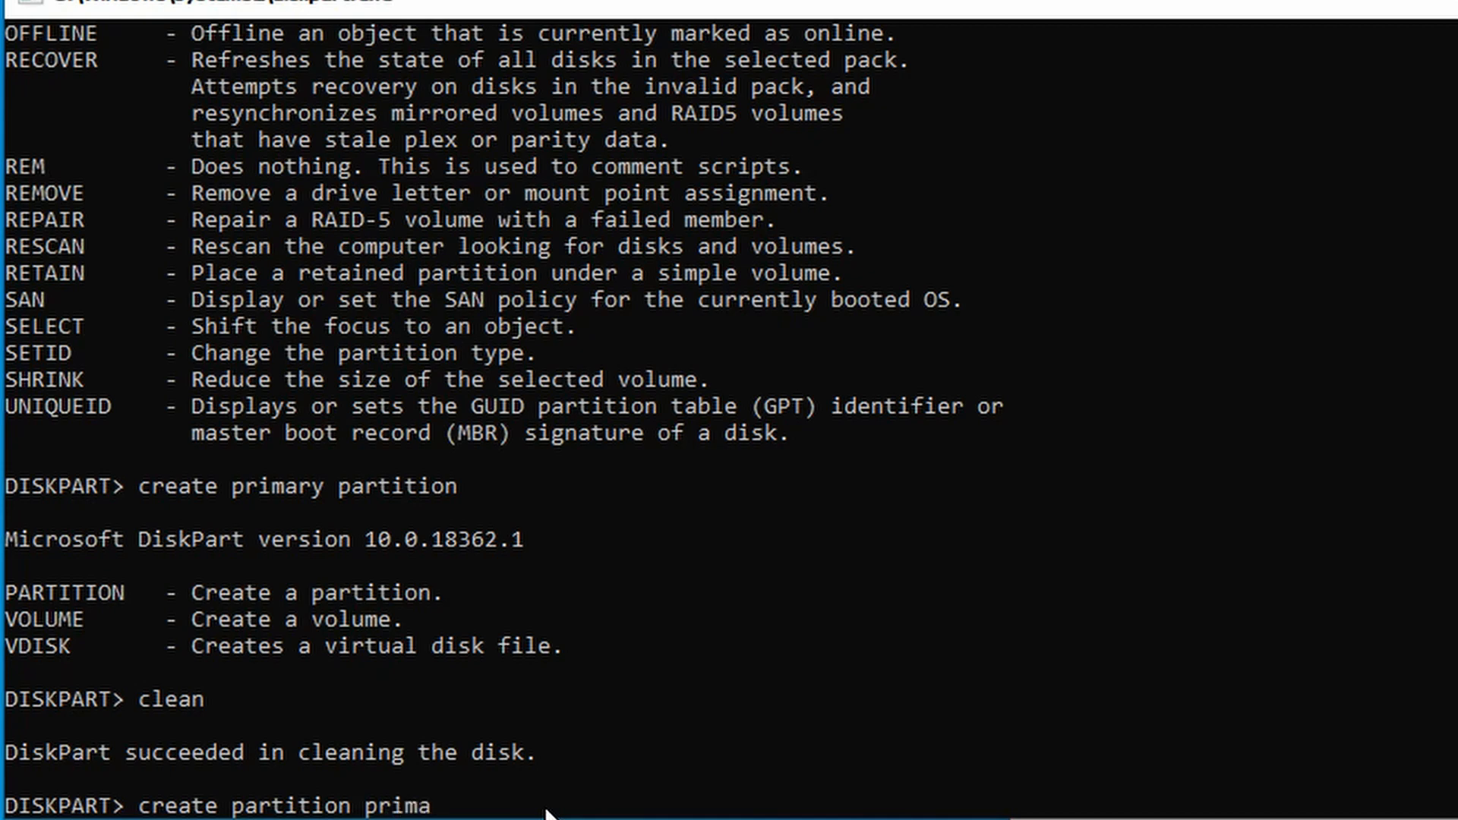
type("ry")
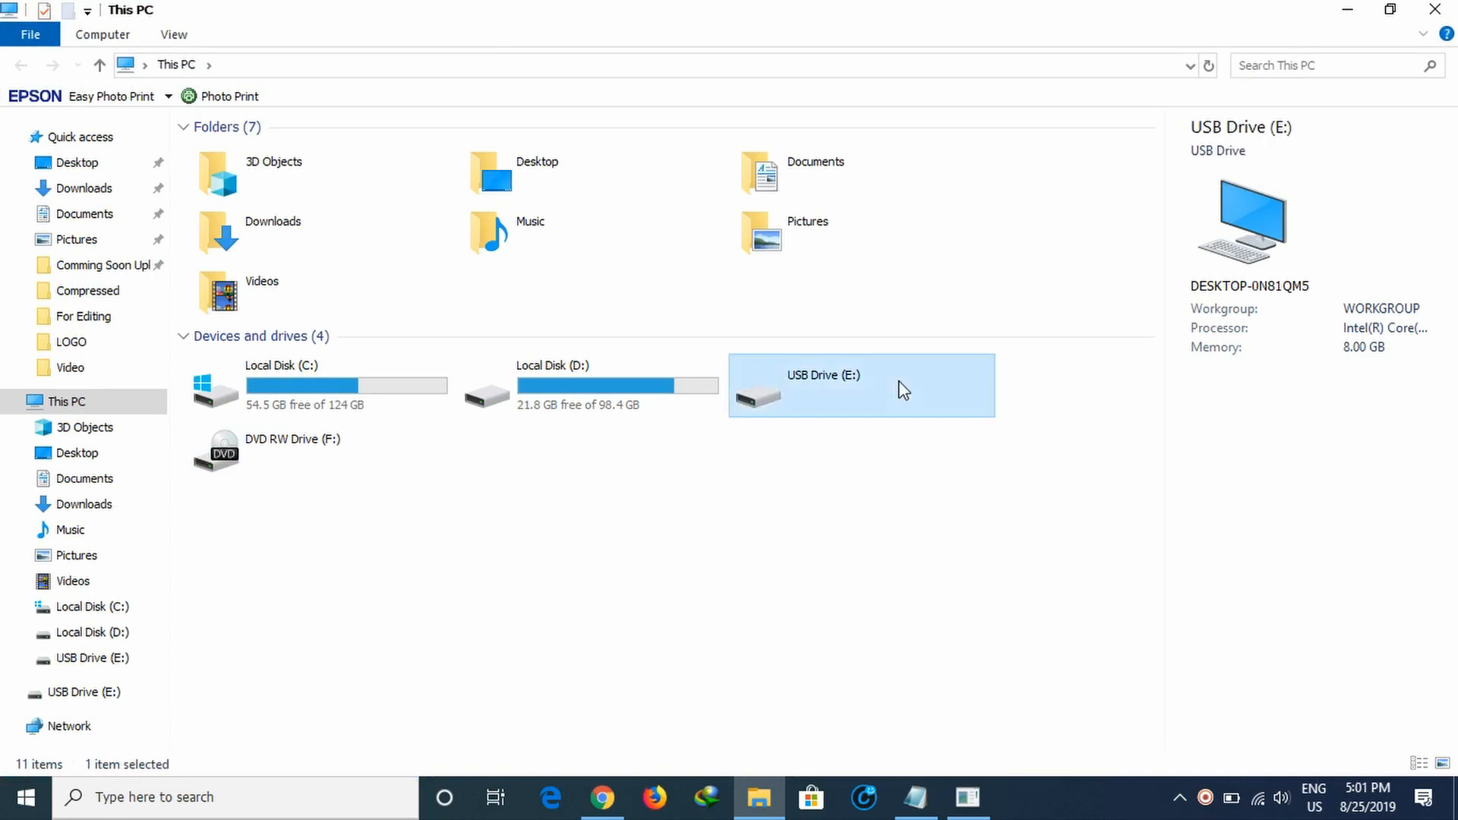
Step: Format USB Drive (E:) with device defaults (FAT32), then close the Format window
right_click(860, 385)
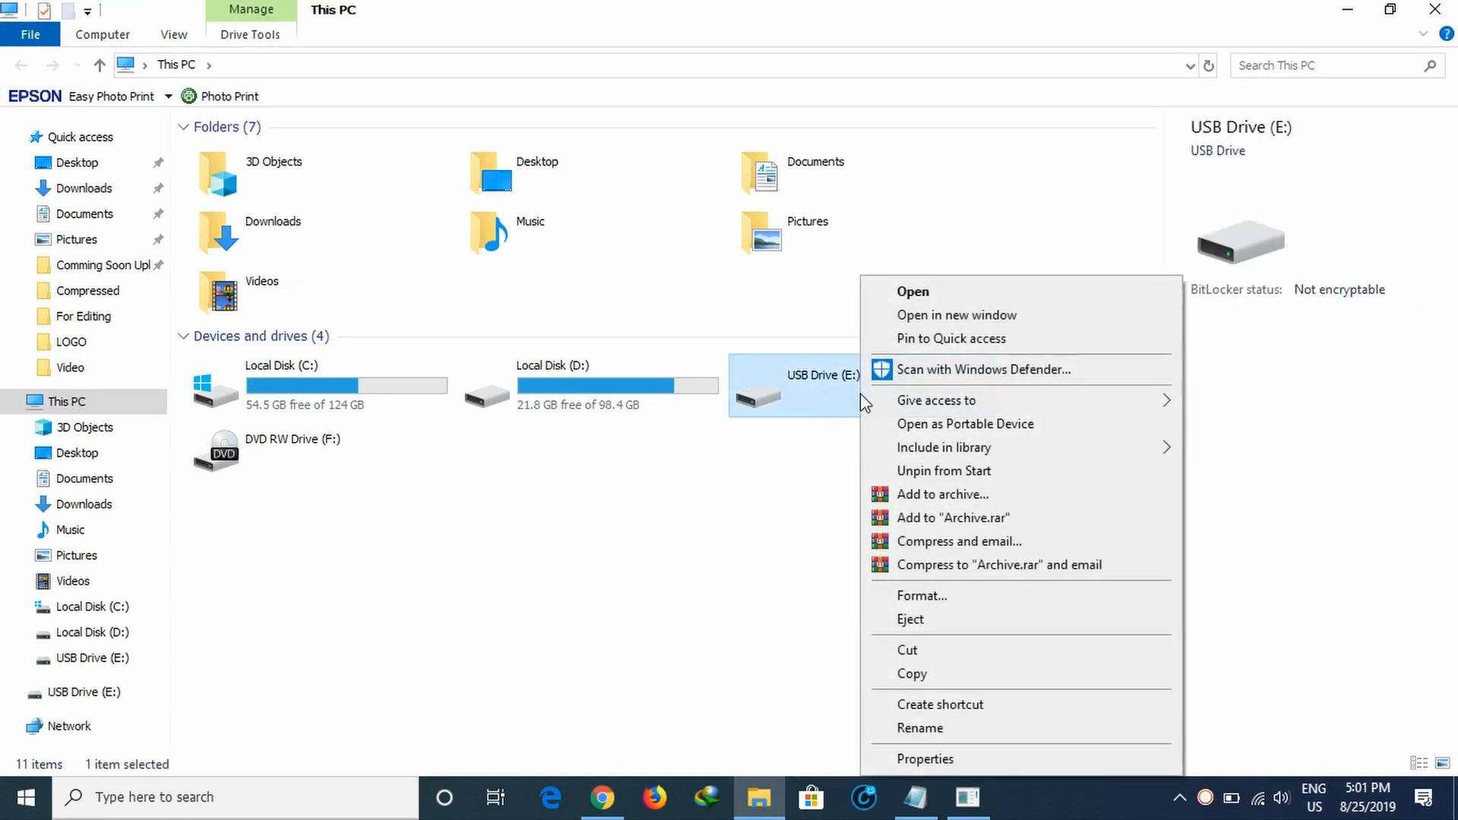
left_click(919, 595)
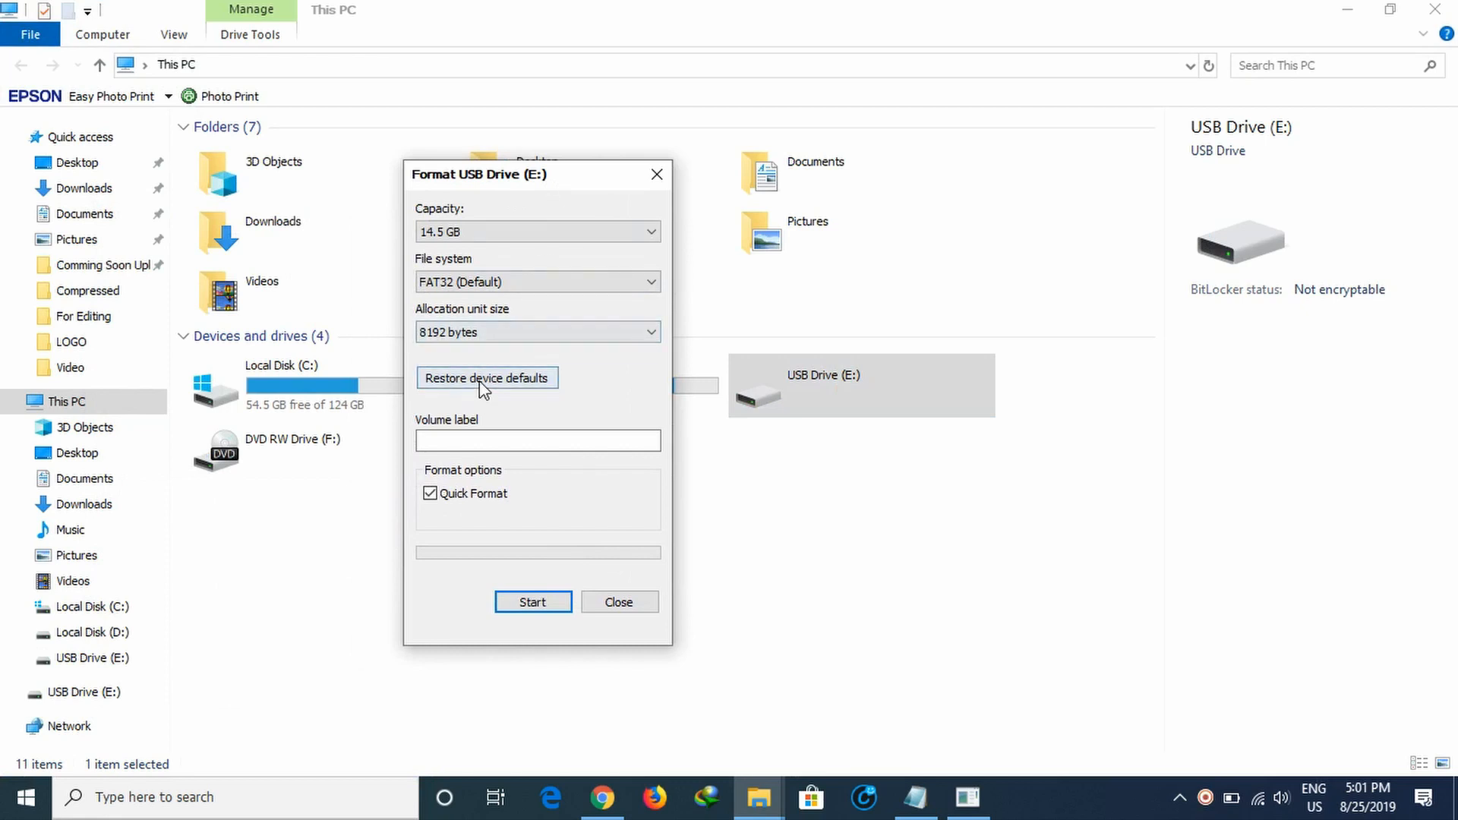
left_click(488, 378)
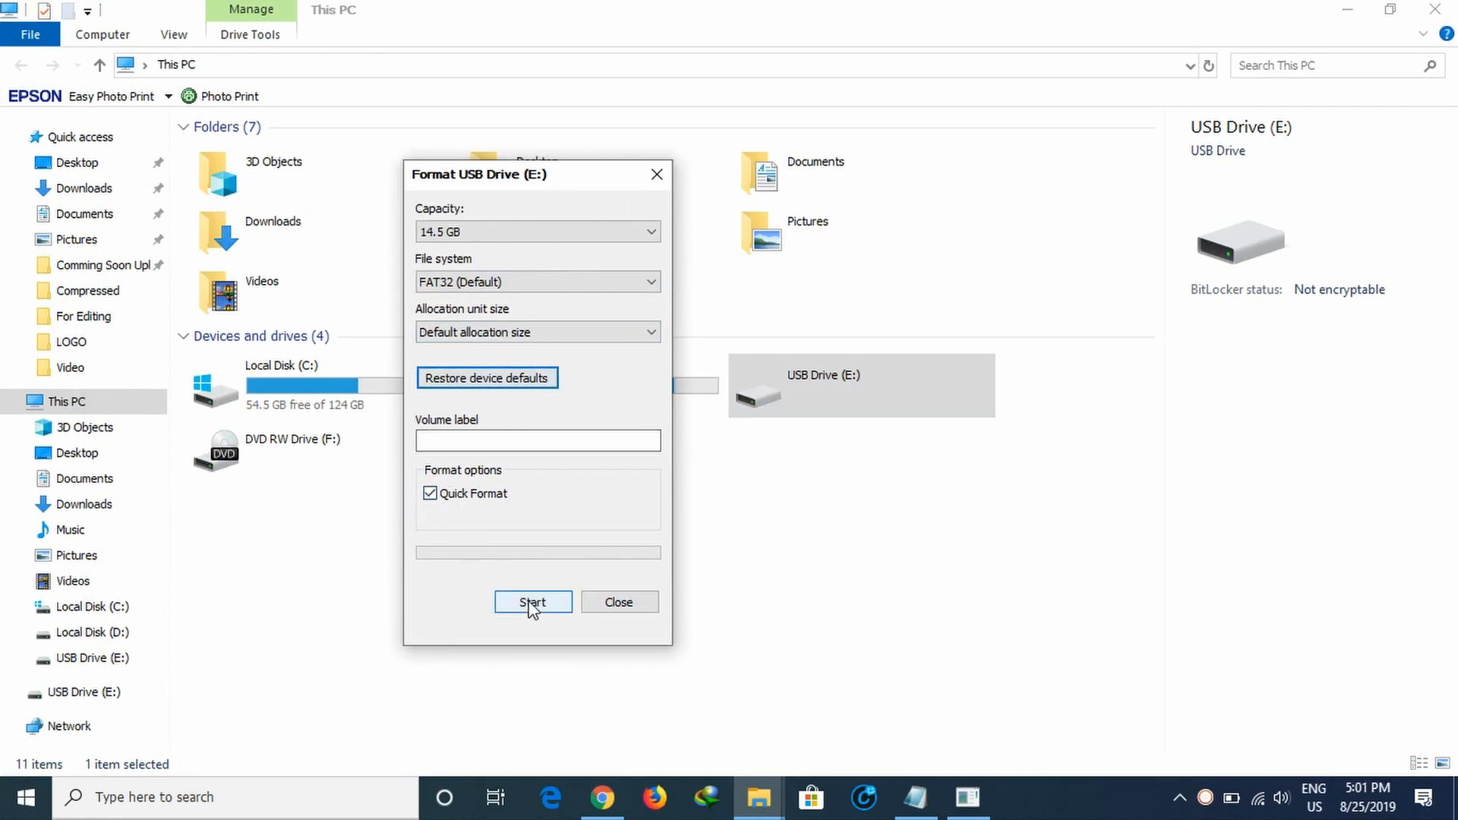
left_click(534, 602)
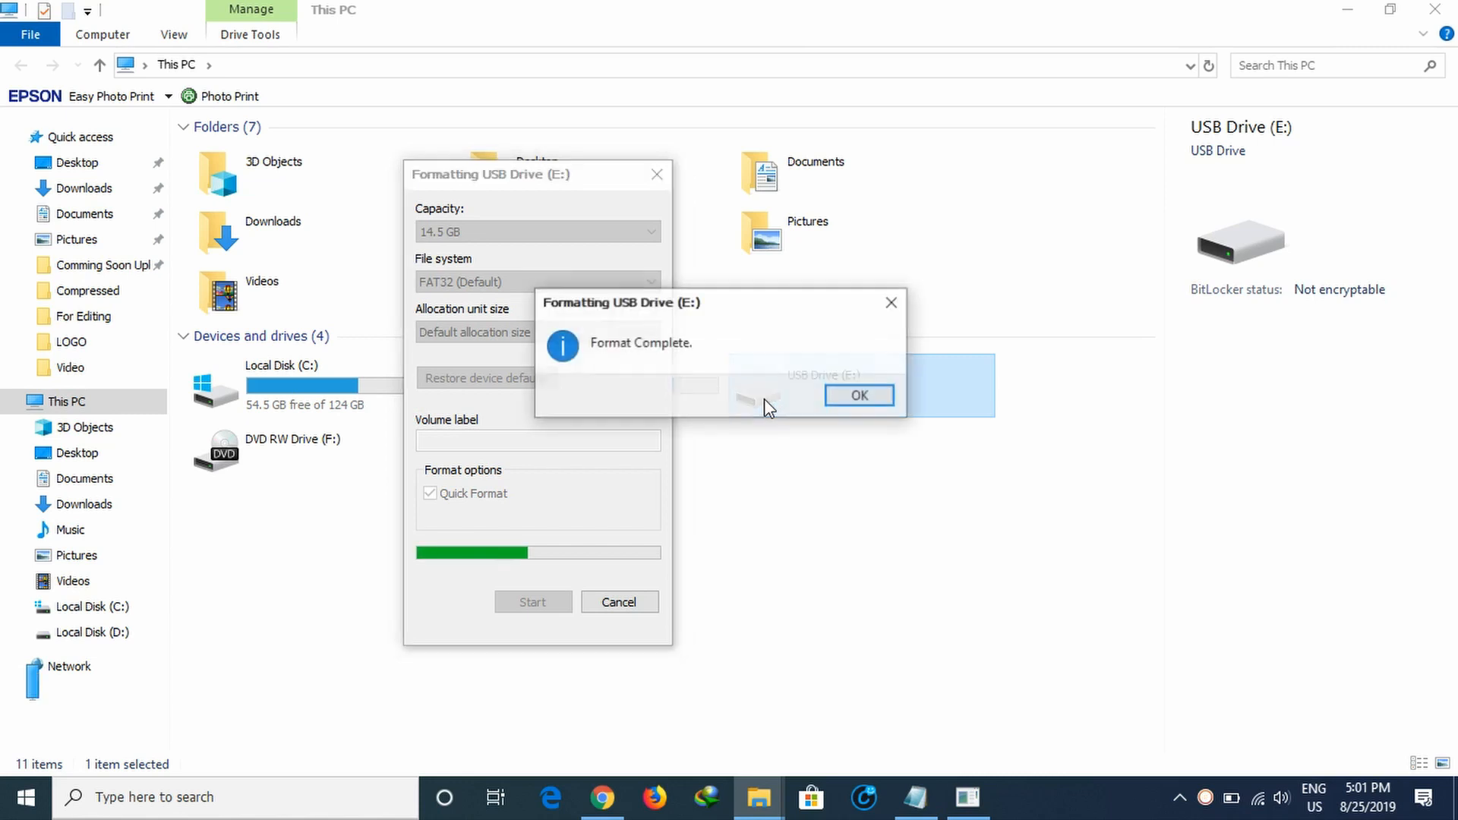
left_click(858, 395)
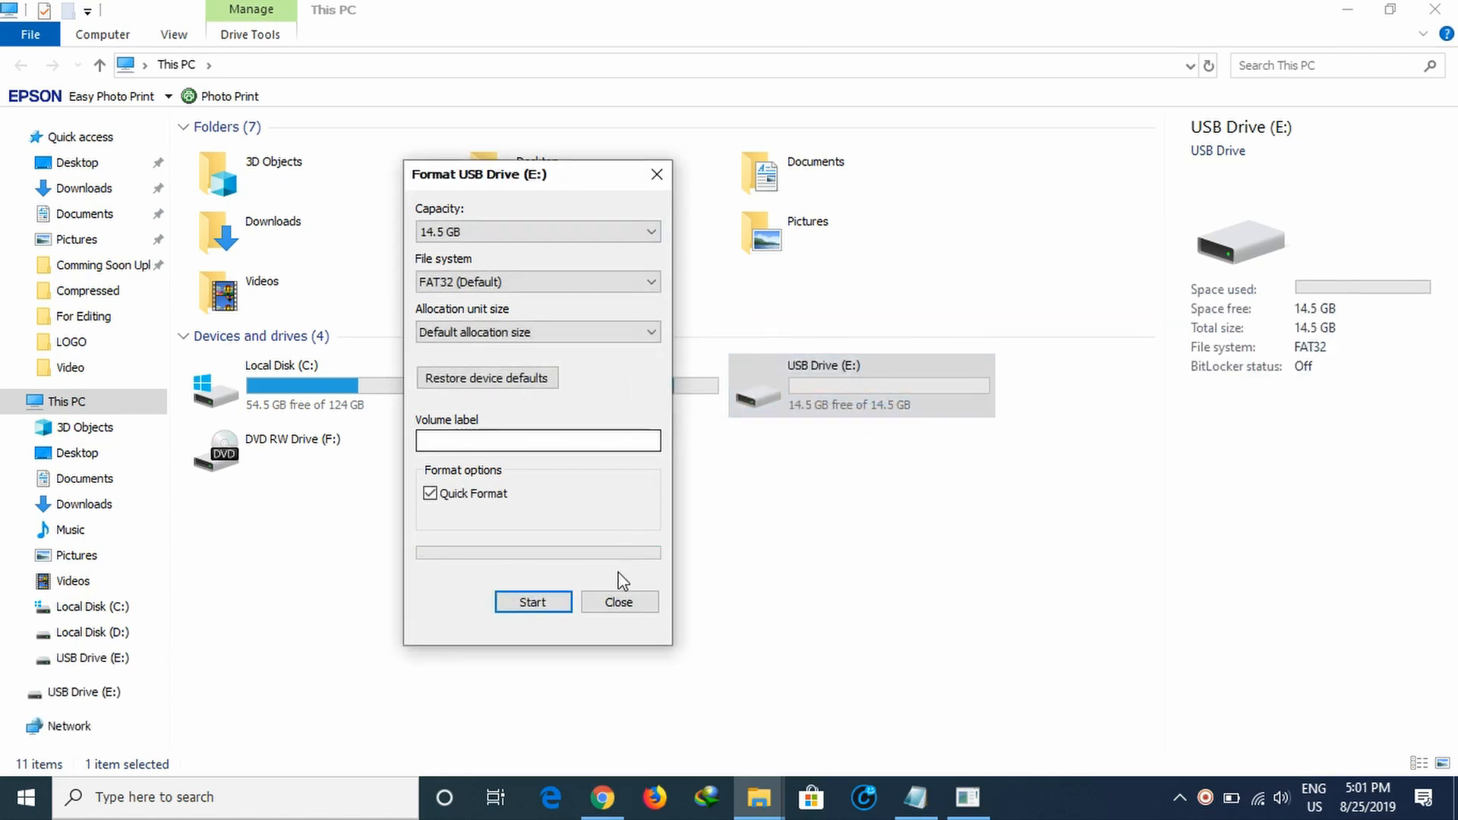
left_click(618, 602)
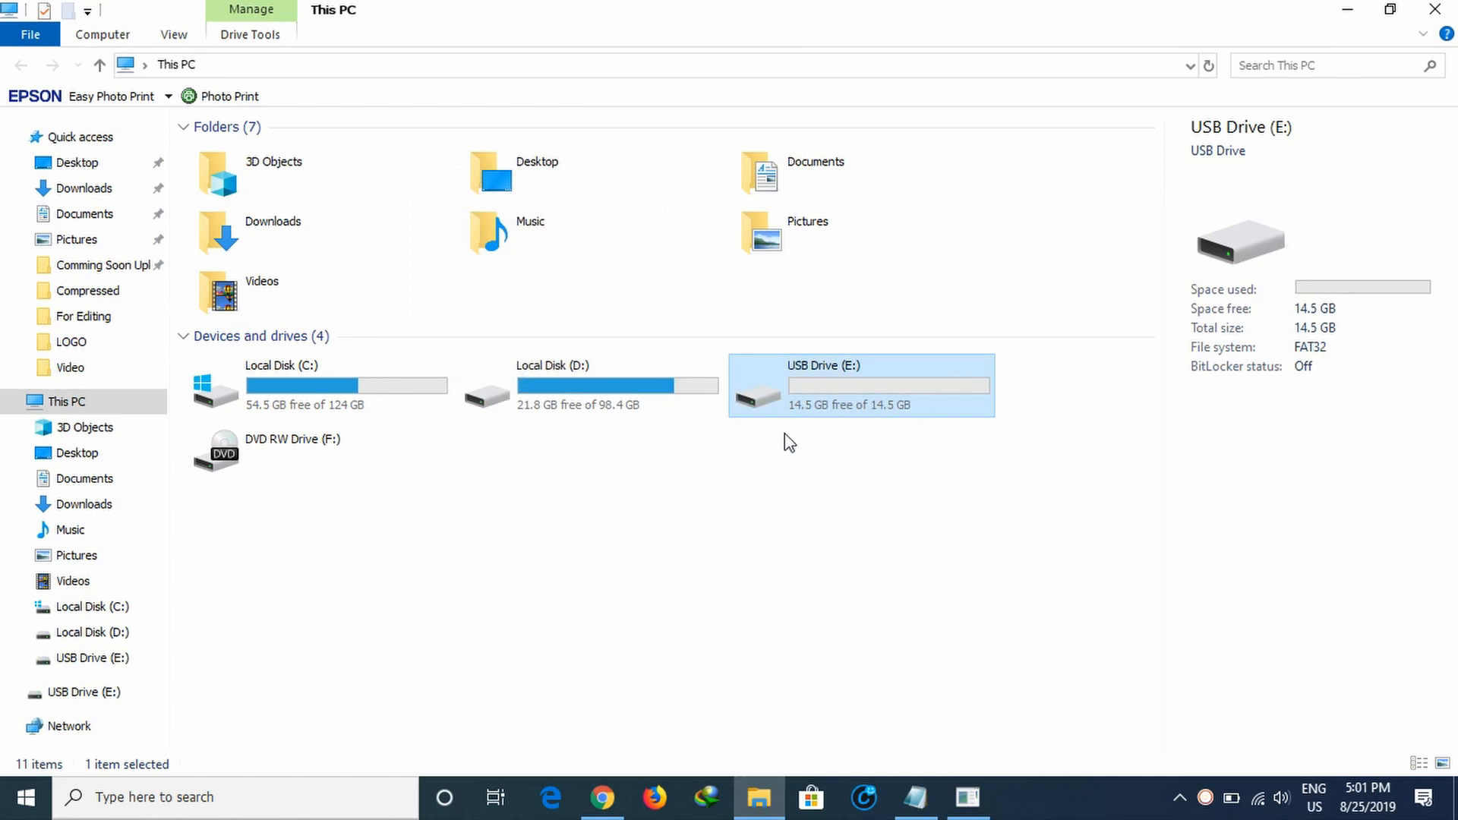
mouse_move(802, 424)
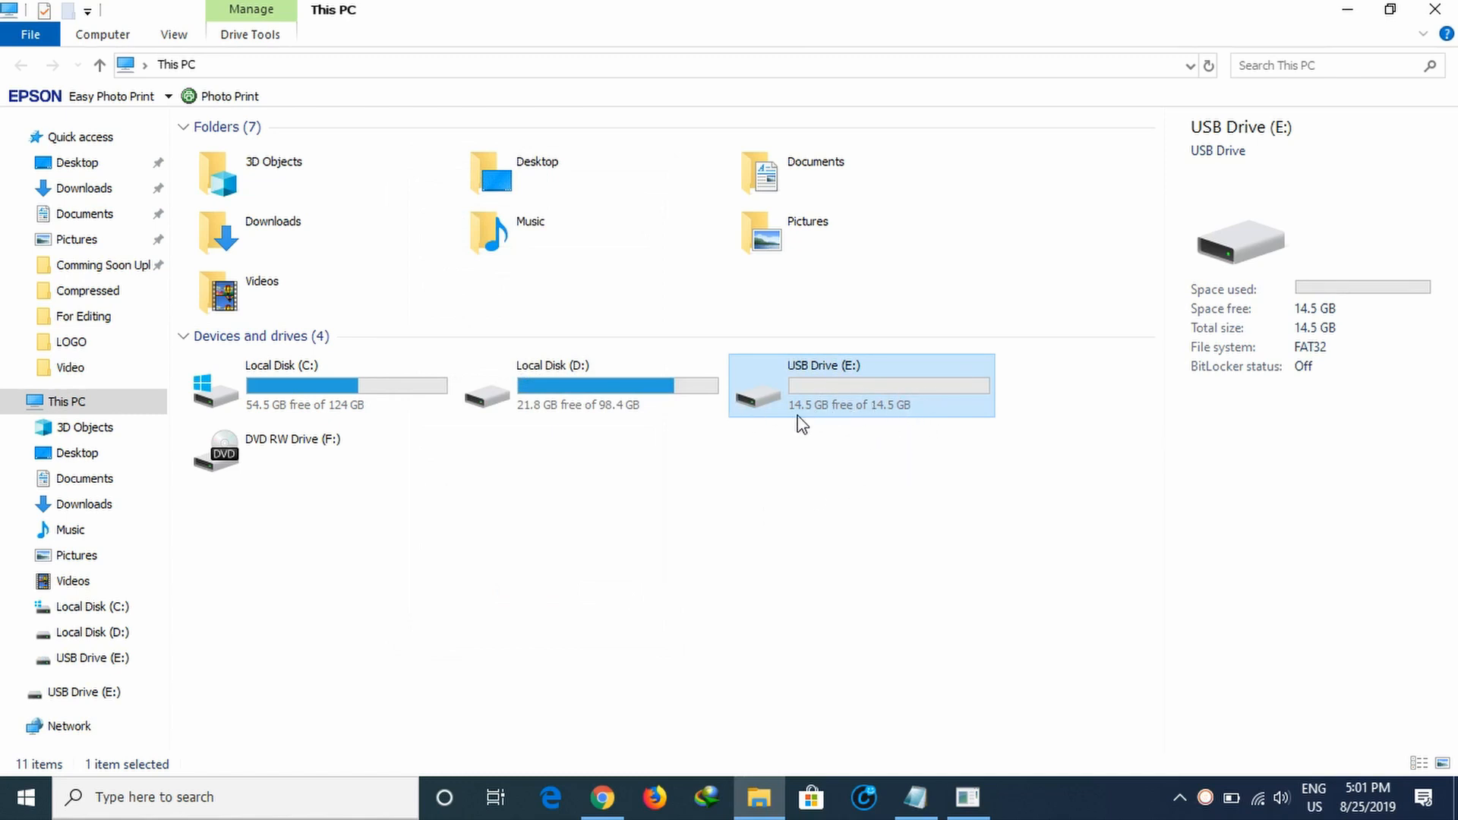